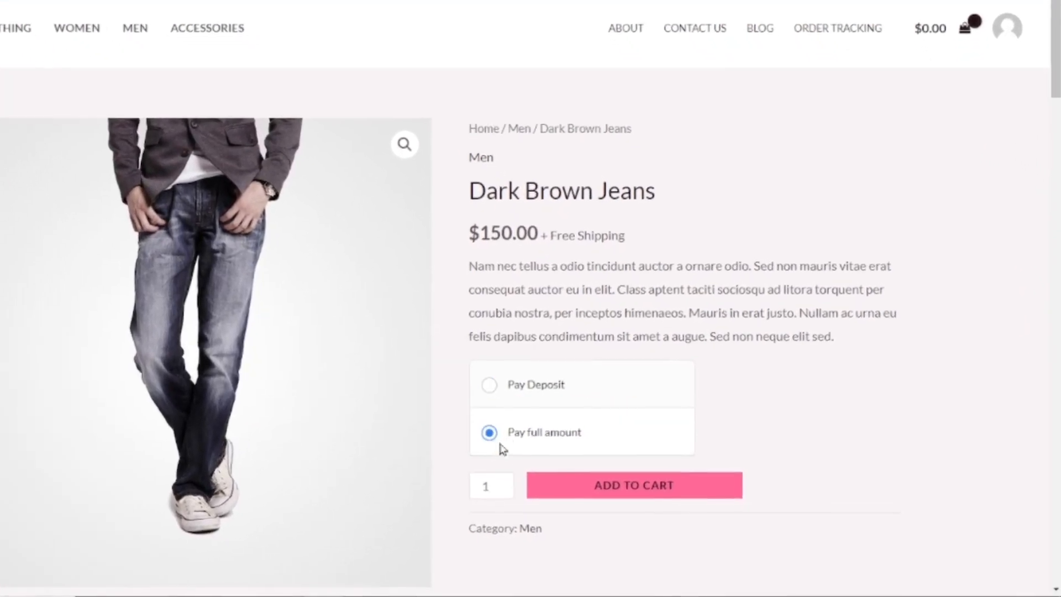
Step: Choose Pay Deposit on the Dark Brown Jeans page to reveal the 20% per-item deposit note
click(489, 384)
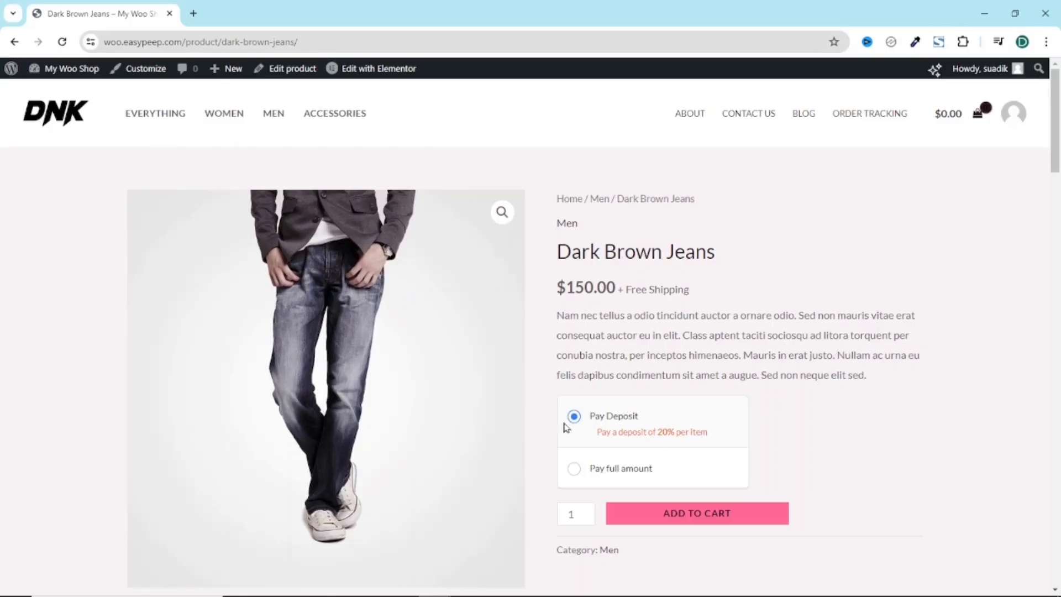
scroll(down, 3)
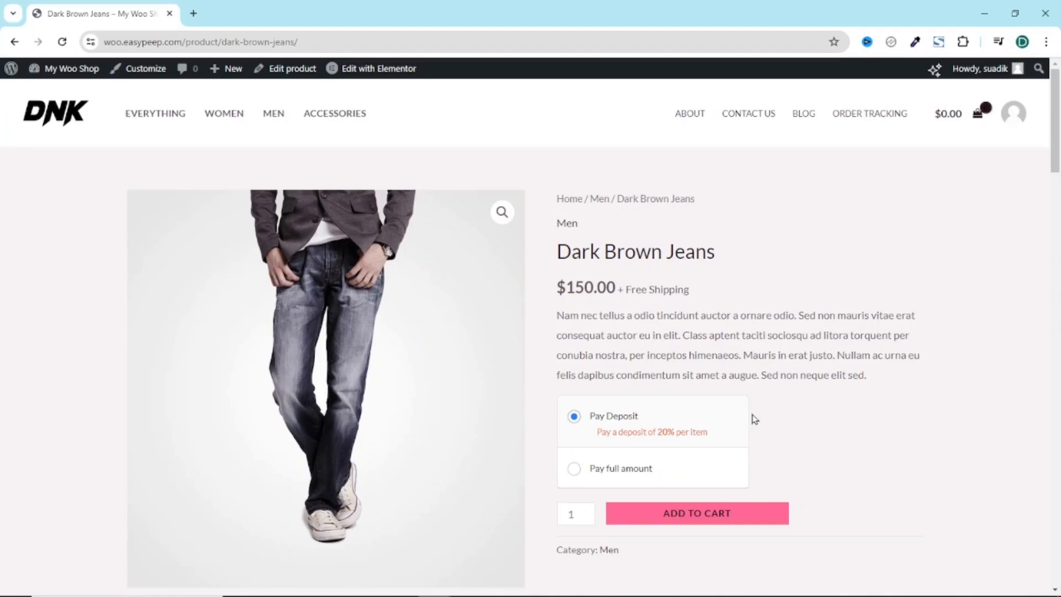
mouse_move(723, 430)
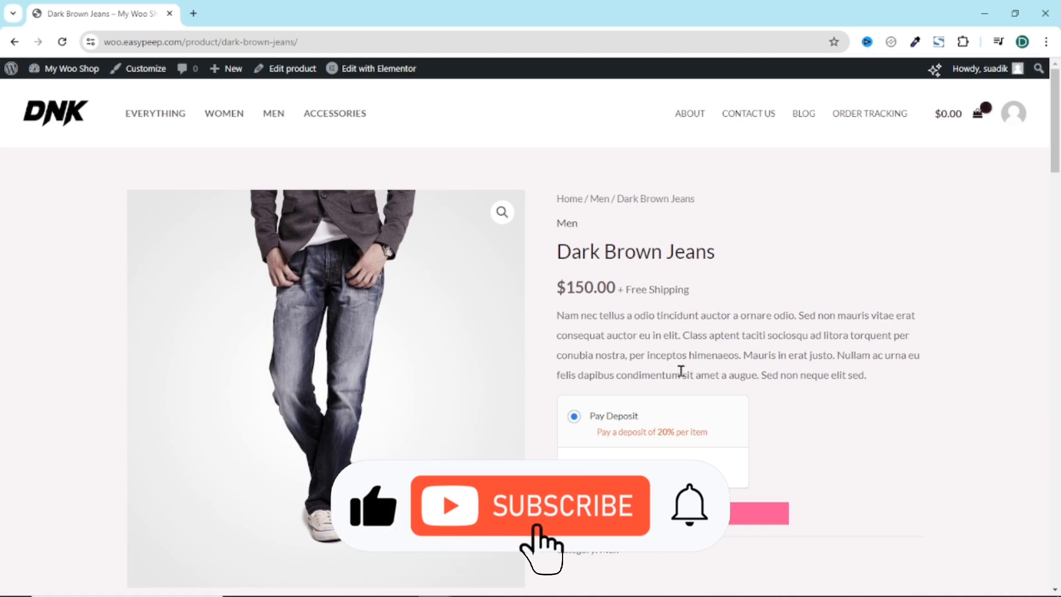
click(530, 505)
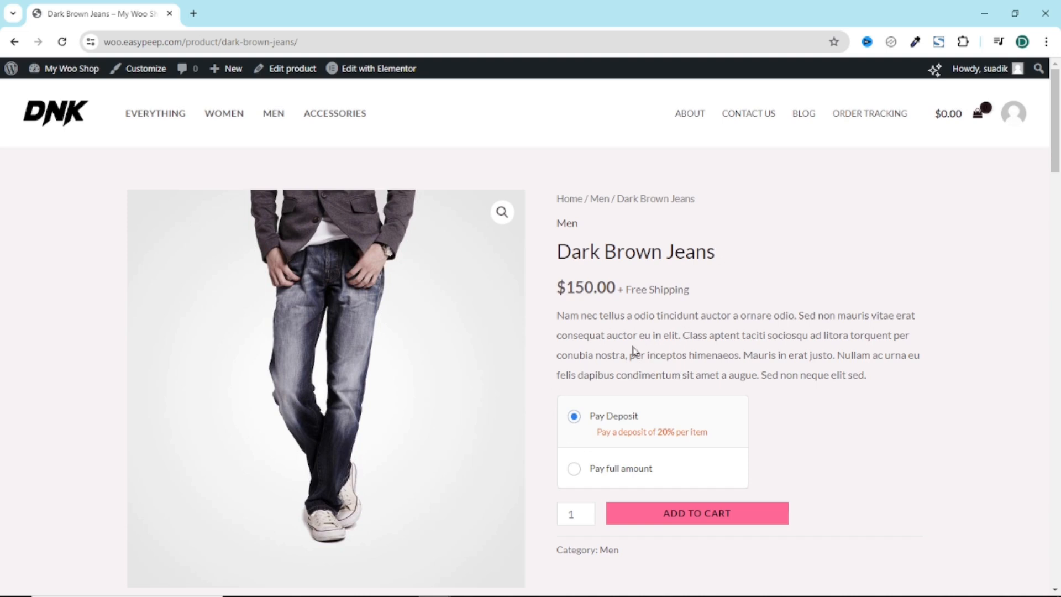
mouse_move(671, 390)
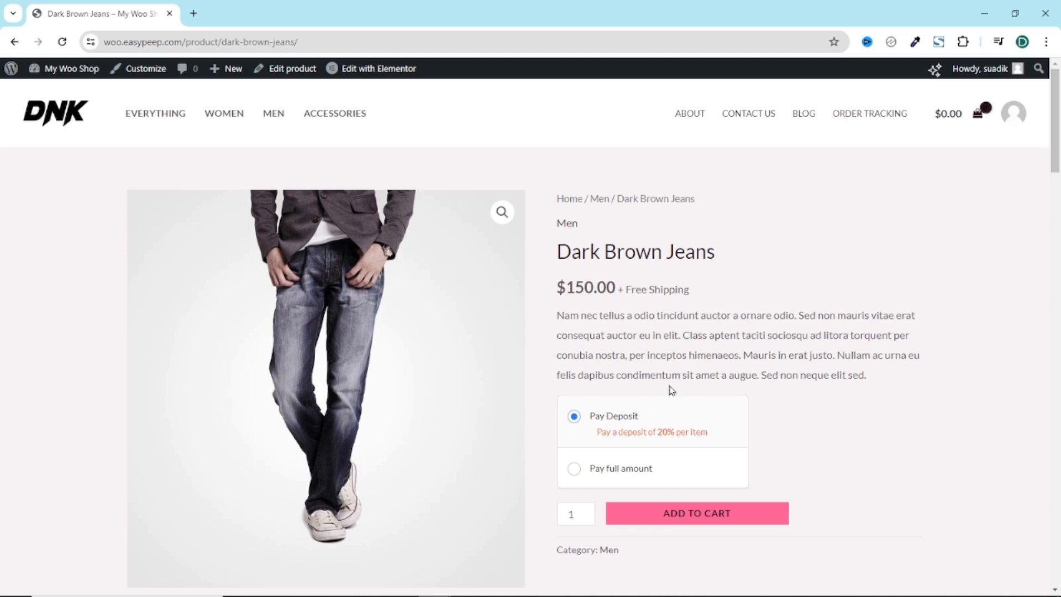
Step: Go from the storefront to the admin dashboard's Add New Plugin page
click(71, 69)
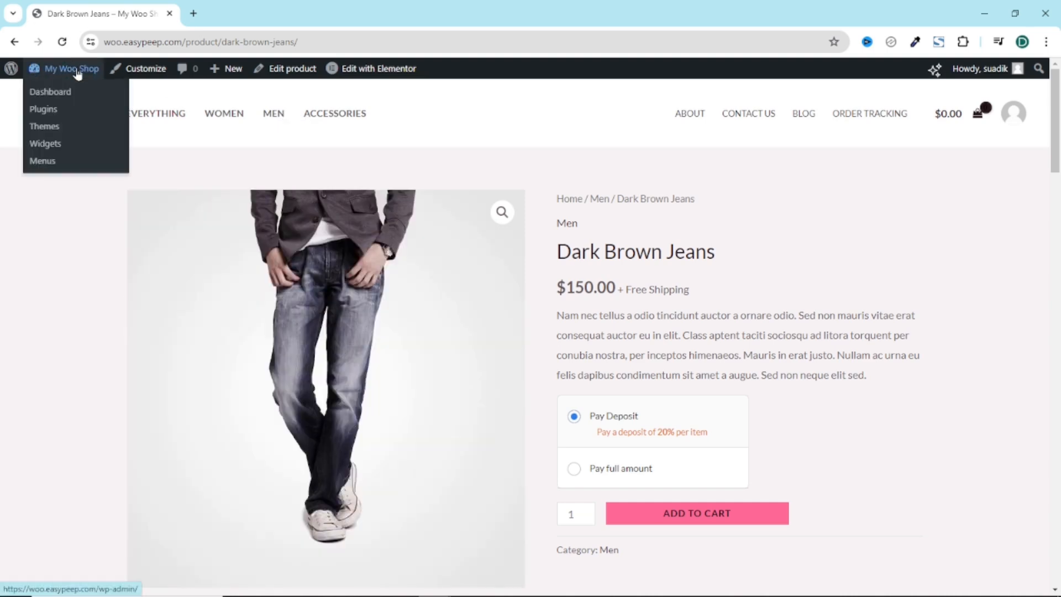
click(49, 92)
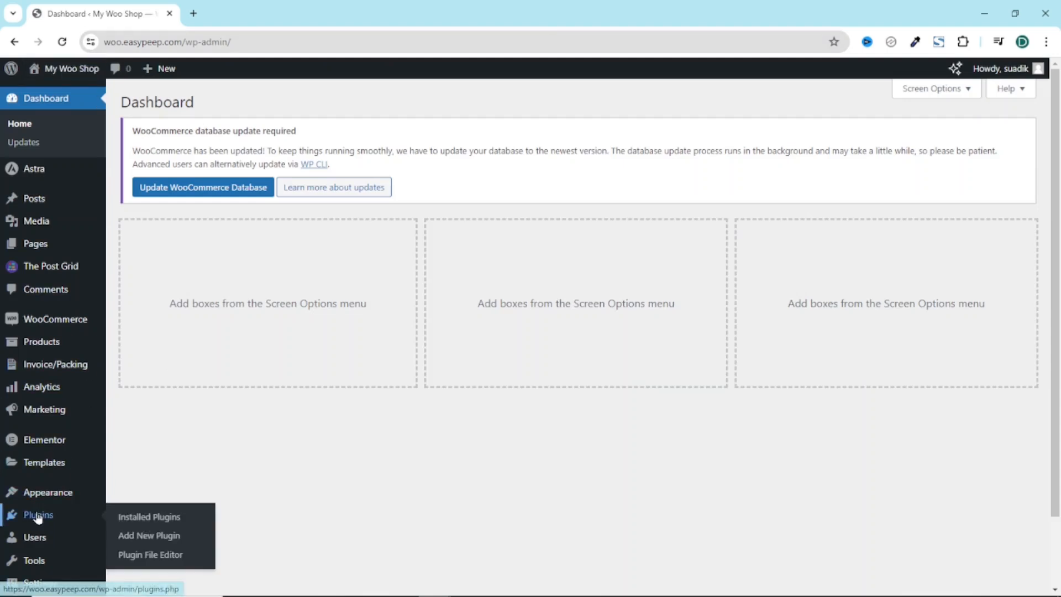
click(148, 535)
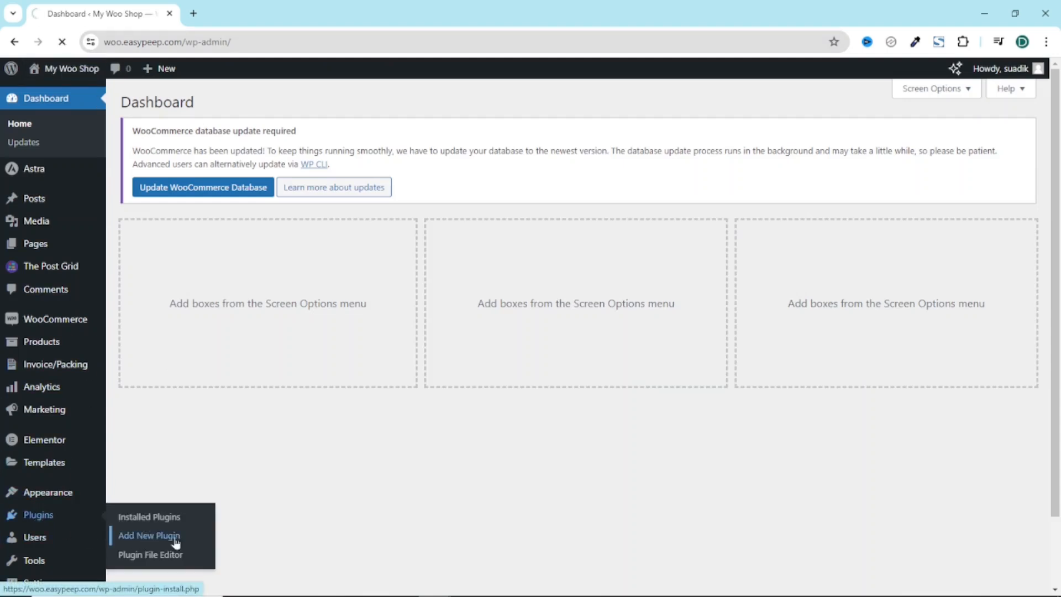
click(149, 535)
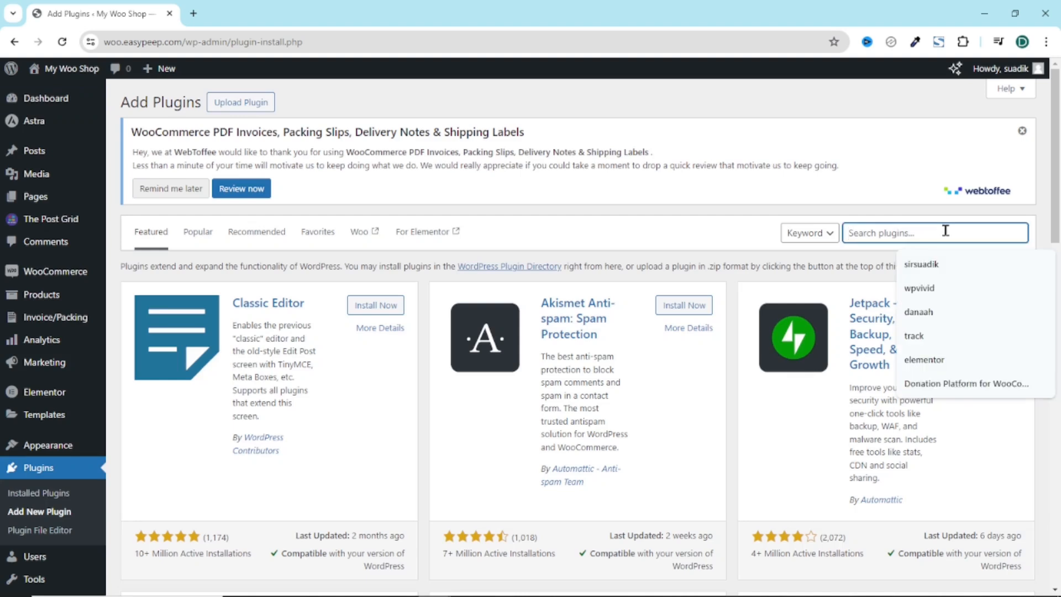
Step: Search 'partial payments' and install Acowebs' Deposits & Partial Payments for WooCommerce
text(par)
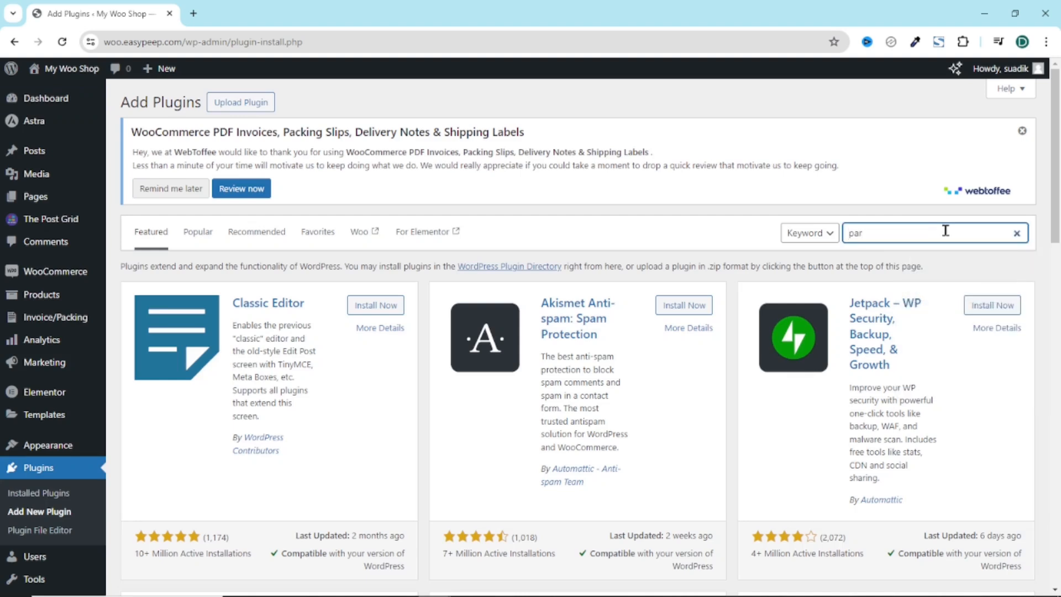
text(partial payments)
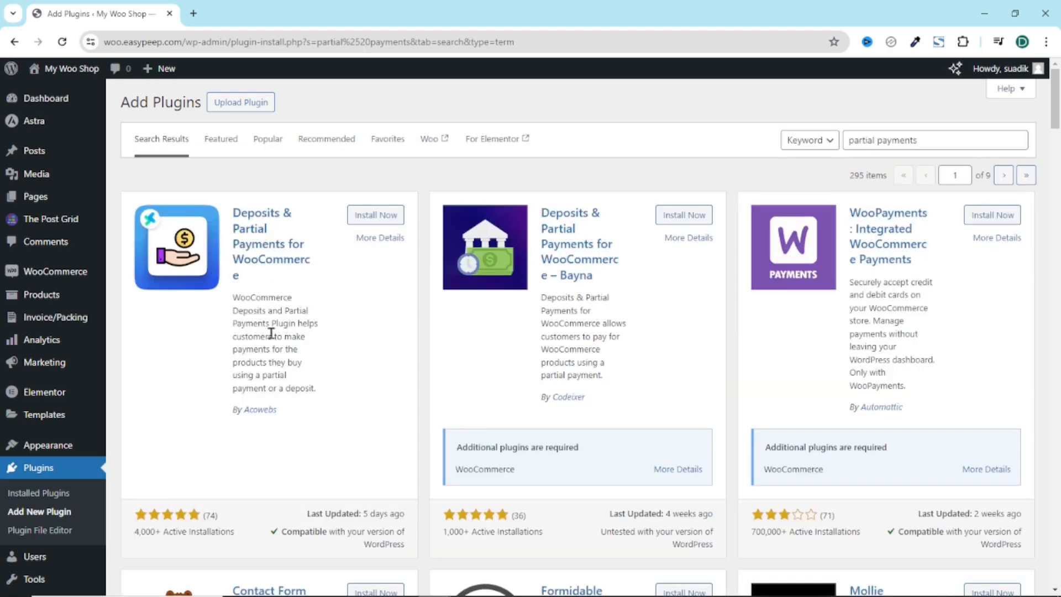
mouse_move(336, 264)
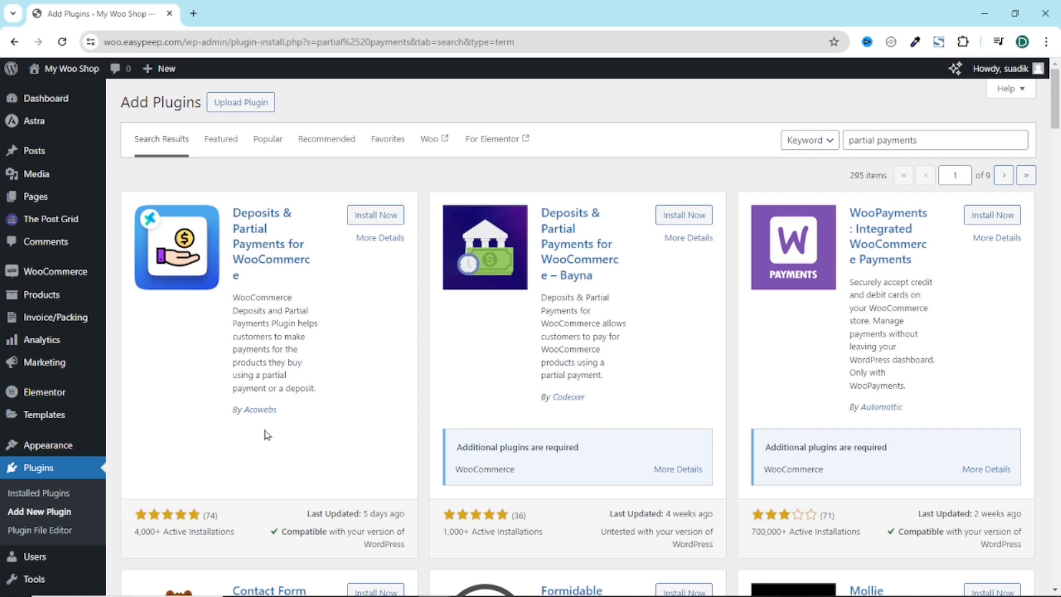
click(374, 215)
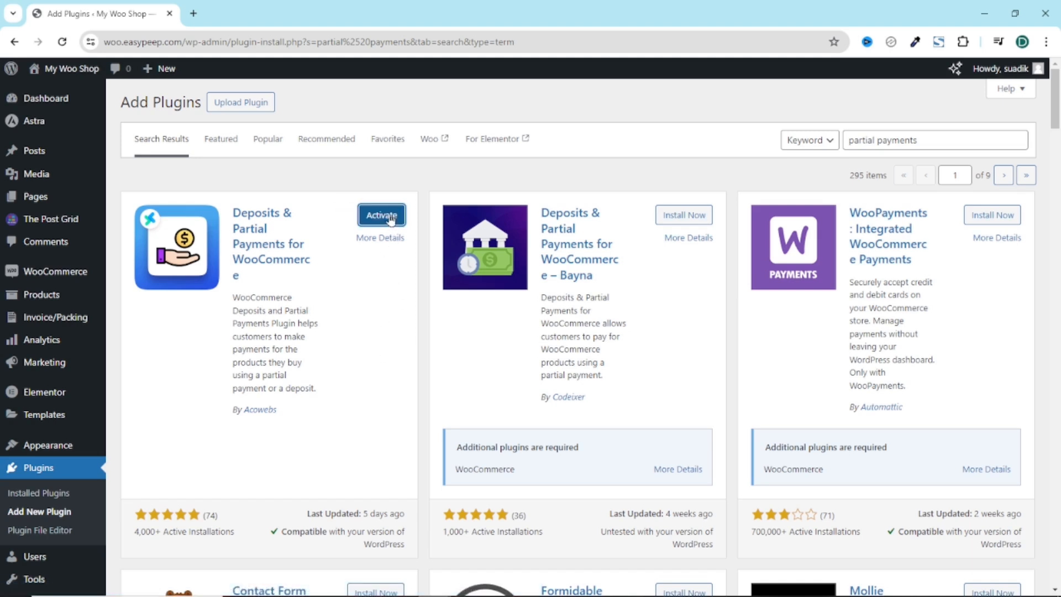
Step: Activate the Deposits & Partial Payments plugin and open its Deposit settings page
click(381, 216)
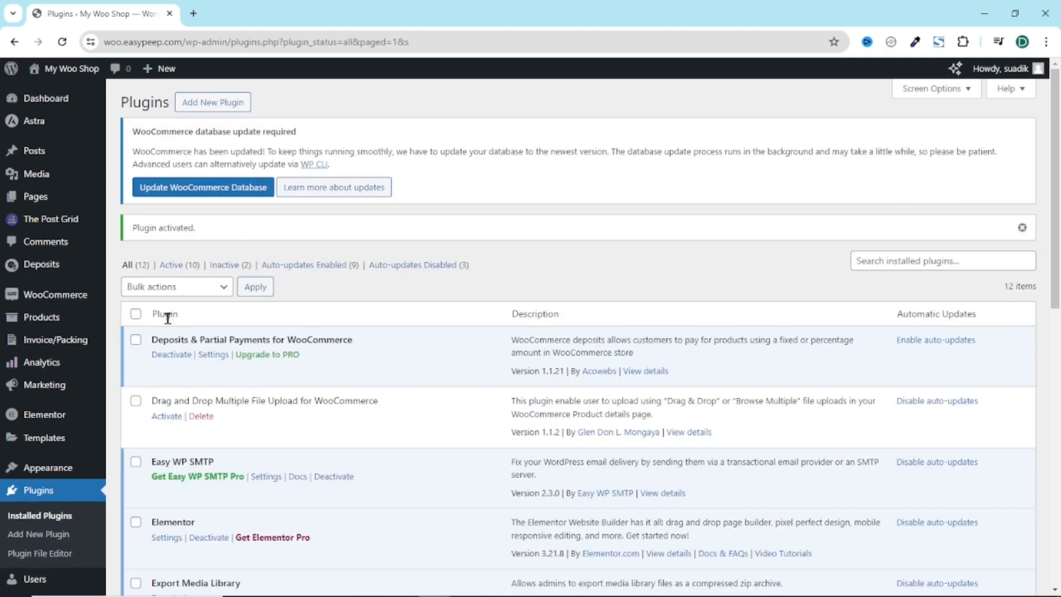
double_click(243, 339)
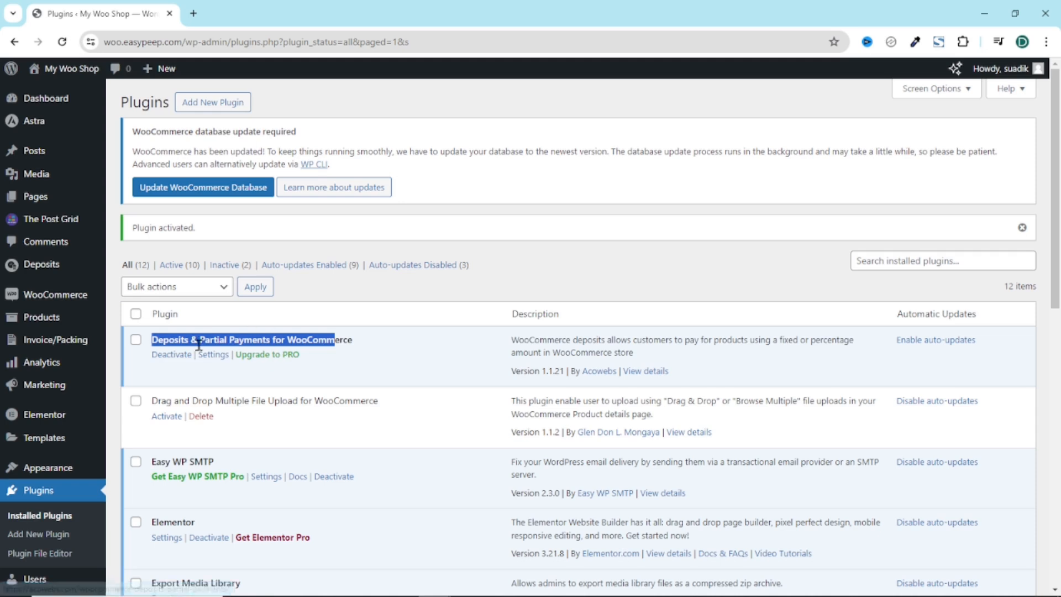
mouse_move(148, 320)
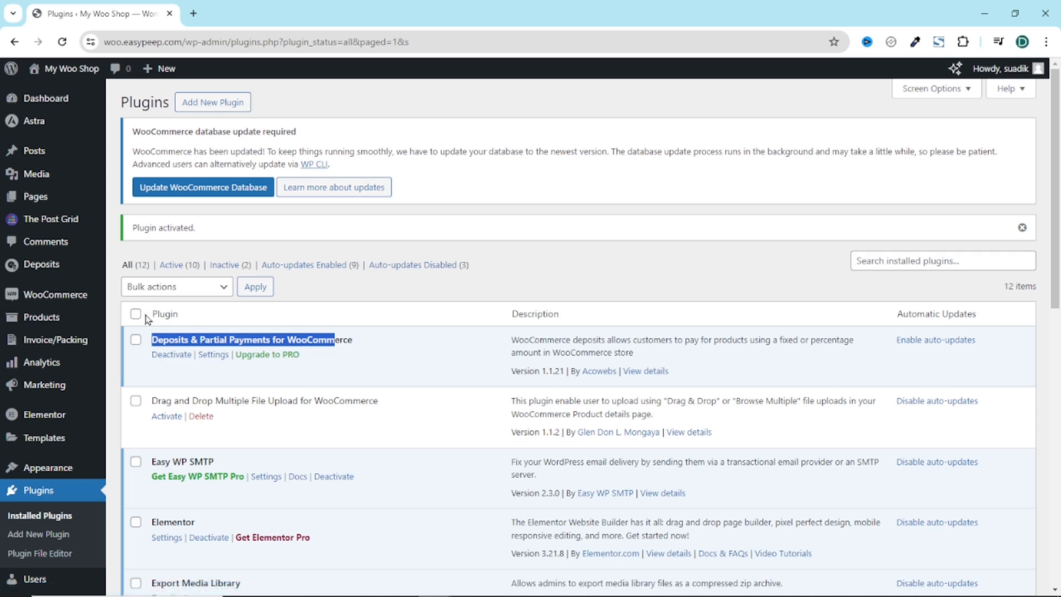
click(41, 264)
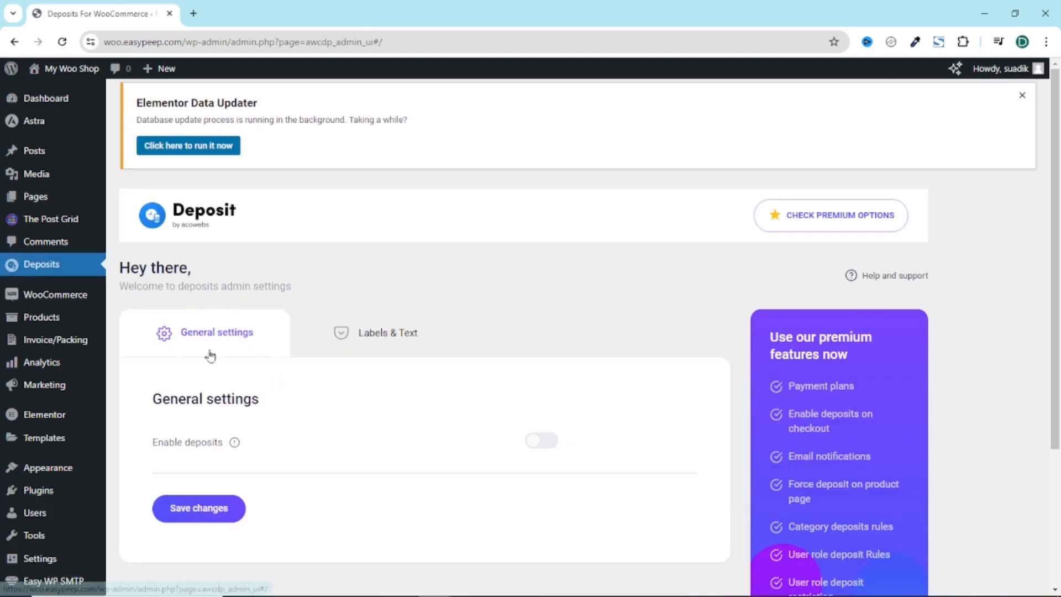
Step: Enable deposits with Percentage type, leaving sign-in not required and the global deposit amount cleared
click(541, 441)
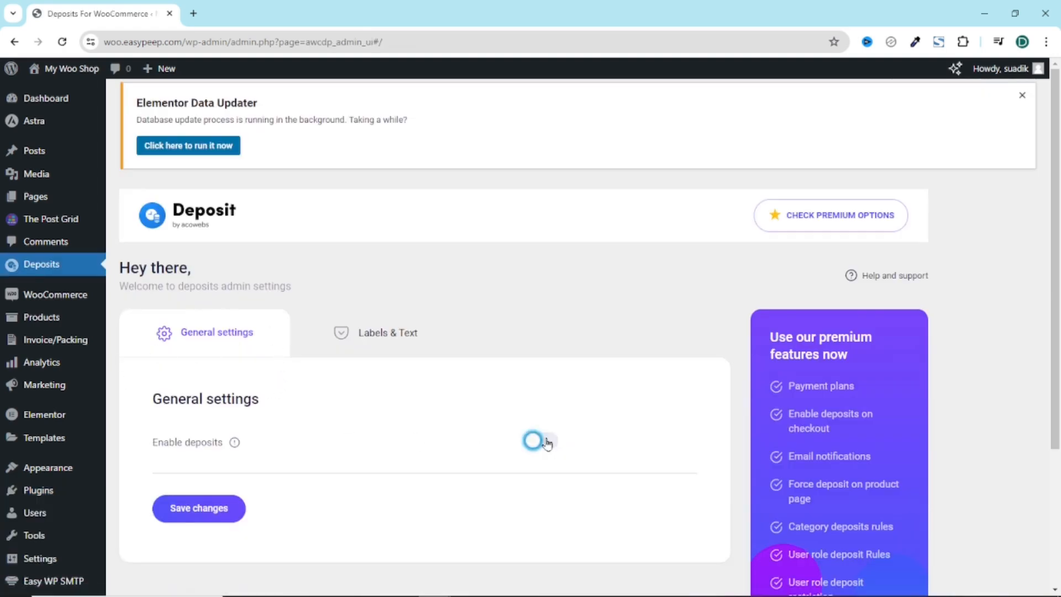
click(541, 441)
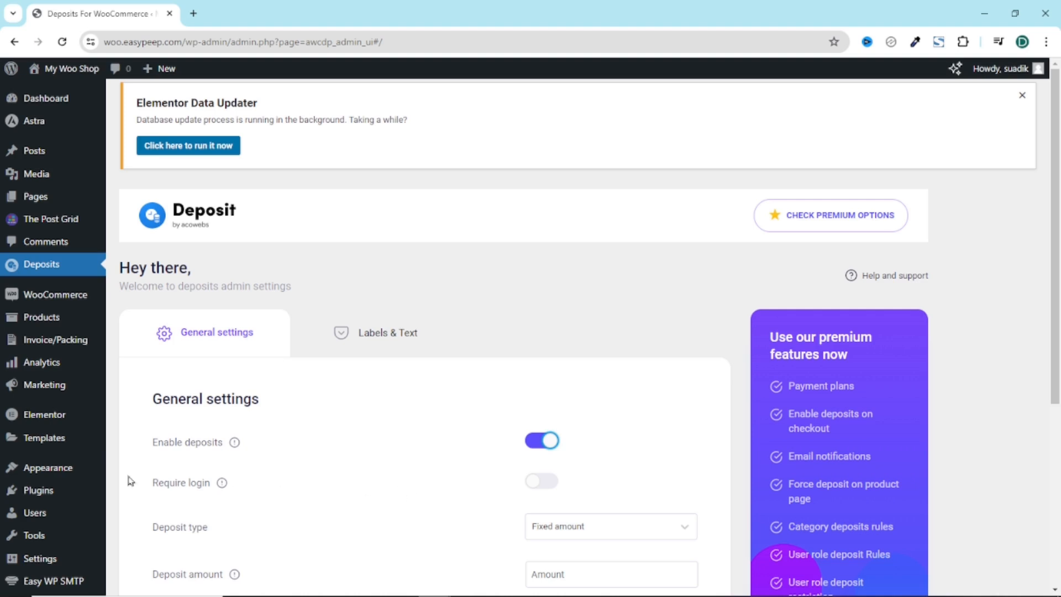
mouse_move(224, 483)
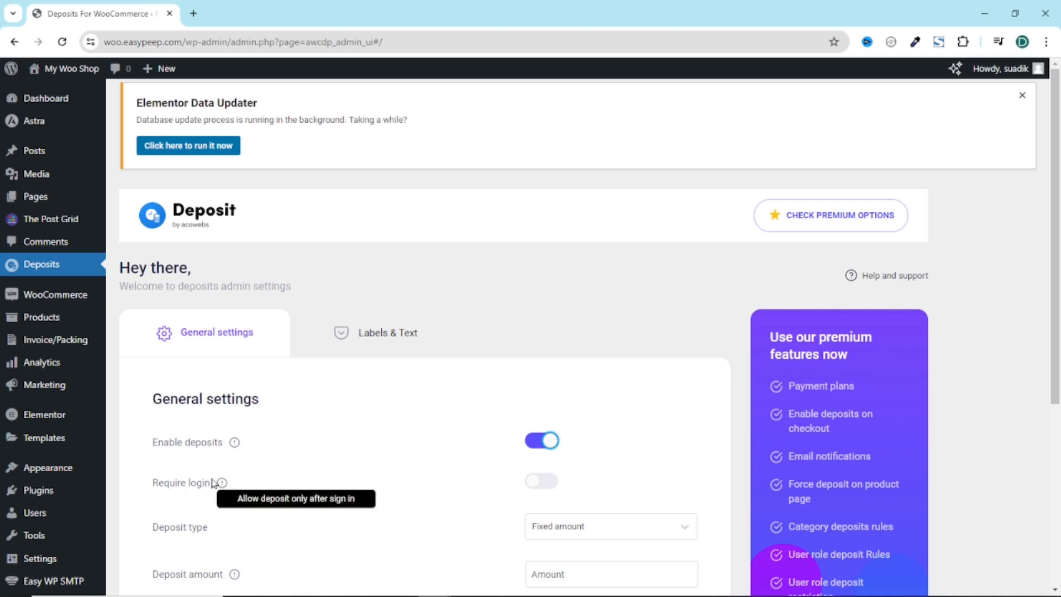
mouse_move(474, 511)
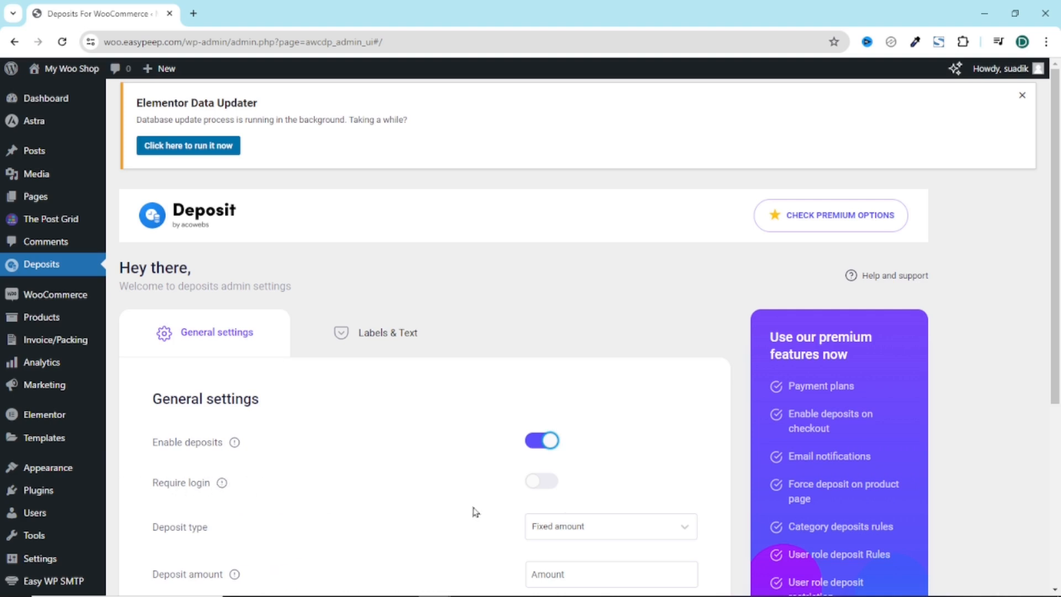
click(541, 481)
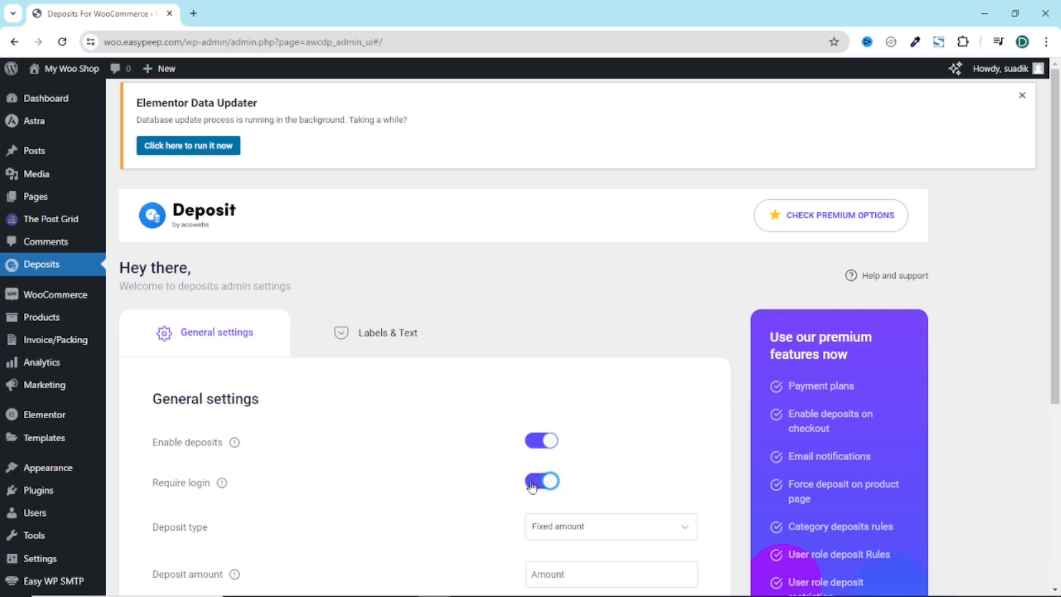
click(541, 480)
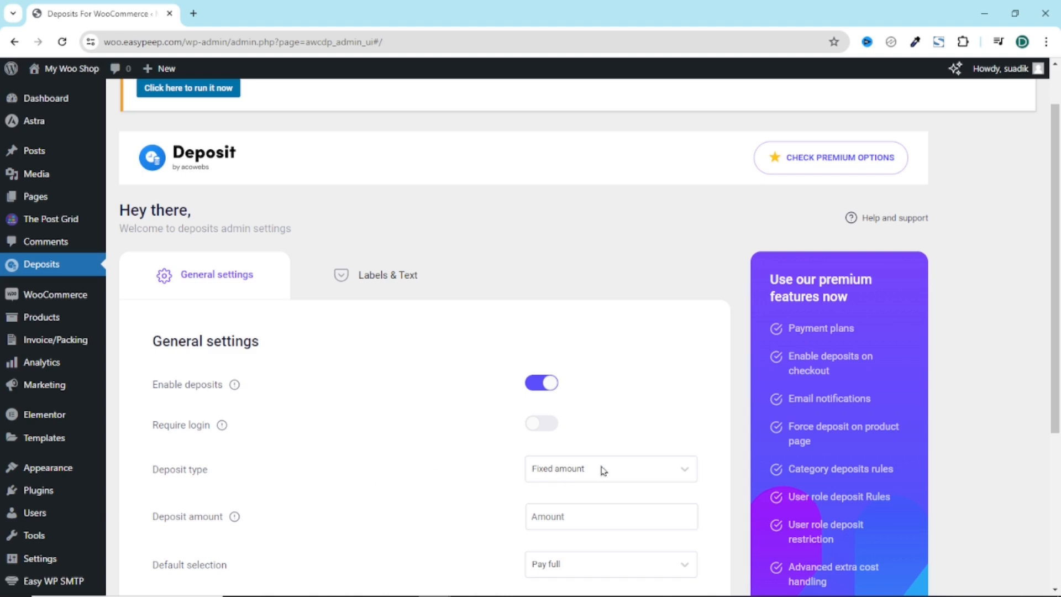
mouse_move(650, 473)
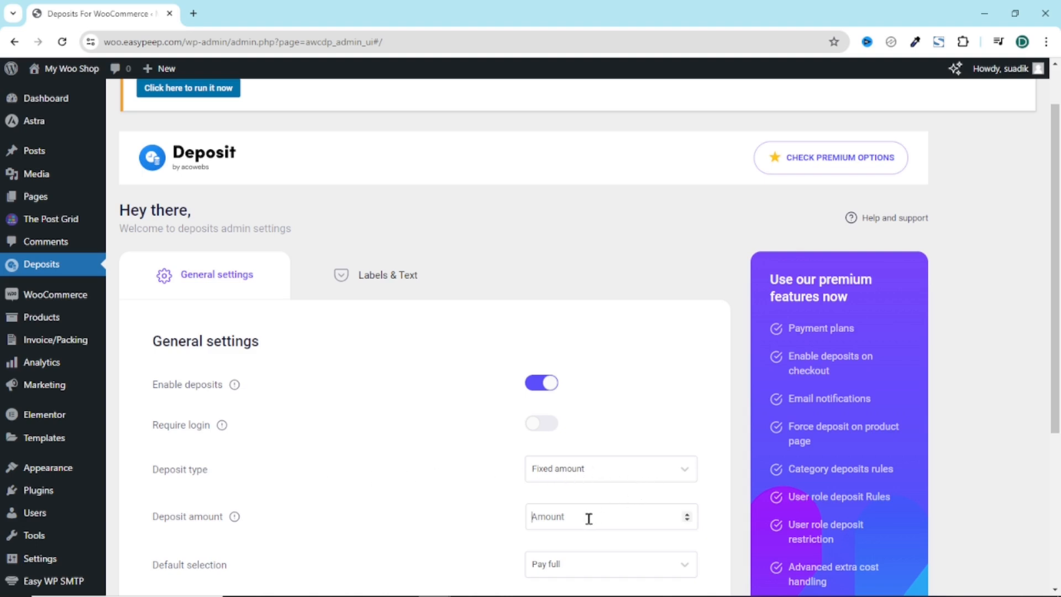
text(20)
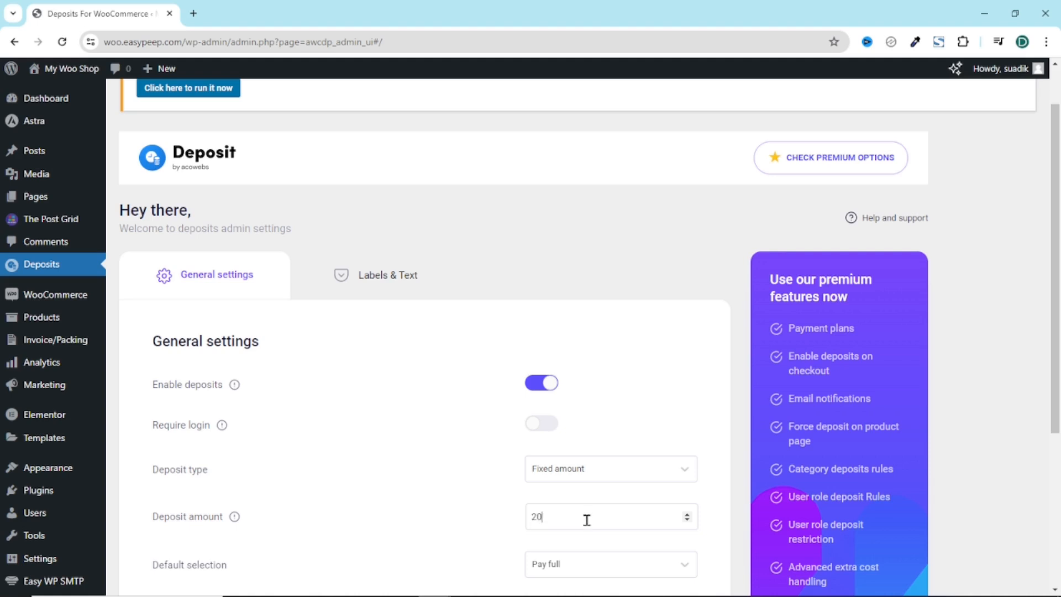
mouse_move(449, 523)
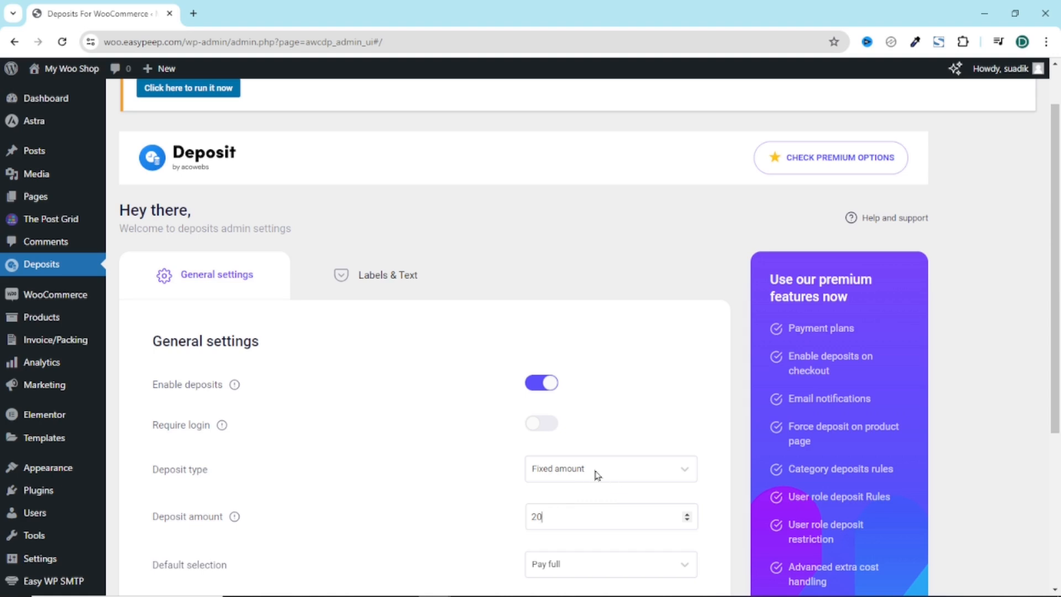
click(608, 469)
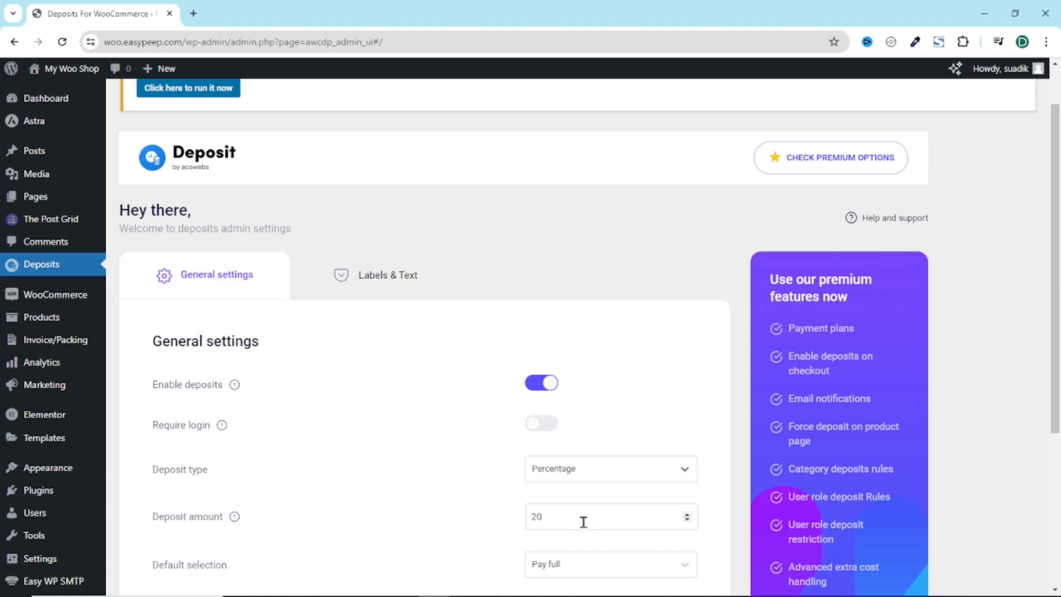
mouse_move(565, 490)
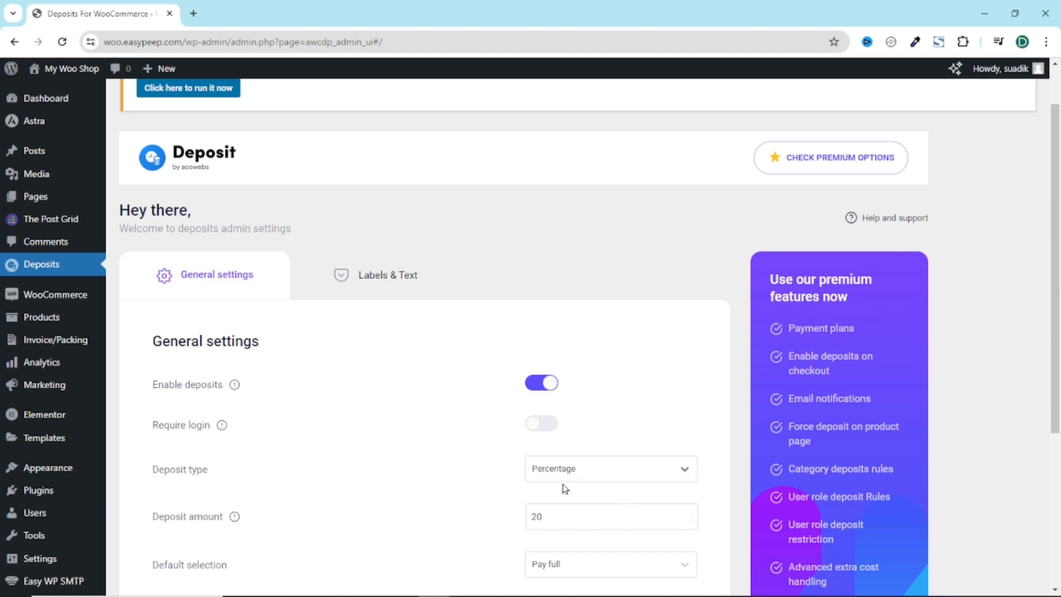
mouse_move(608, 457)
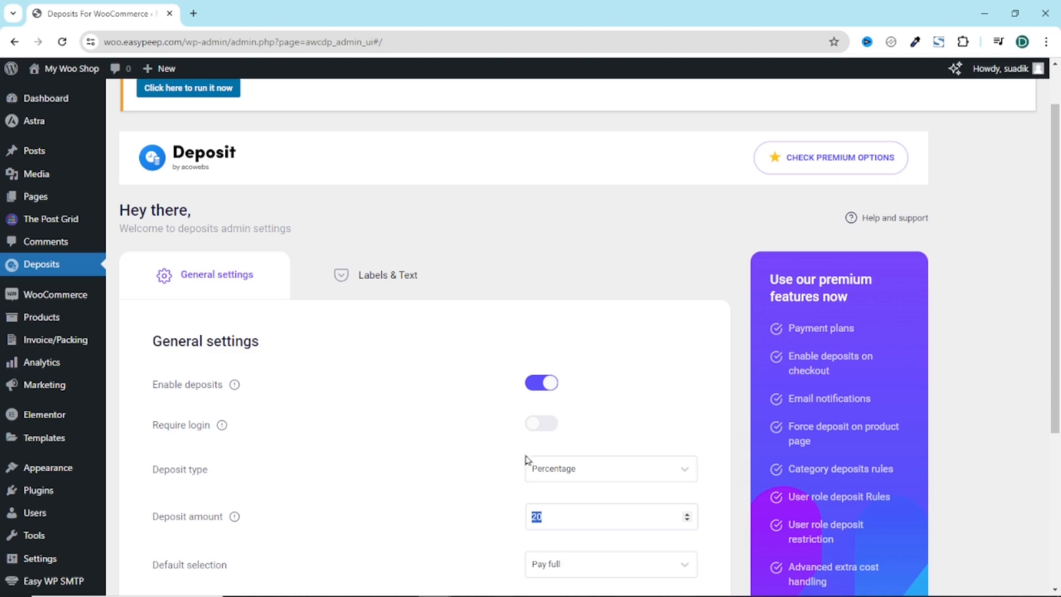
mouse_move(624, 478)
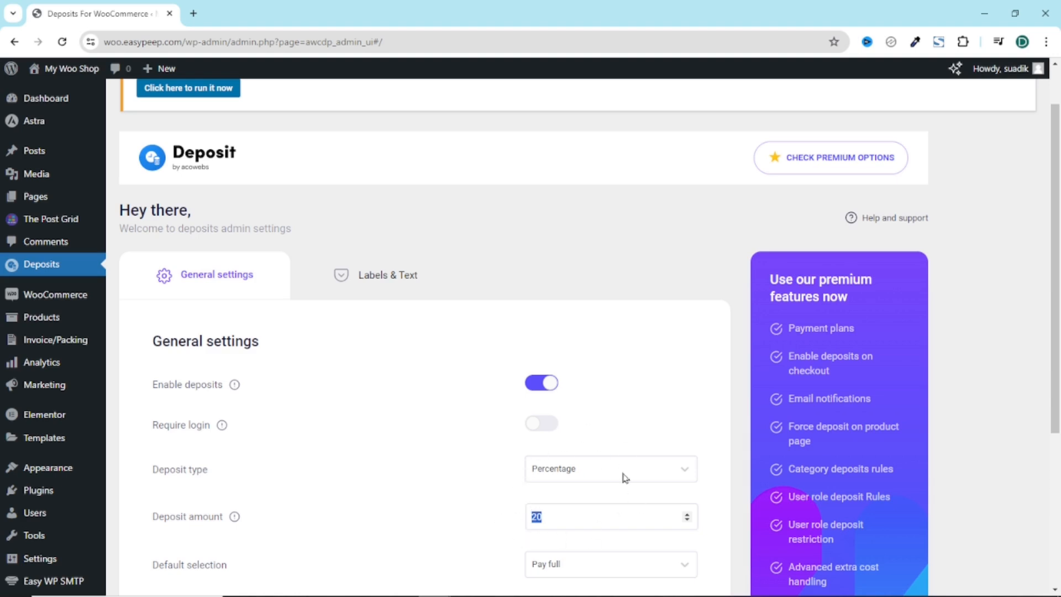
mouse_move(592, 497)
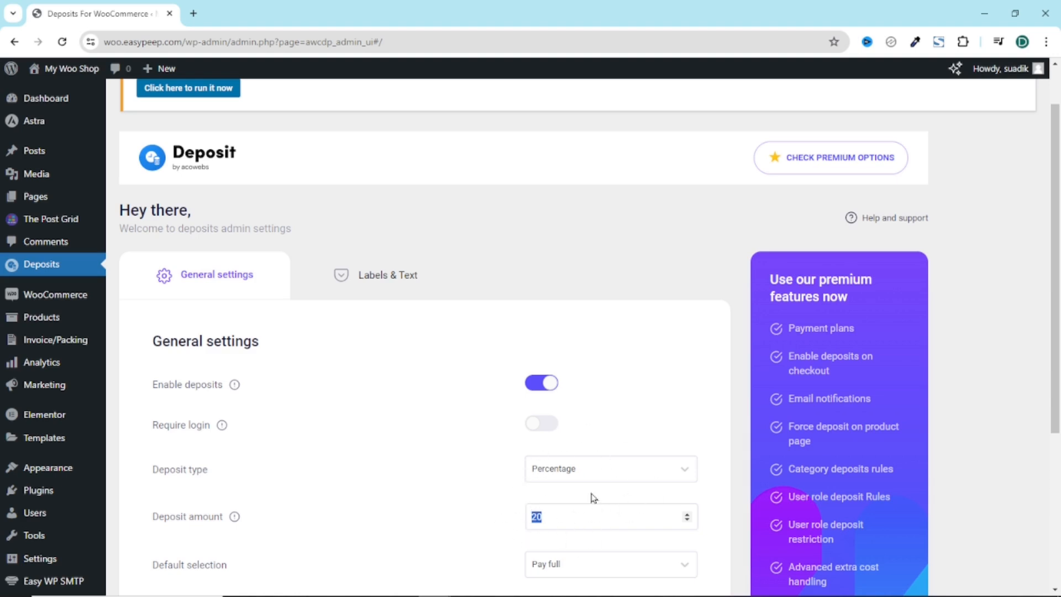
scroll(down, 3)
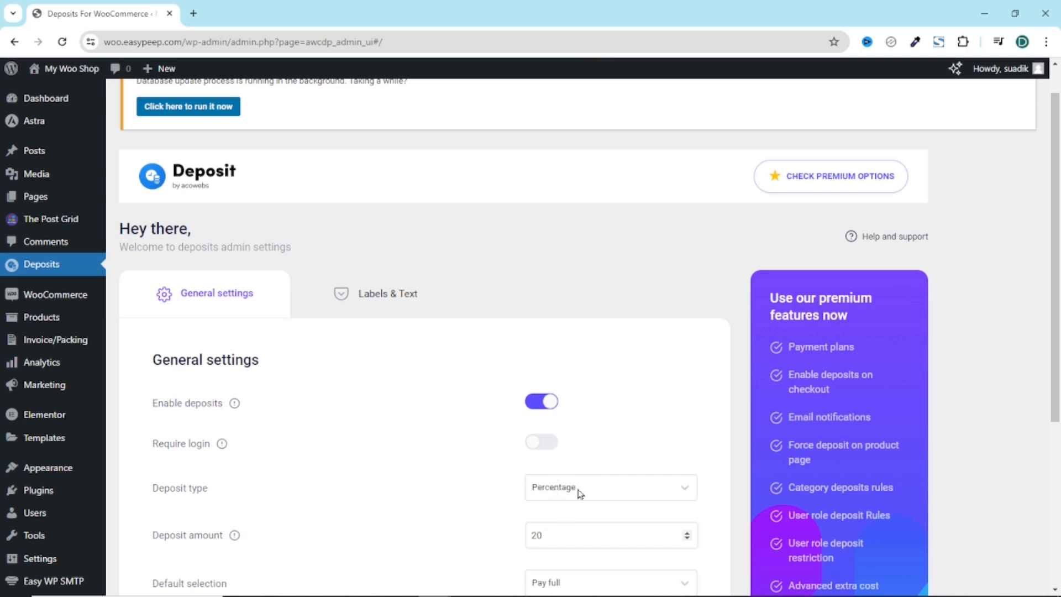
click(608, 486)
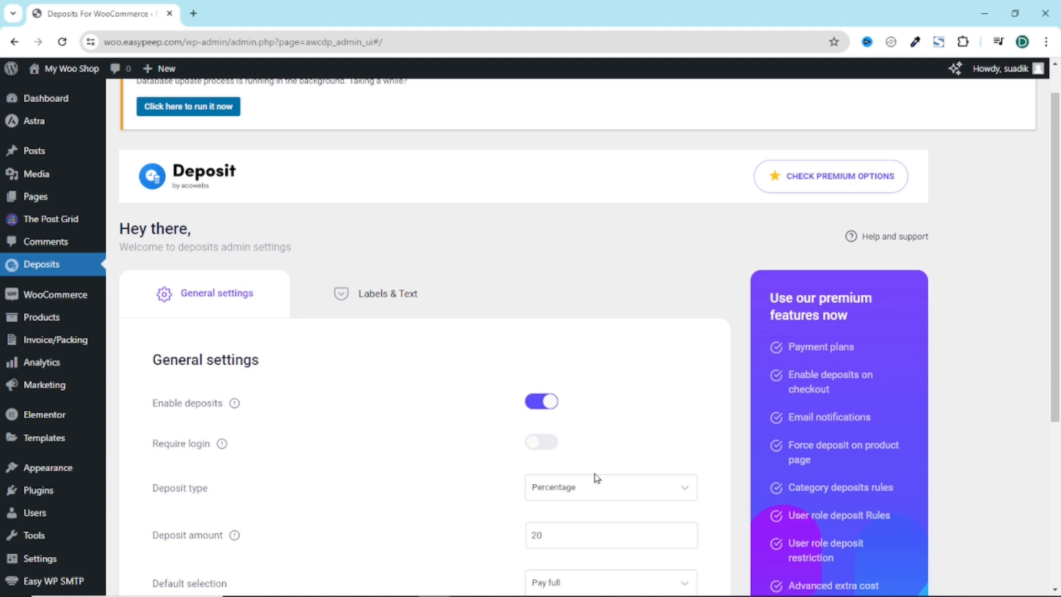
mouse_move(653, 527)
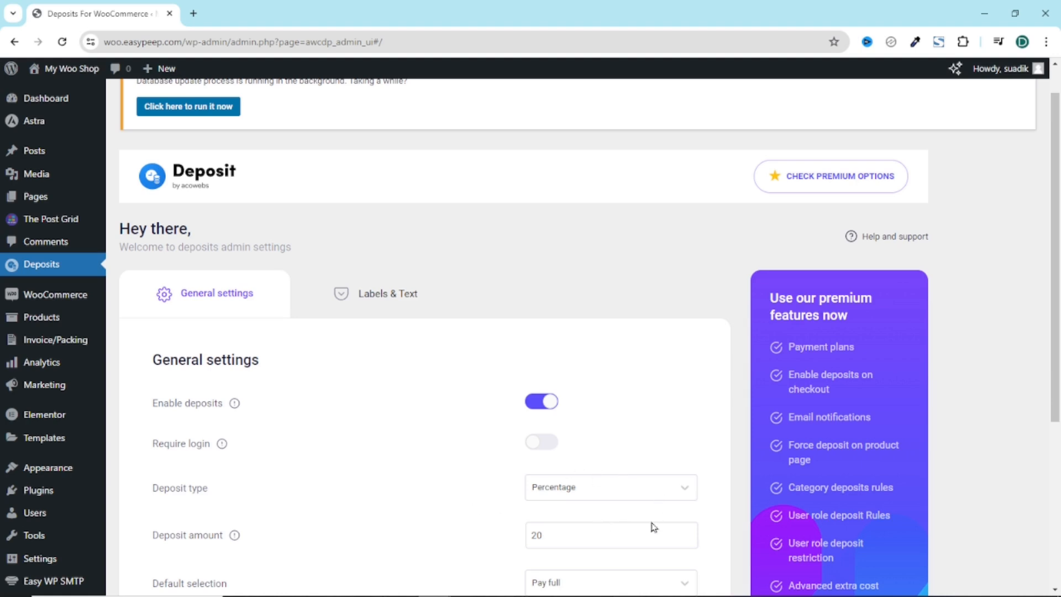
double_click(536, 535)
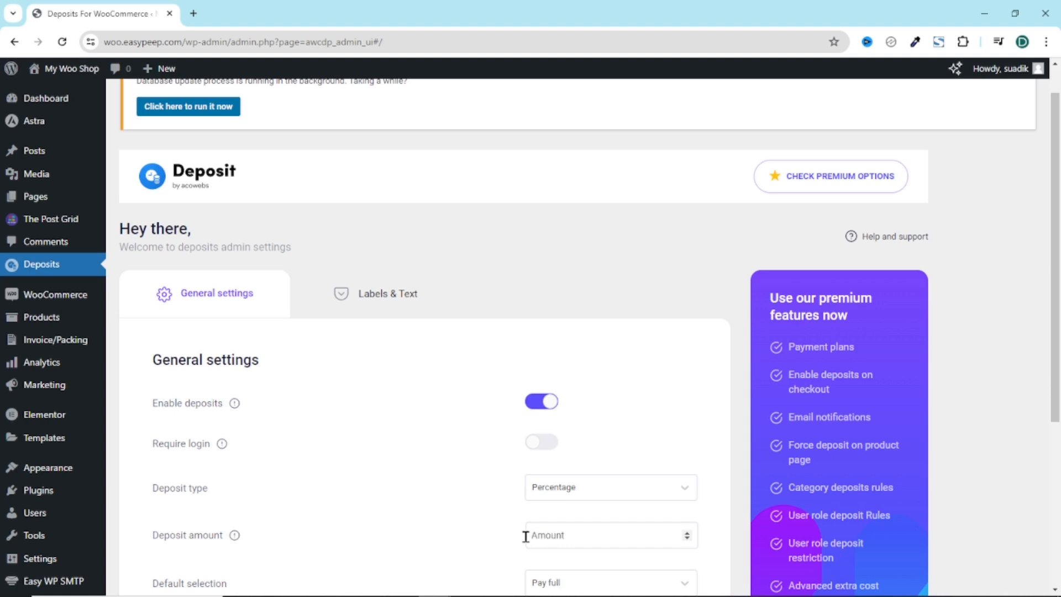
Step: Make Pay deposit the default selection and set the fully paid order status
scroll(down, 3)
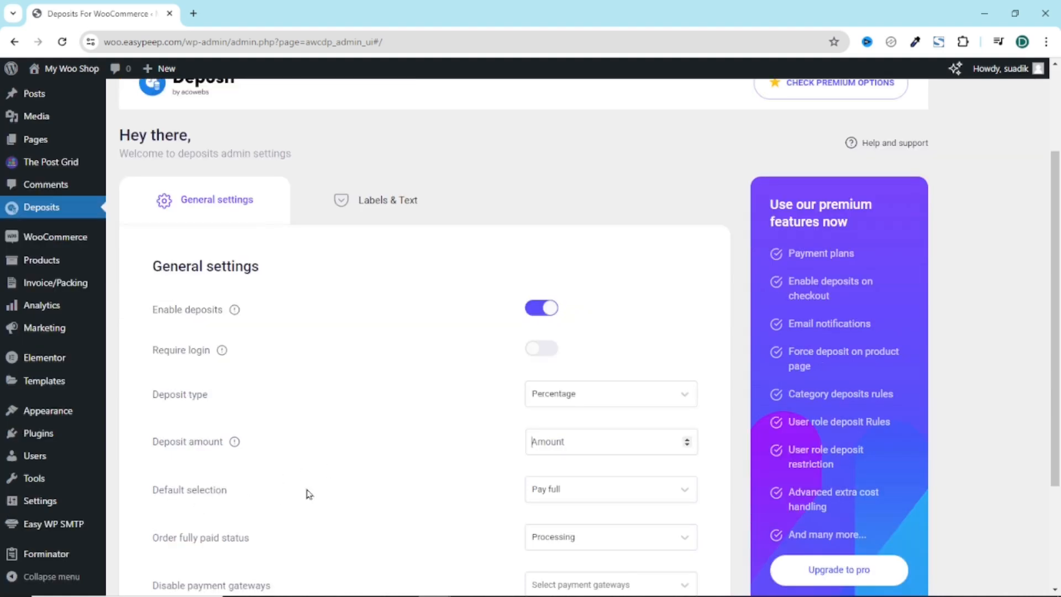
click(608, 489)
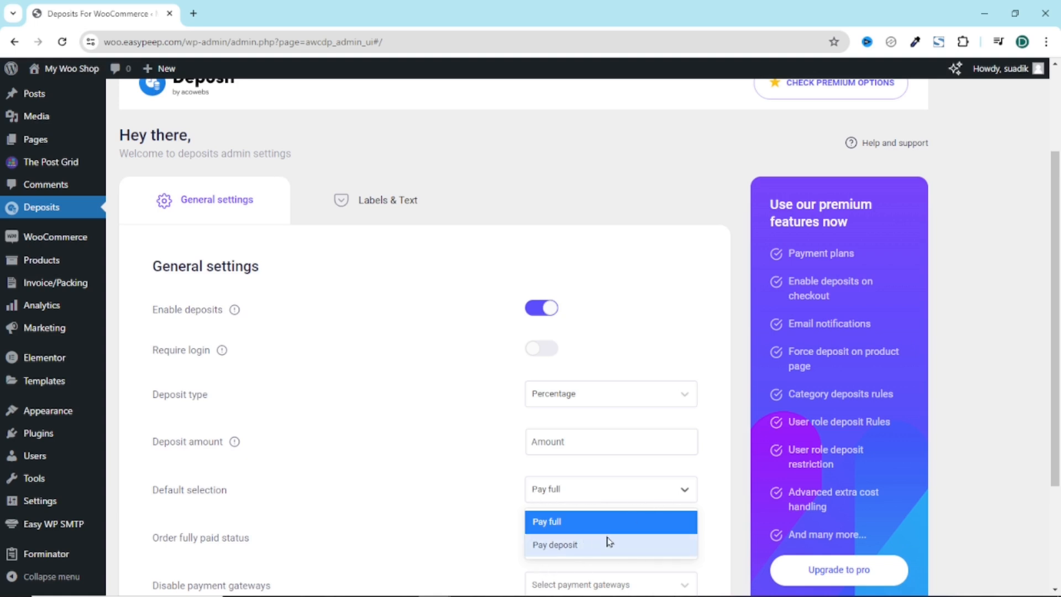
mouse_move(578, 519)
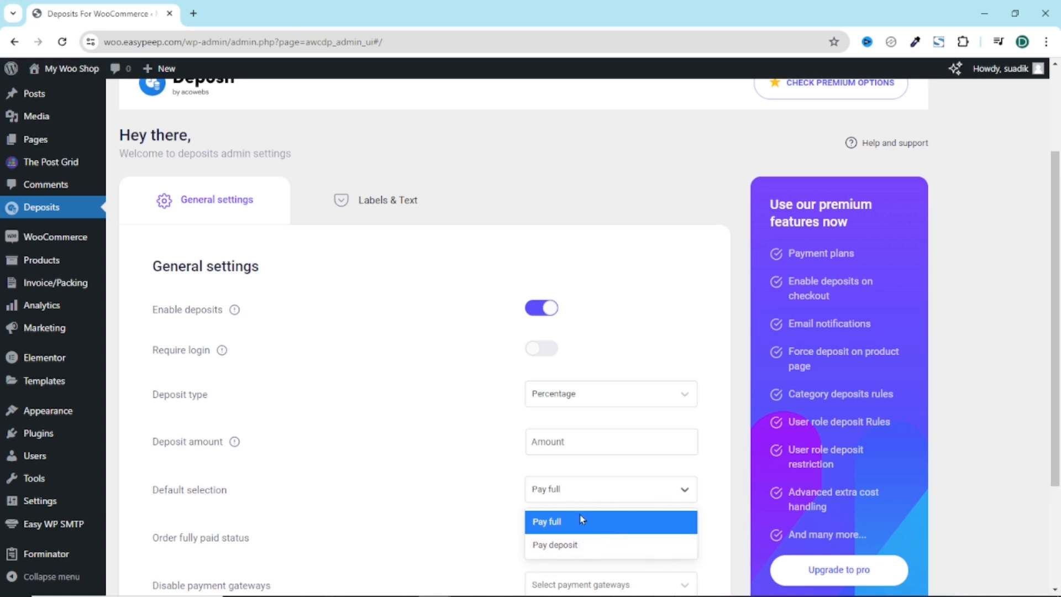
click(554, 545)
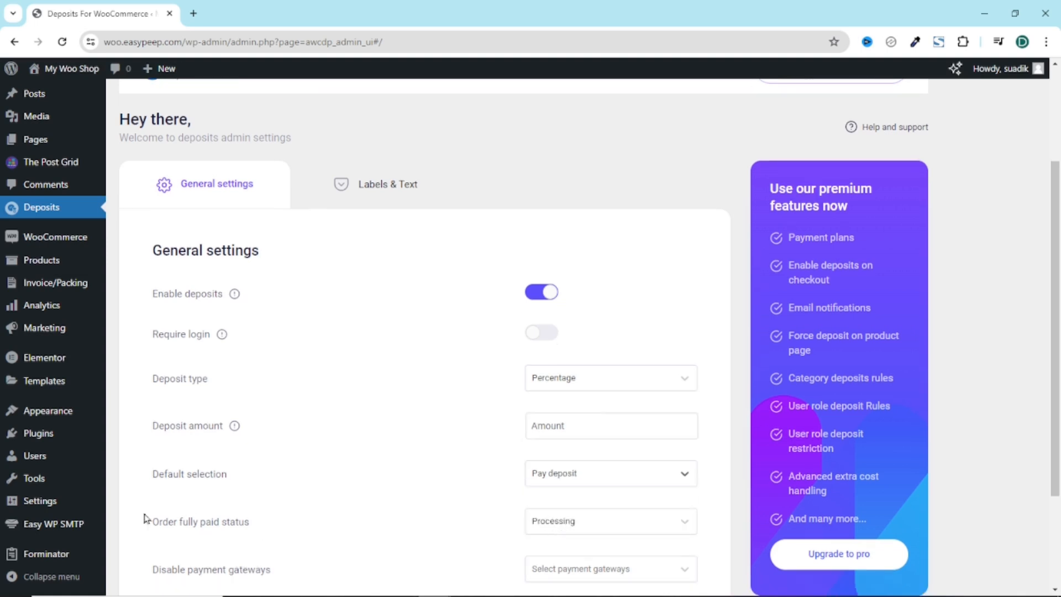
click(608, 521)
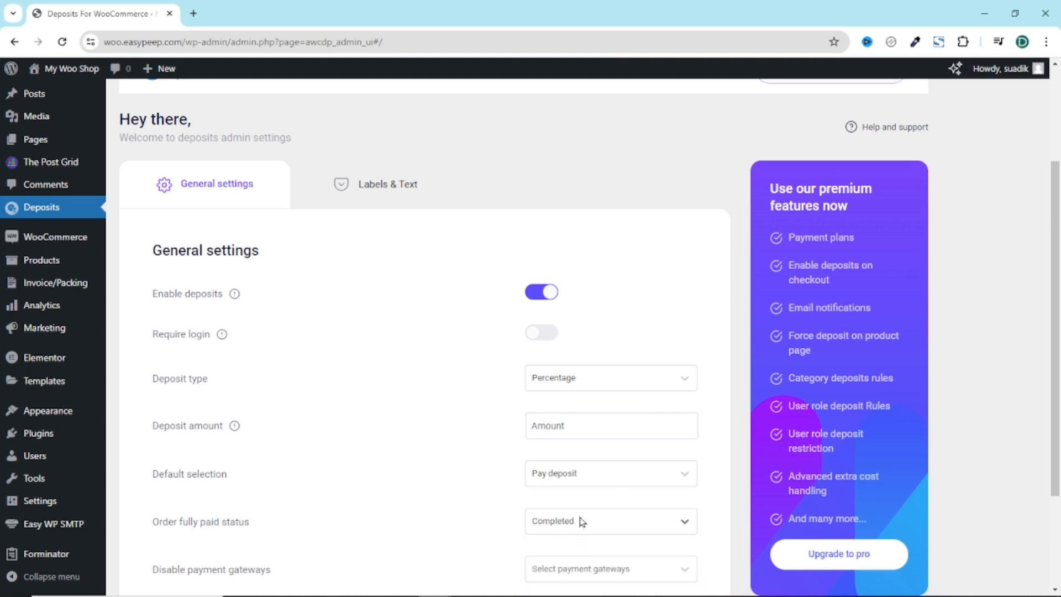
click(608, 521)
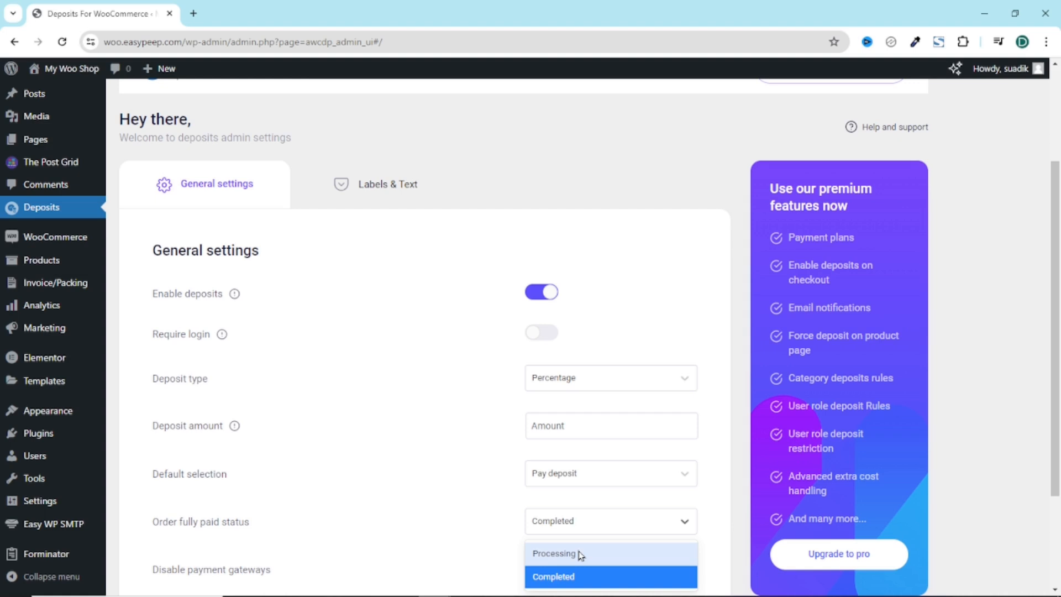
mouse_move(598, 526)
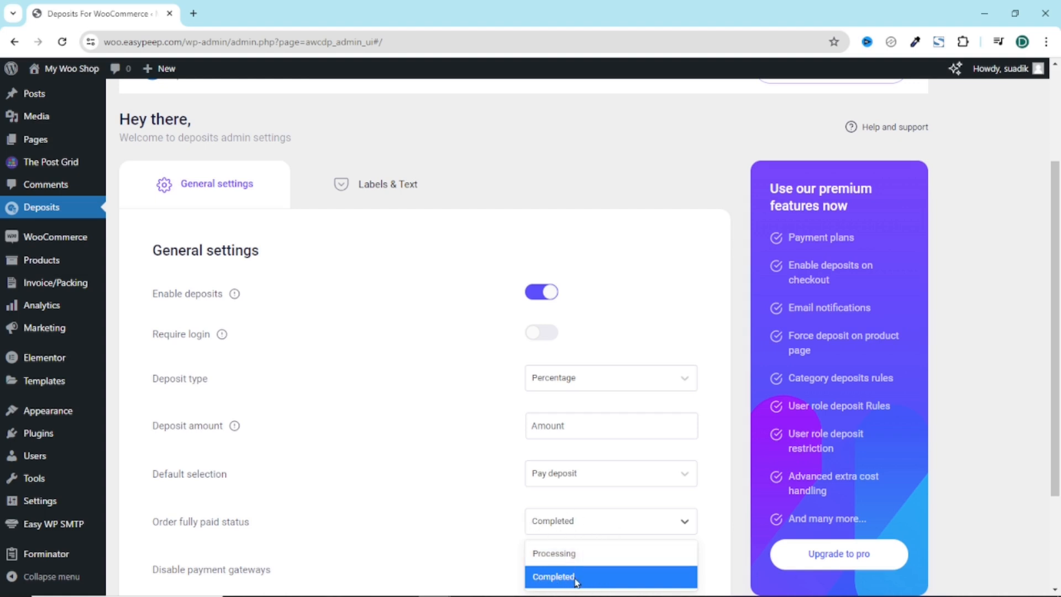
mouse_move(593, 557)
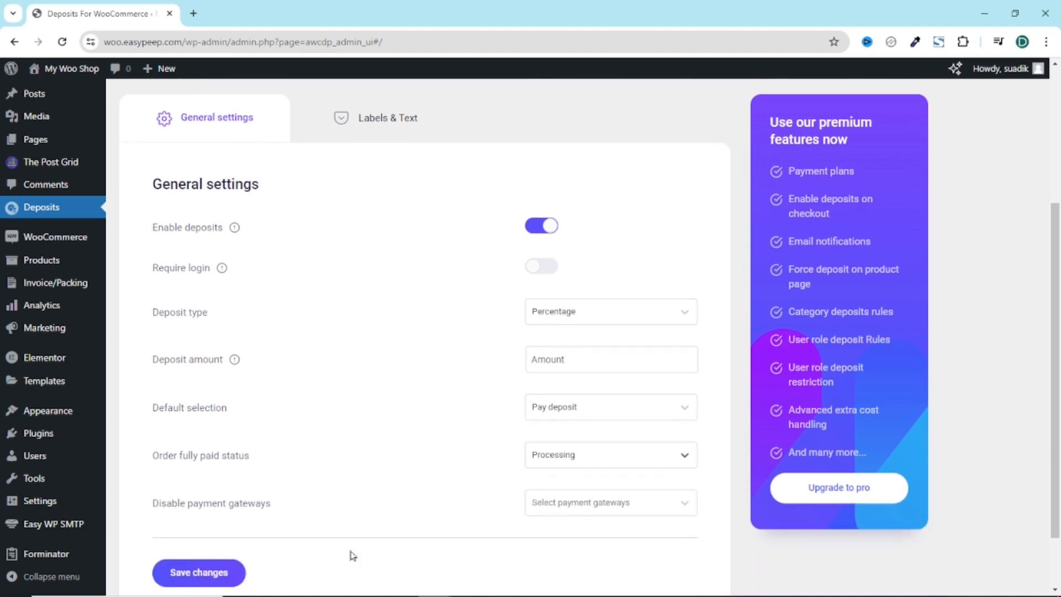
mouse_move(358, 530)
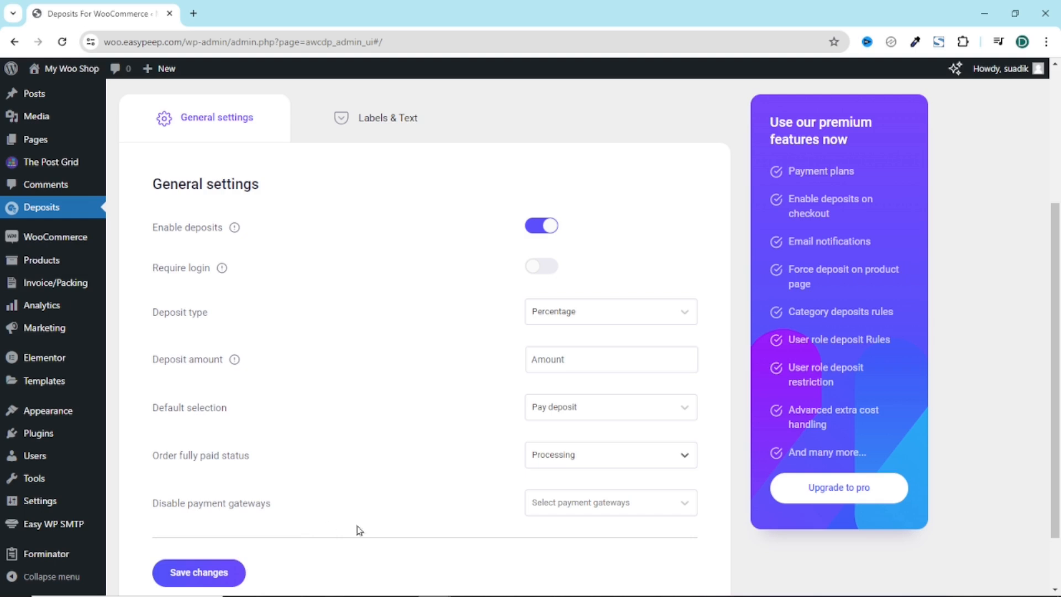
Step: Disable Check payments and Cash on delivery gateways for deposits and save the settings
click(609, 501)
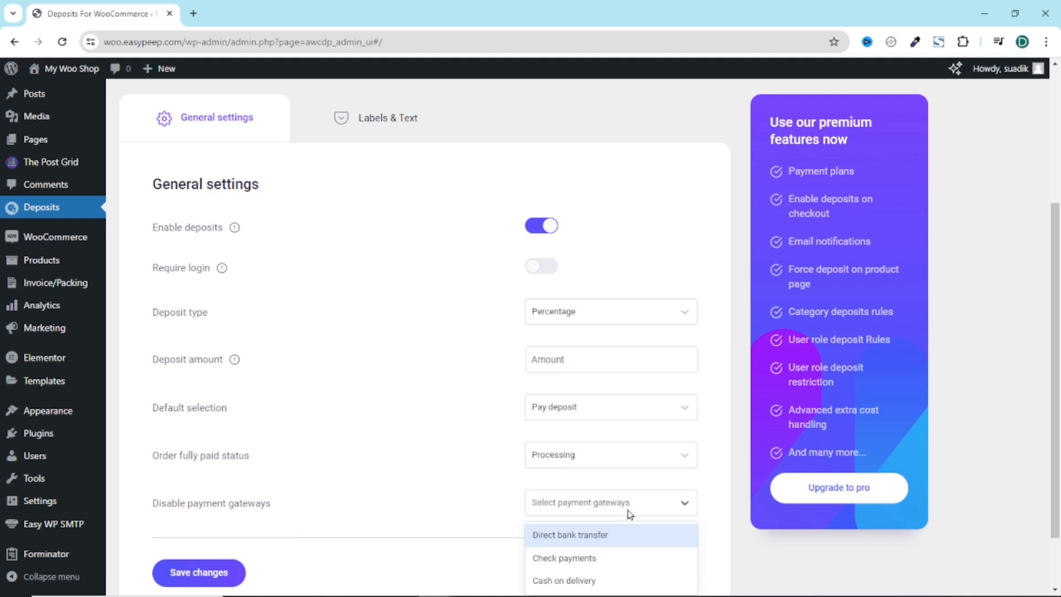
scroll(down, 3)
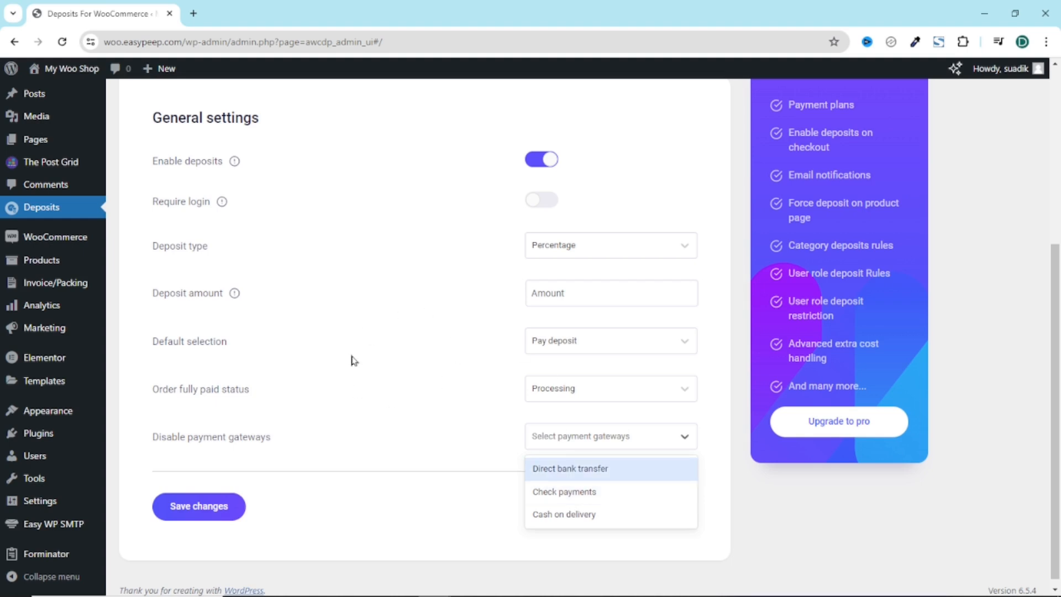
mouse_move(631, 462)
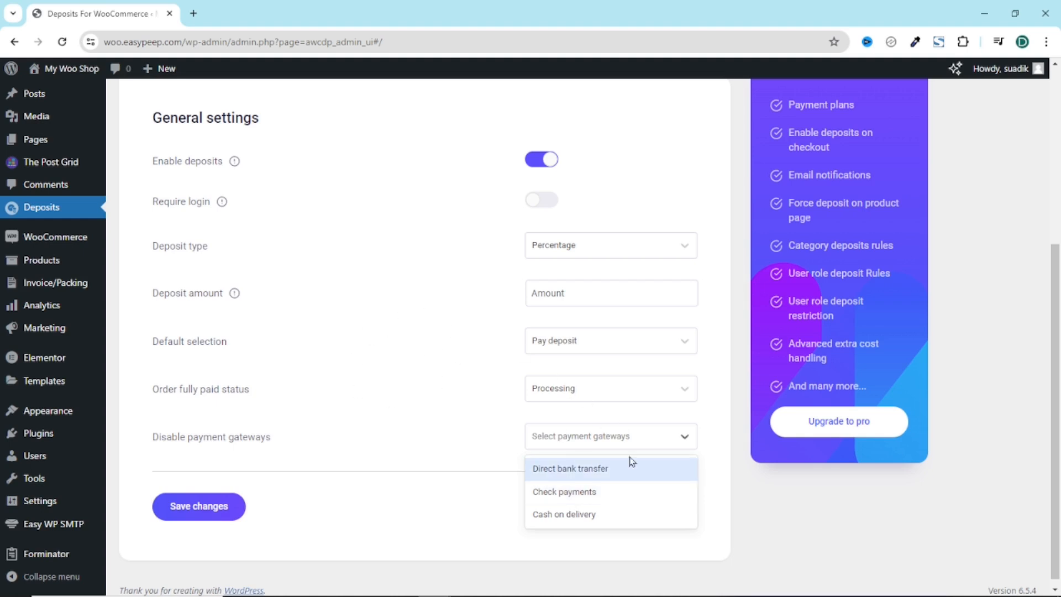
click(563, 491)
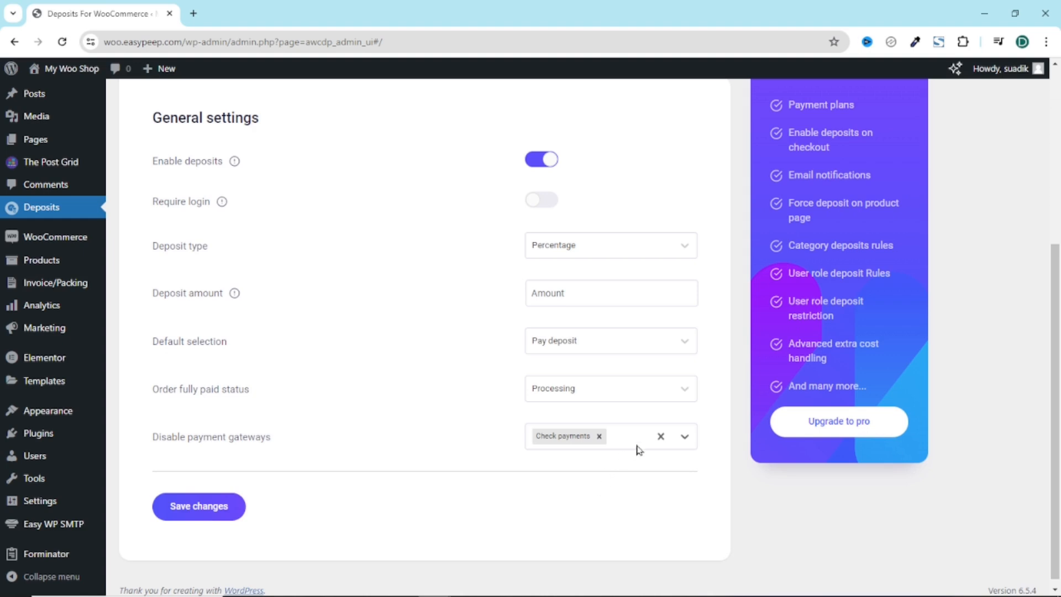
click(683, 435)
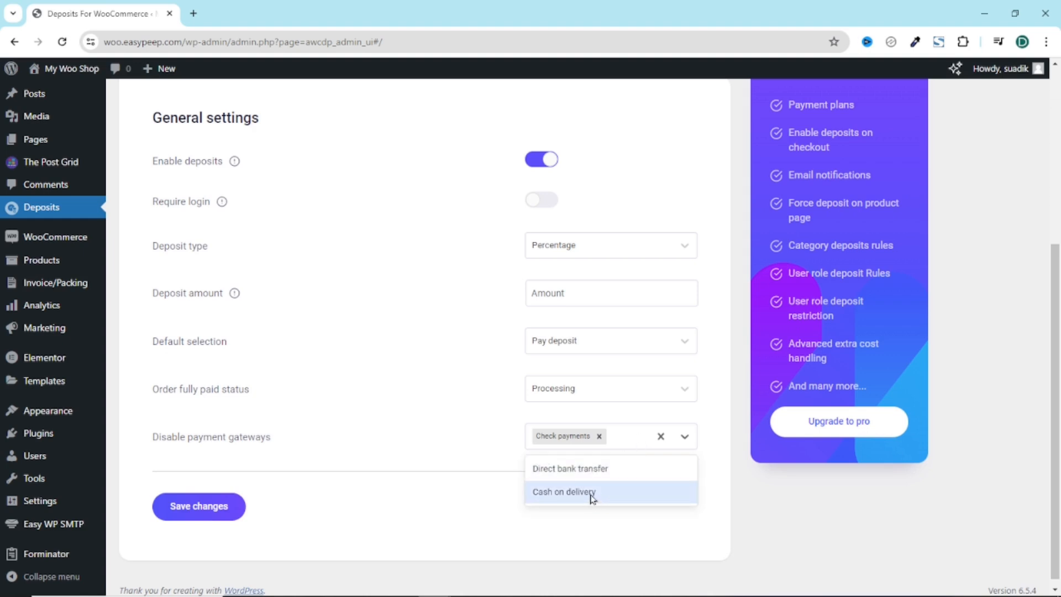
click(563, 492)
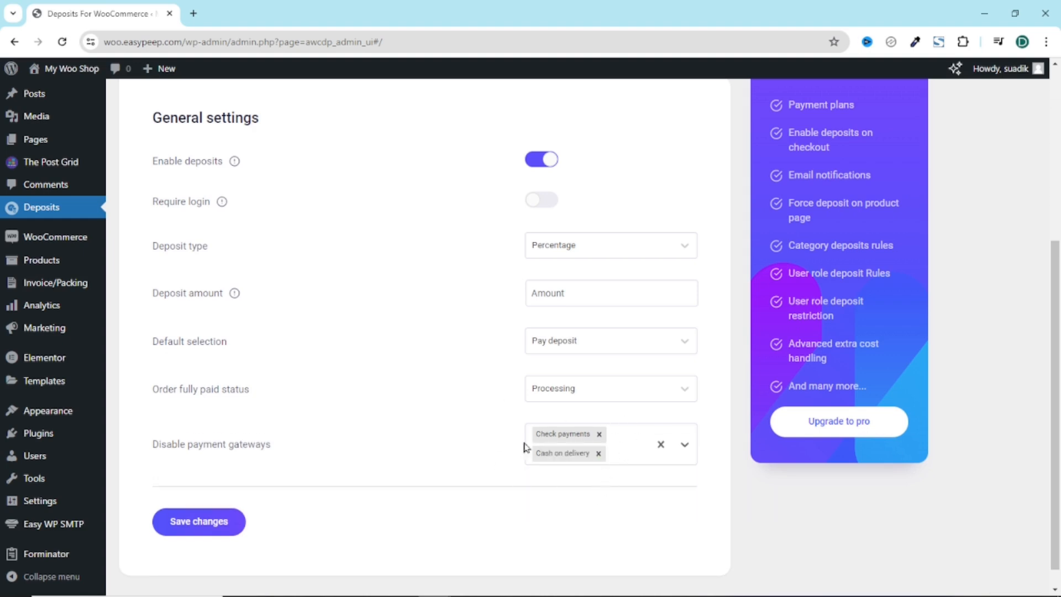
mouse_move(581, 492)
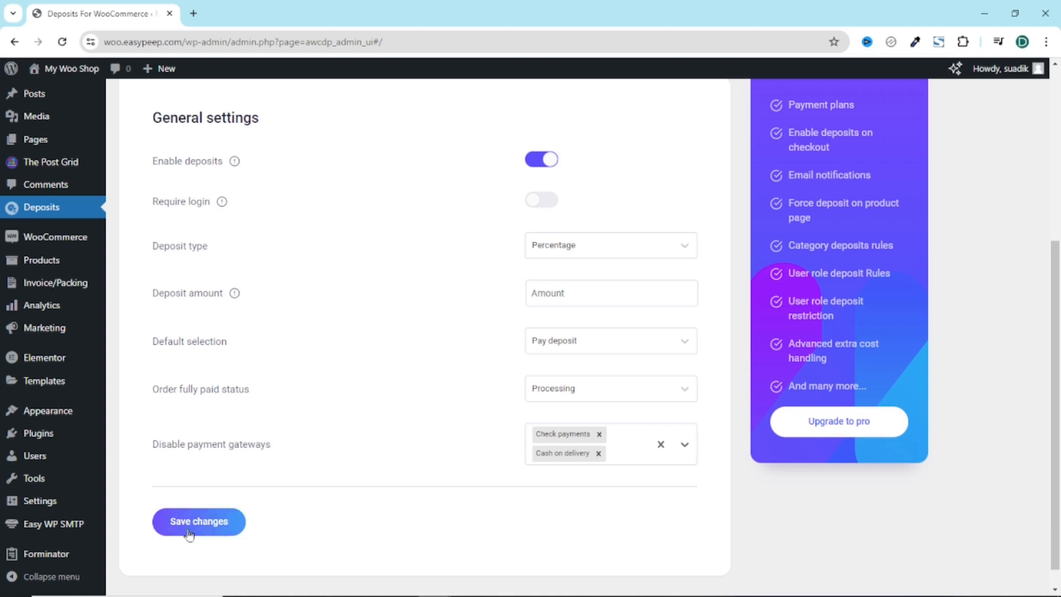
click(198, 521)
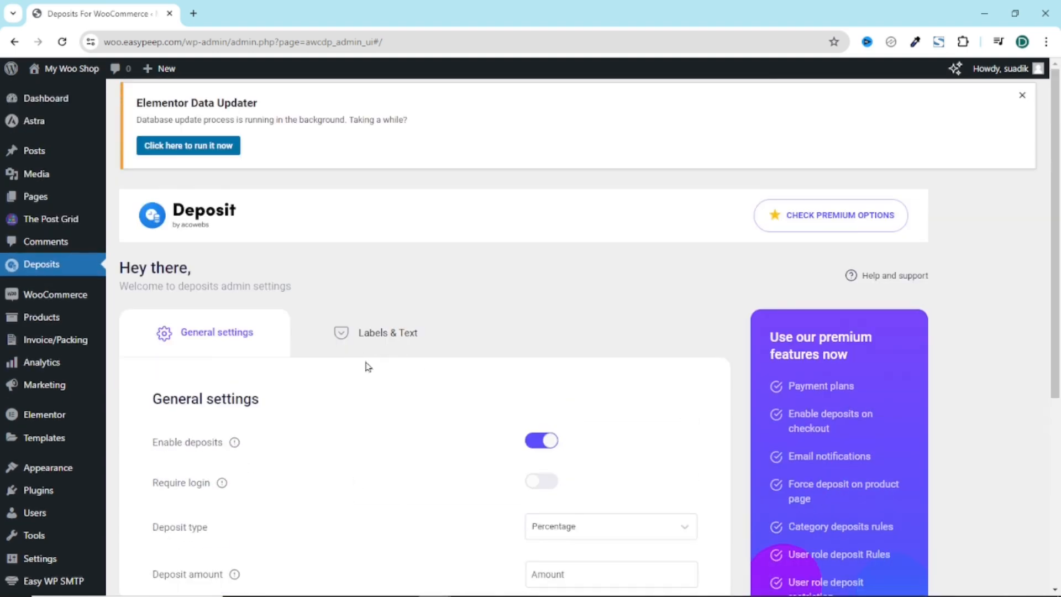
click(388, 332)
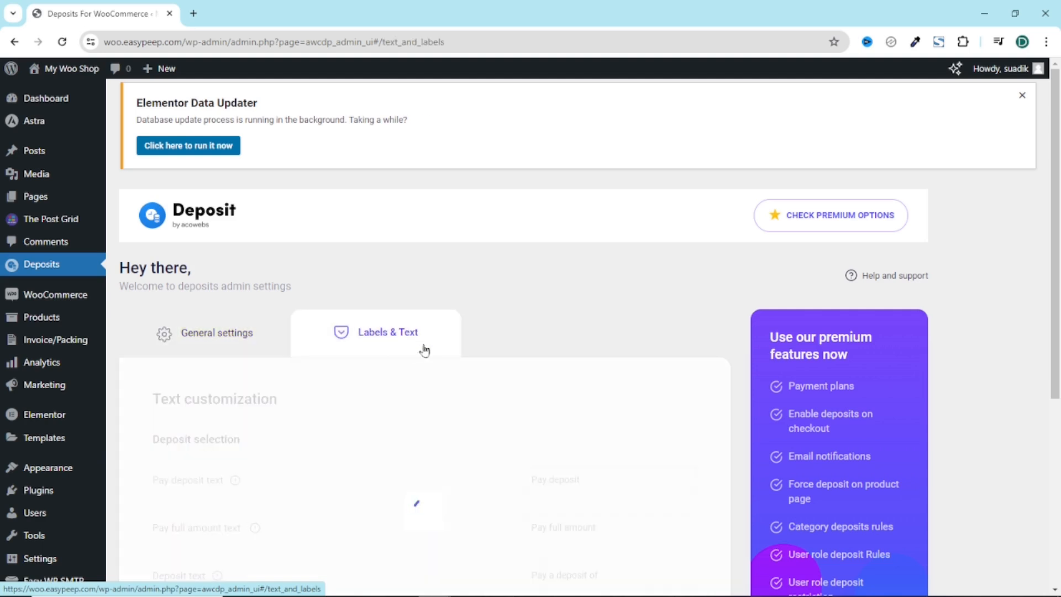
scroll(down, 3)
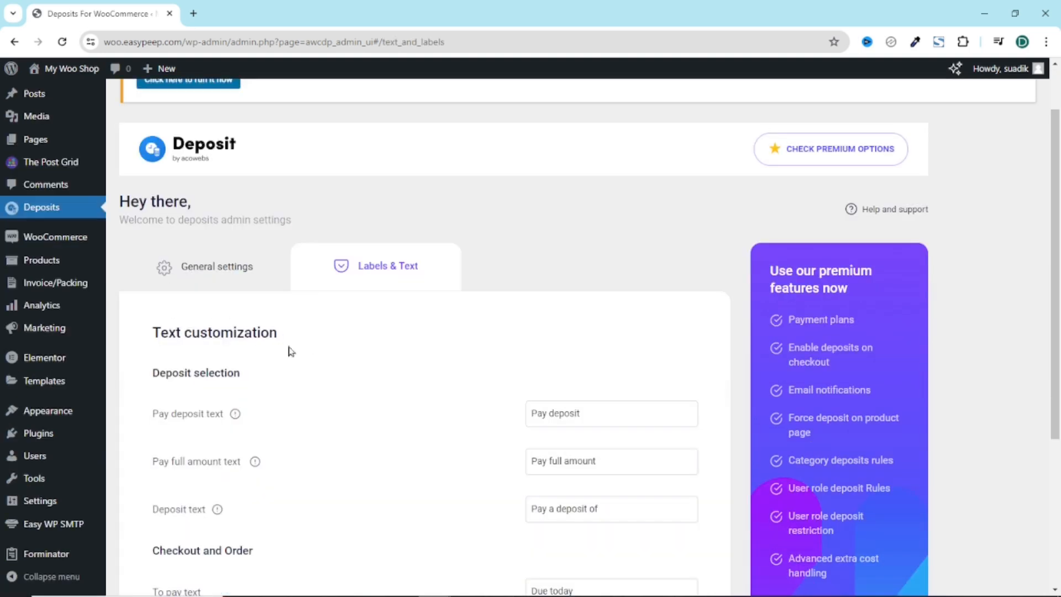
scroll(down, 3)
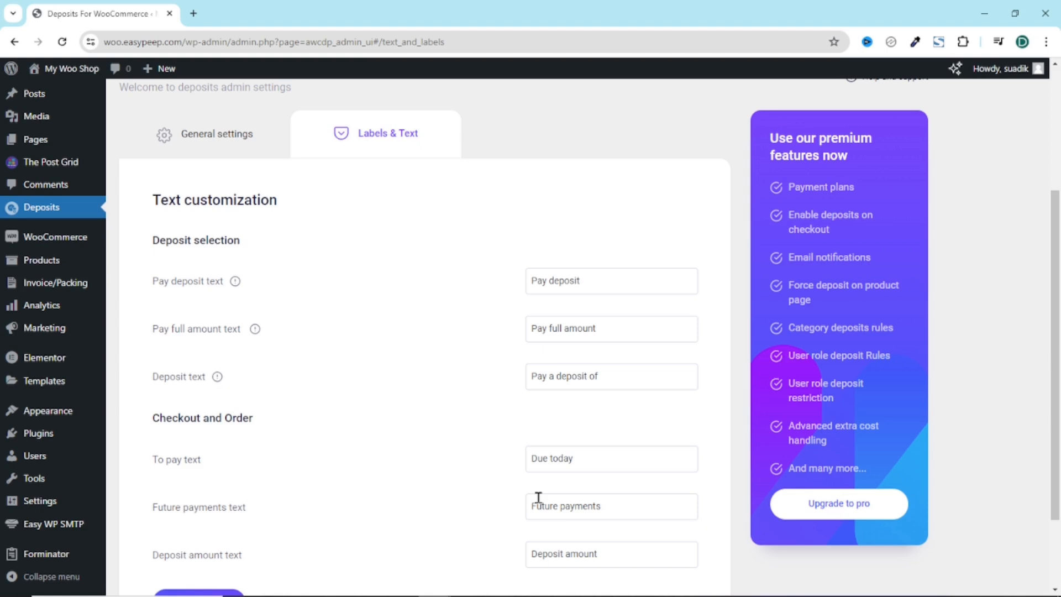
mouse_move(154, 286)
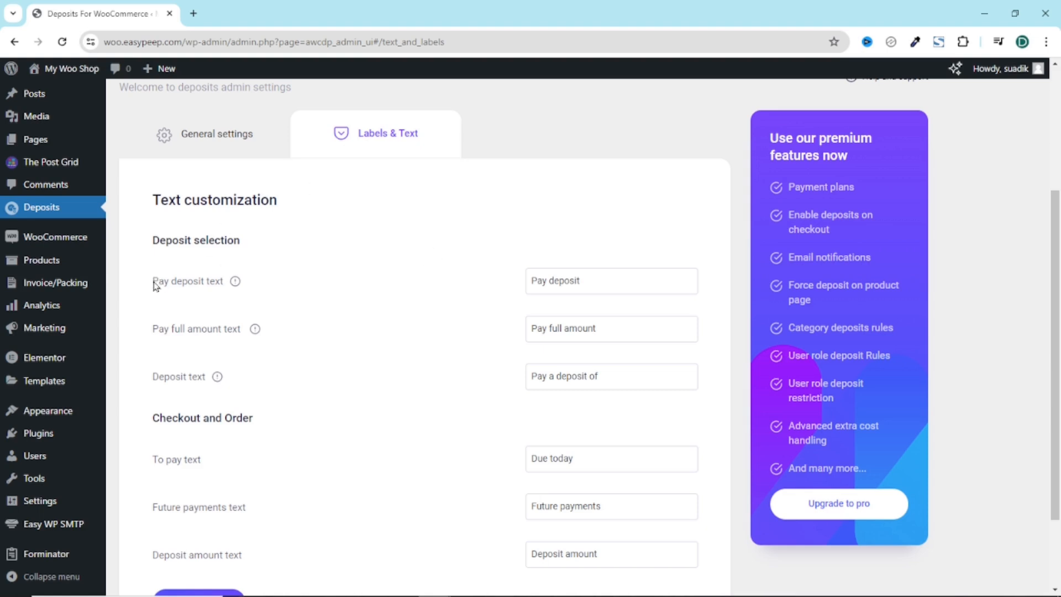
double_click(188, 280)
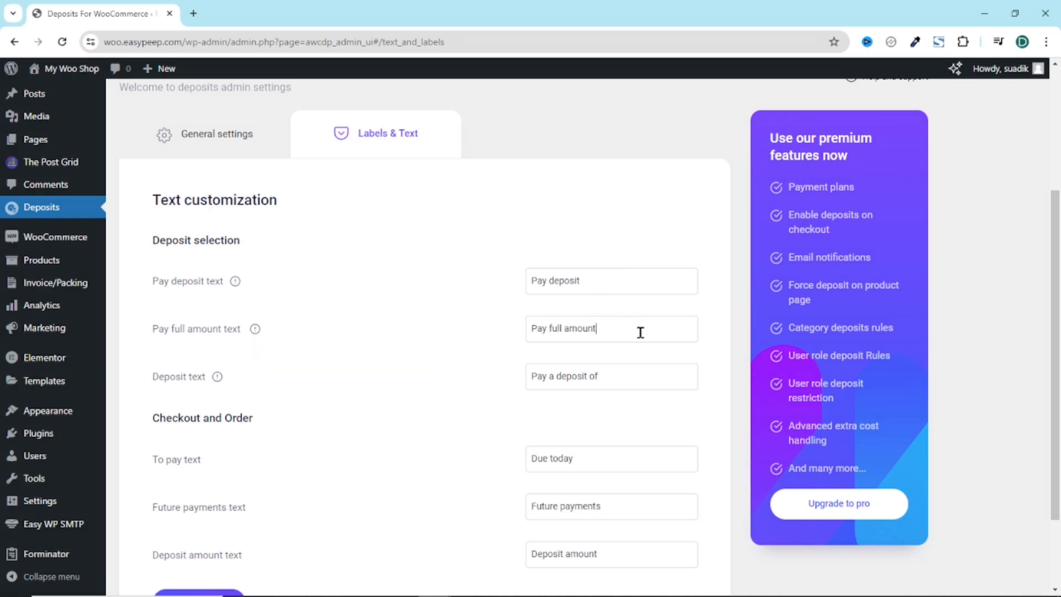
scroll(down, 3)
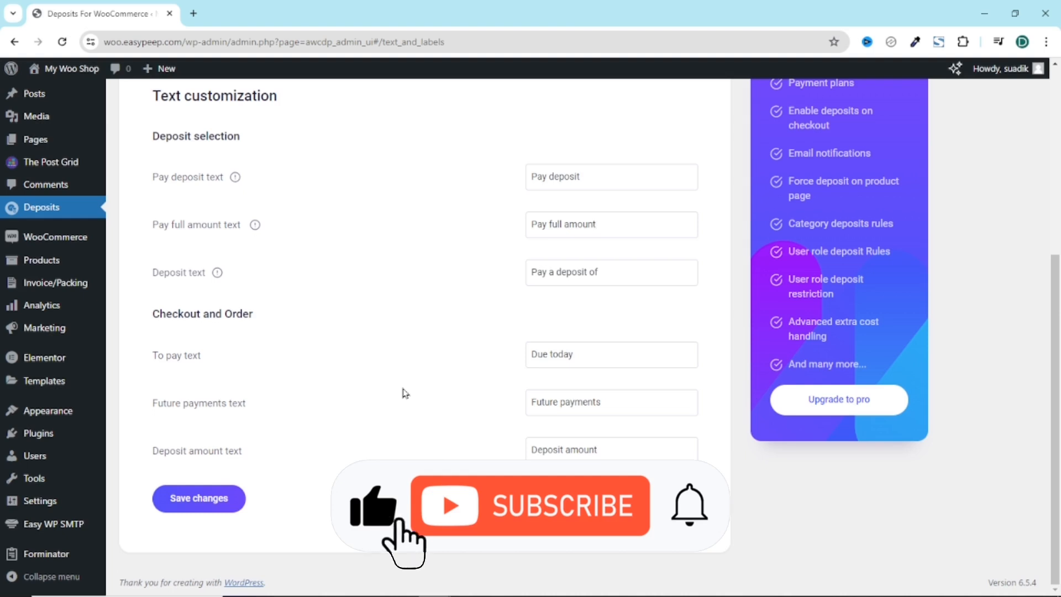
click(609, 224)
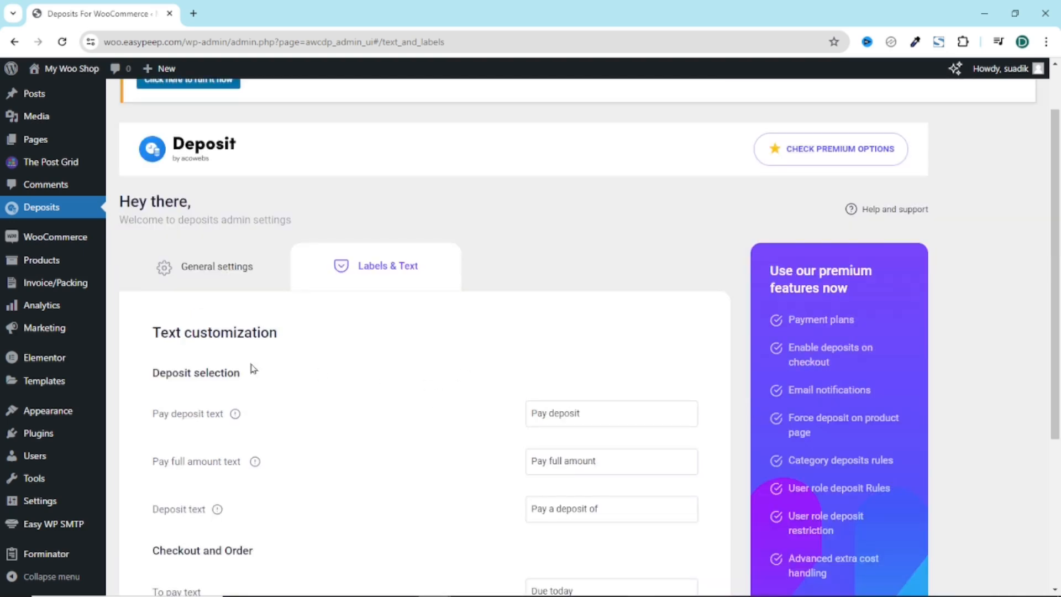
mouse_move(42, 259)
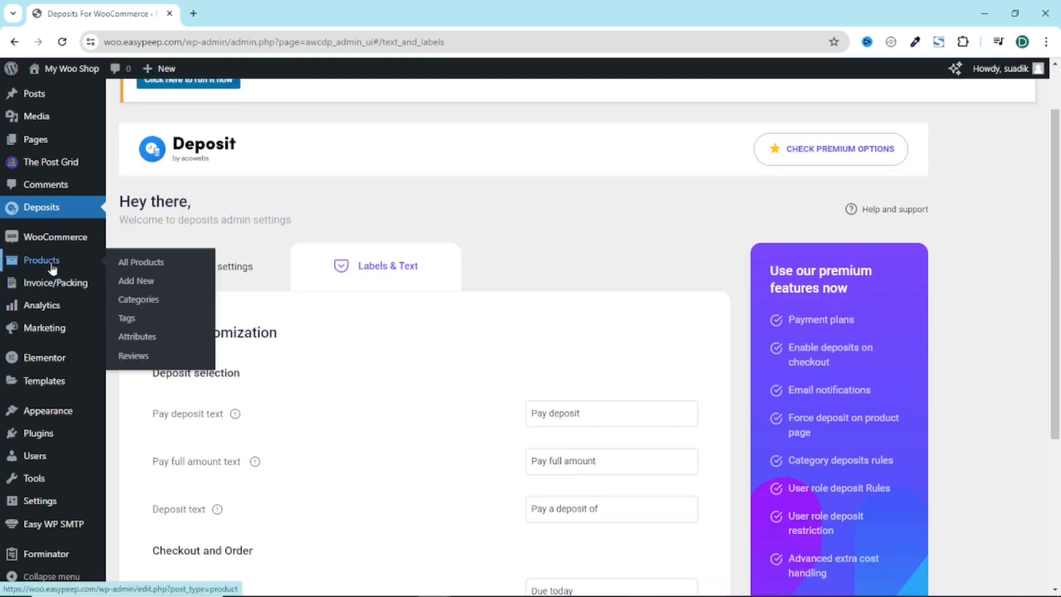
mouse_move(135, 281)
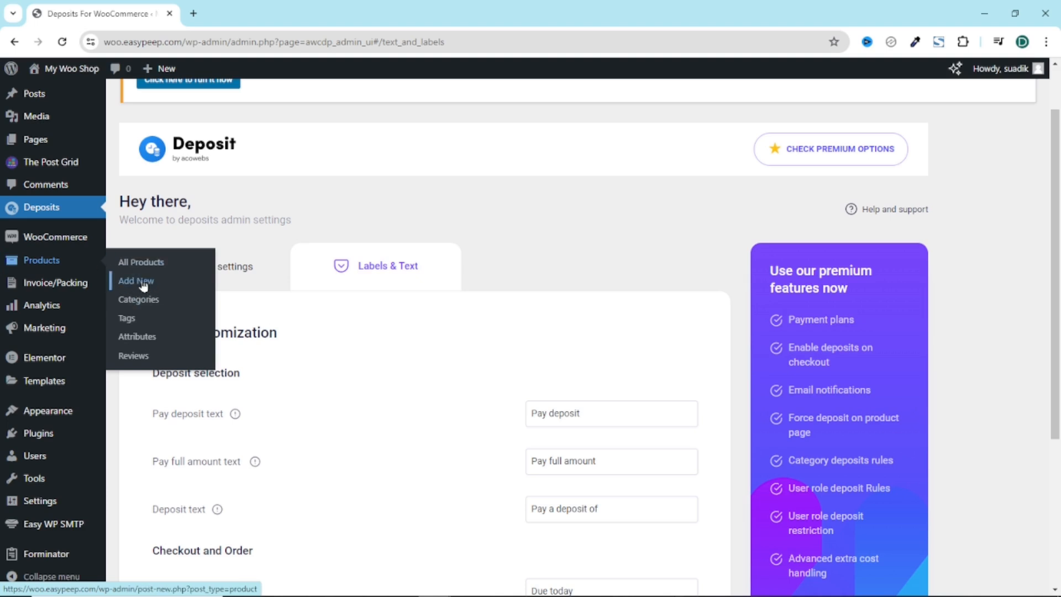
mouse_move(141, 262)
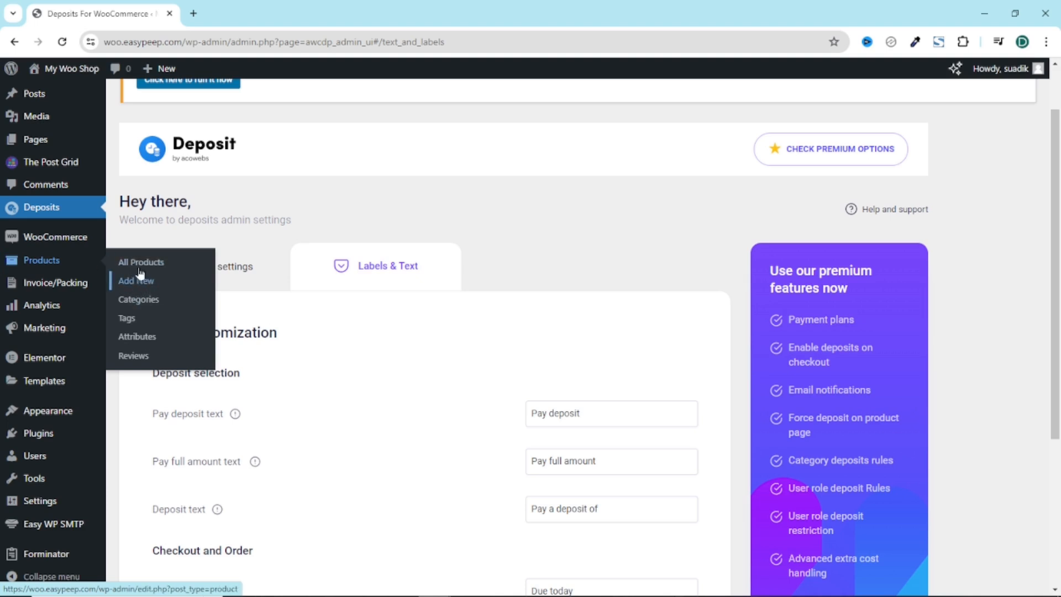
Step: Open All Products and start editing the Dark Brown Jeans product
click(140, 262)
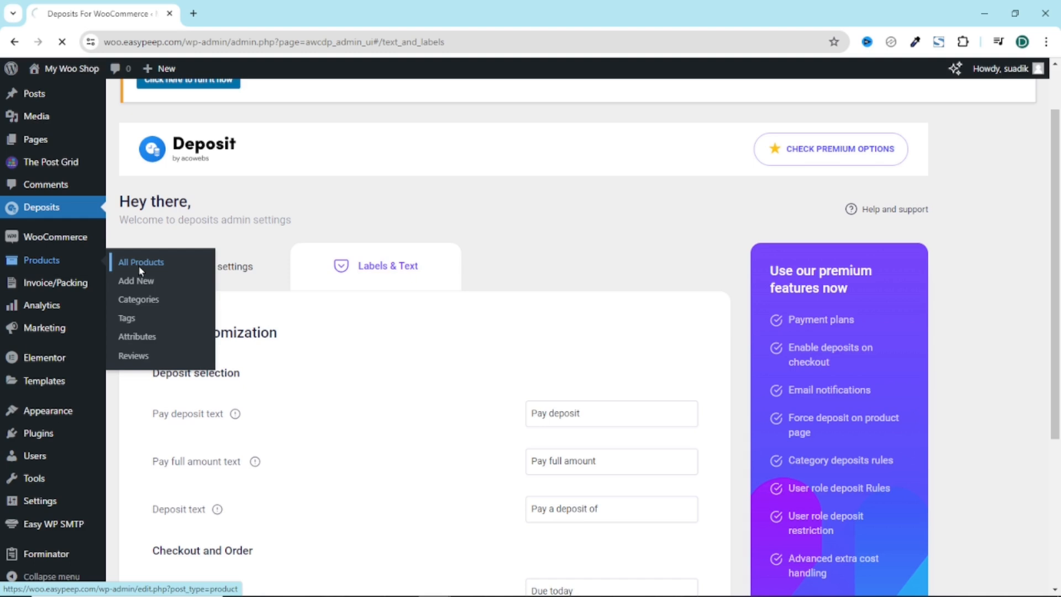
mouse_move(359, 302)
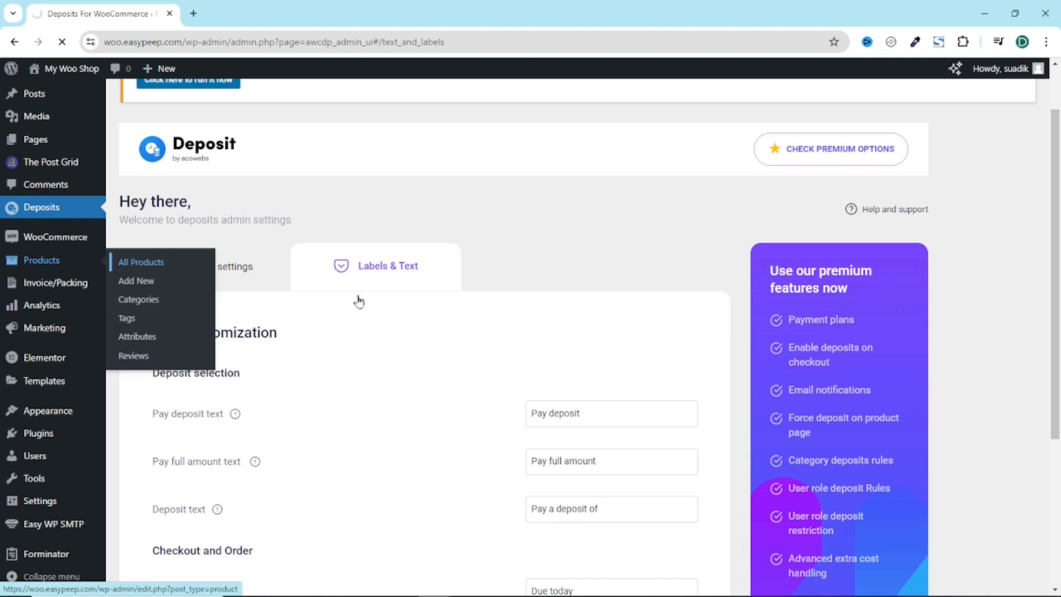
click(141, 262)
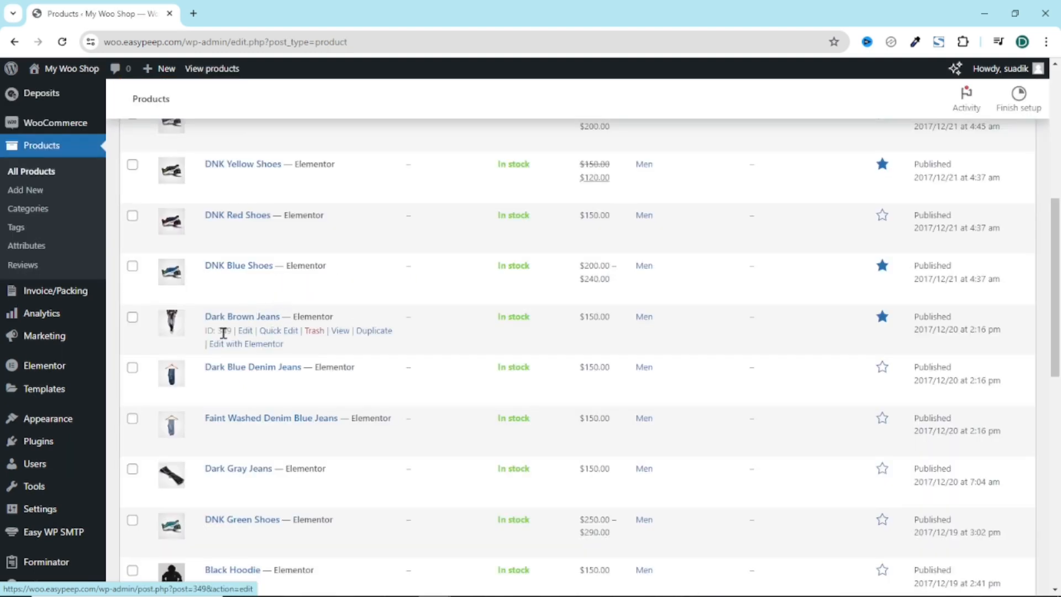
click(246, 330)
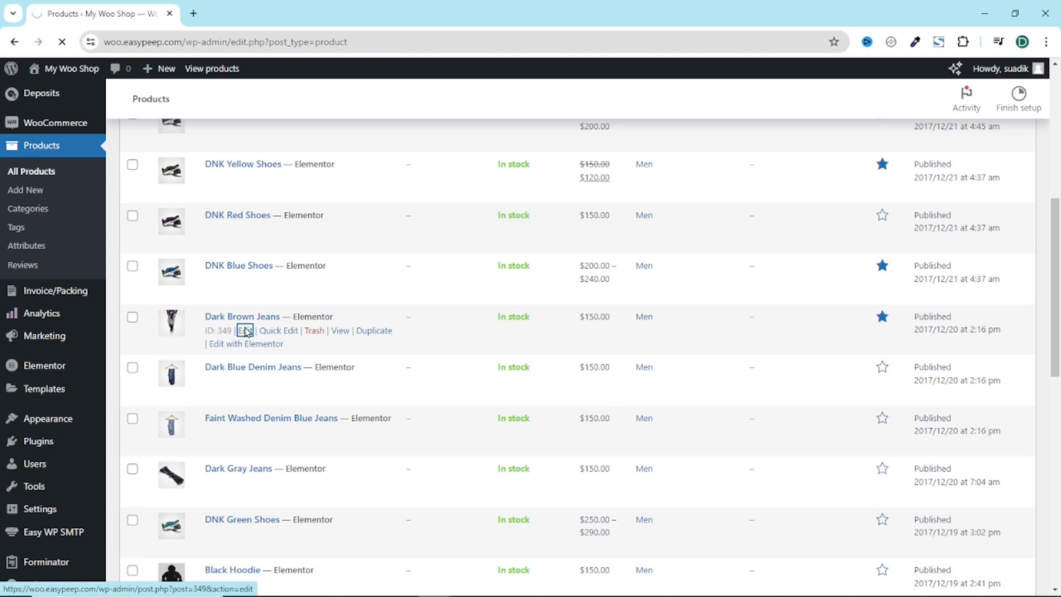
Step: In Product data Deposits, set a Fixed deposit of 50 for Dark Brown Jeans and update the product
click(245, 330)
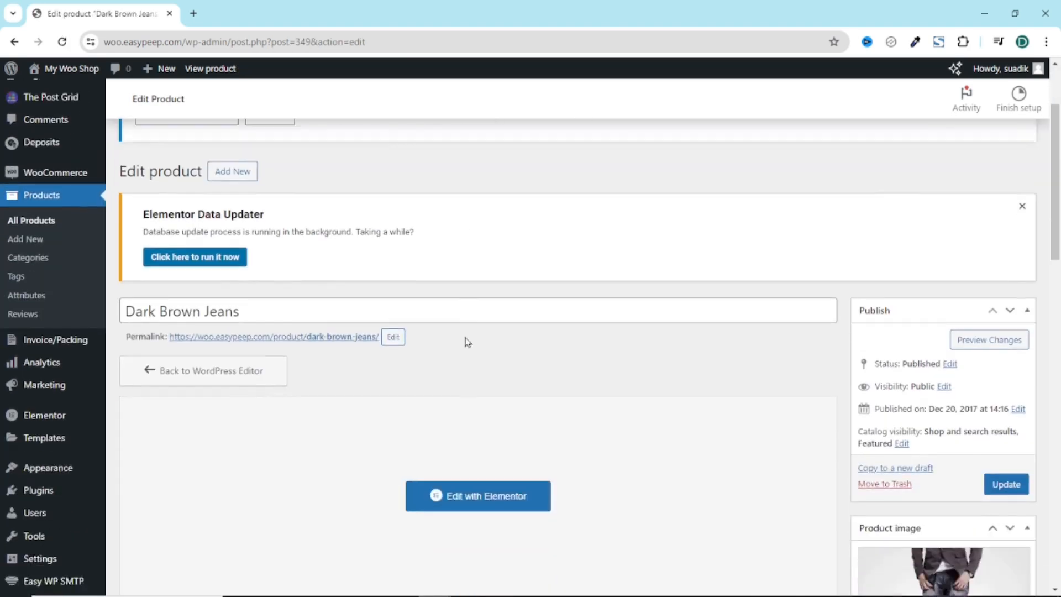
scroll(down, 3)
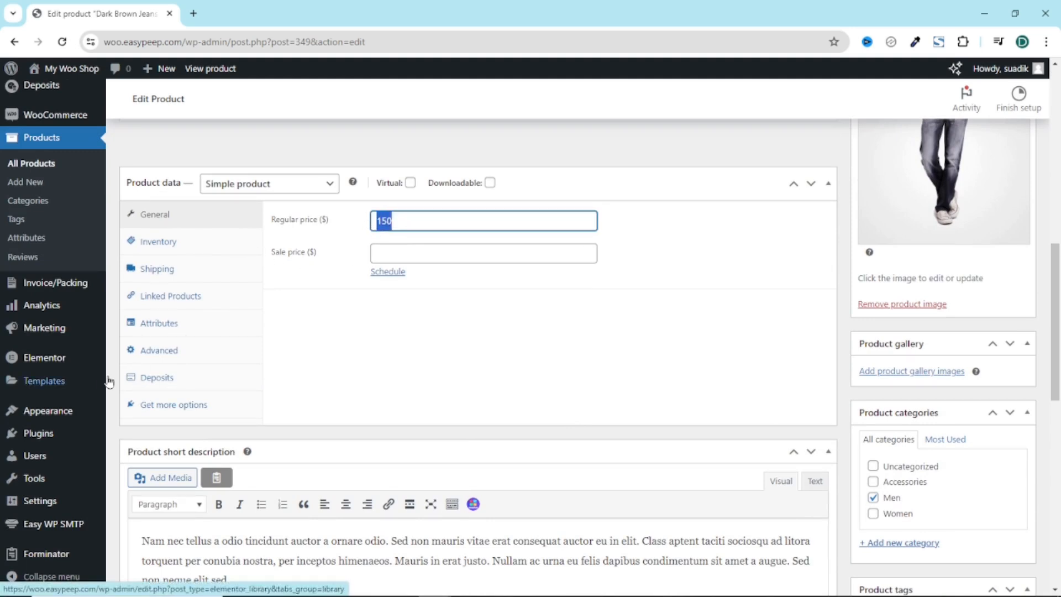
click(155, 377)
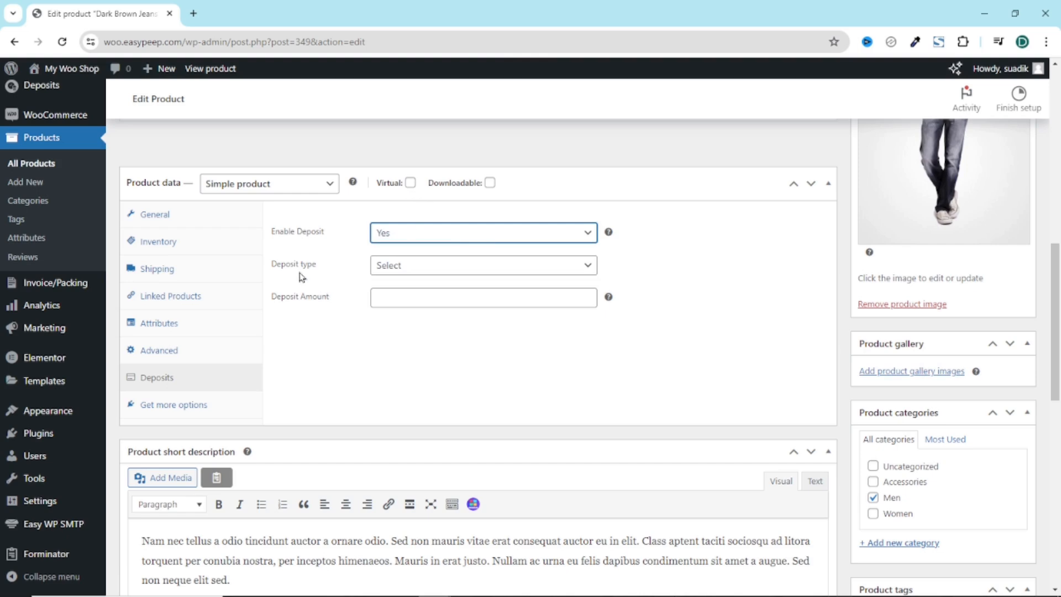
click(481, 264)
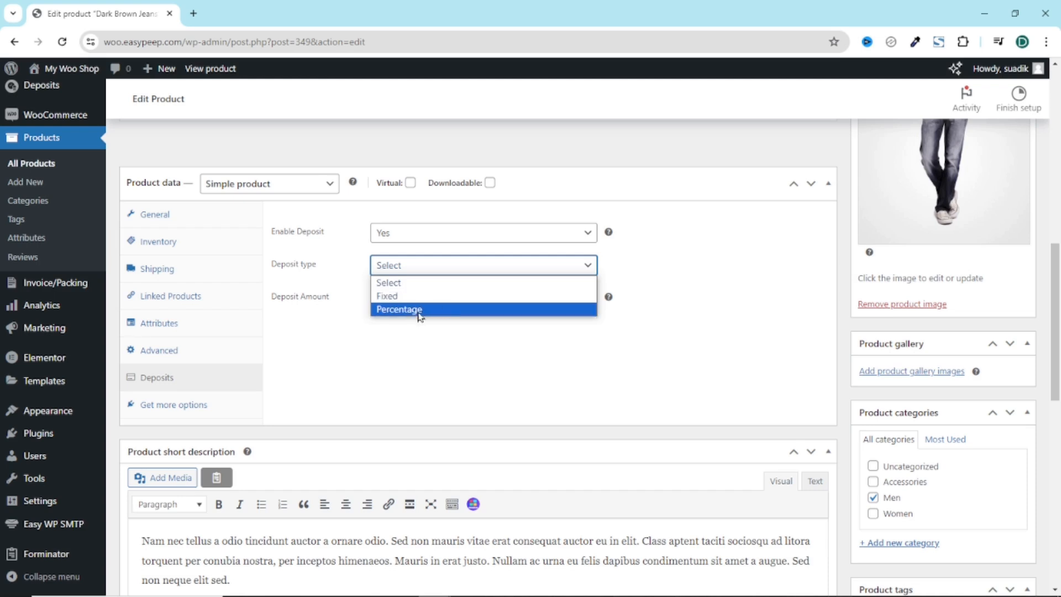
click(387, 296)
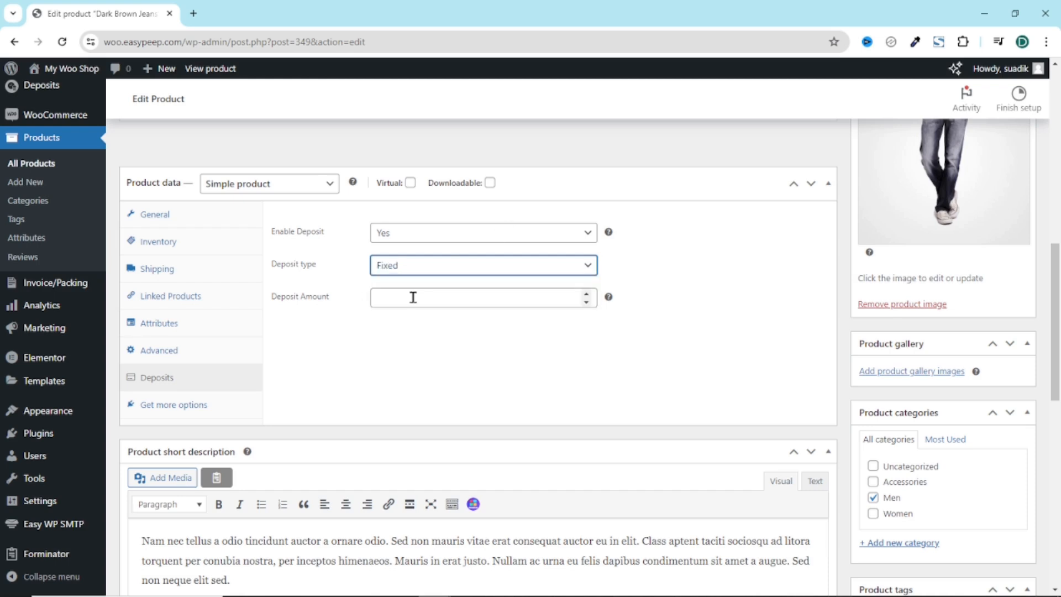
click(474, 297)
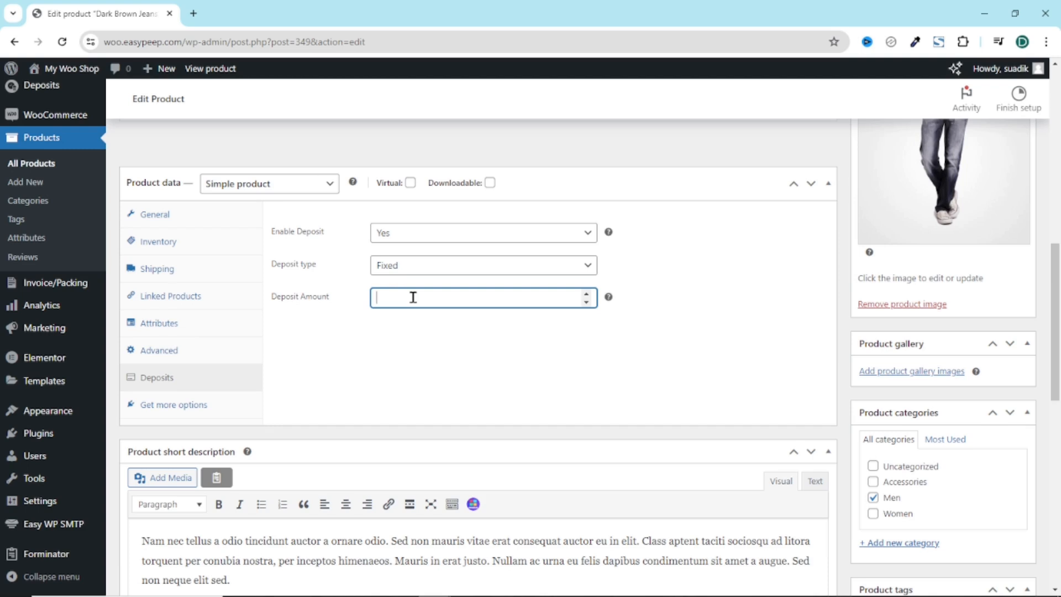
text(50)
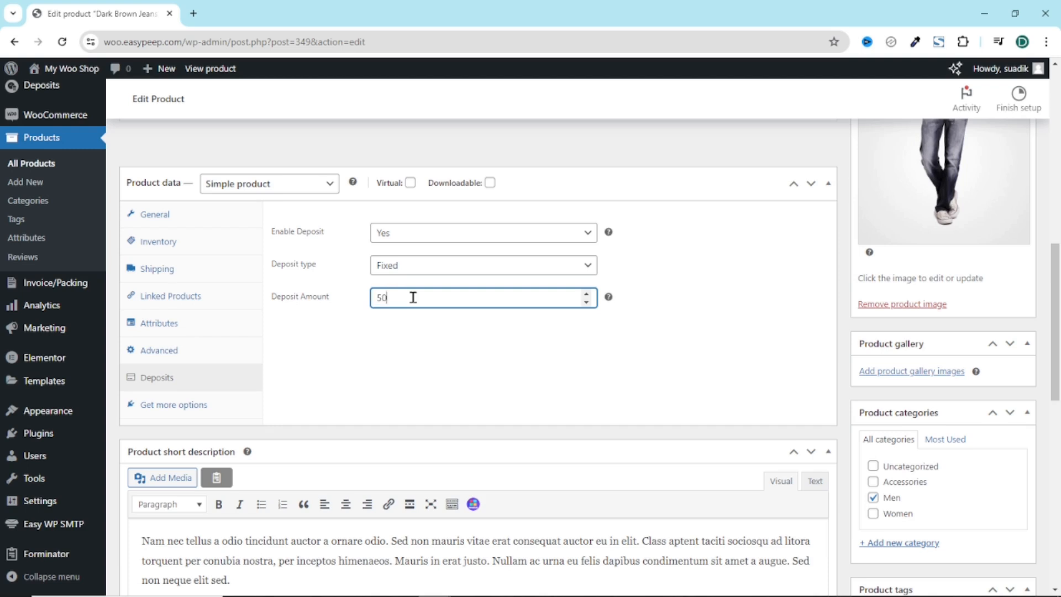
scroll(up, 3)
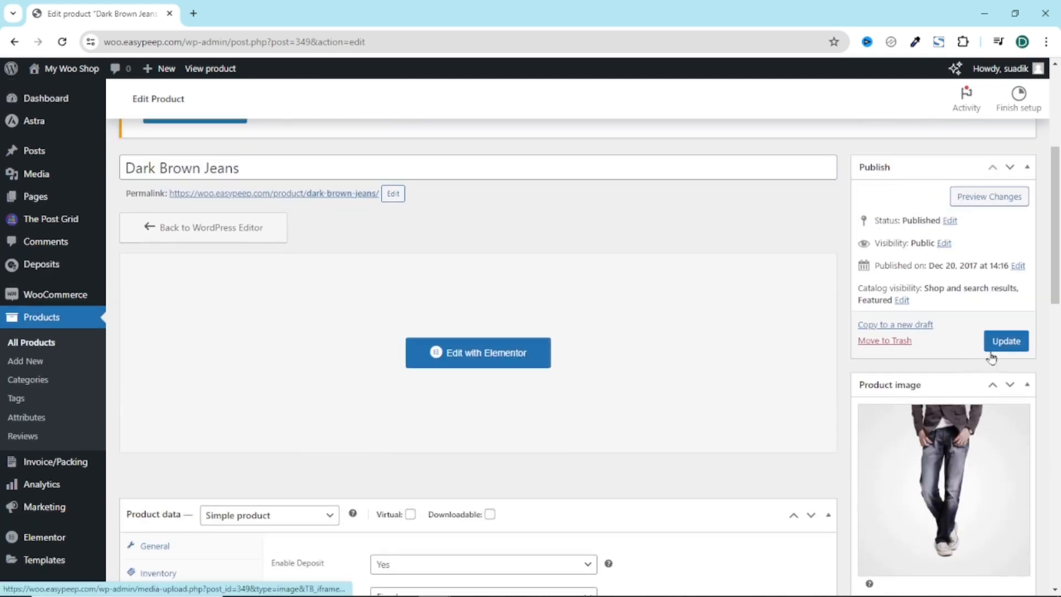
click(1006, 341)
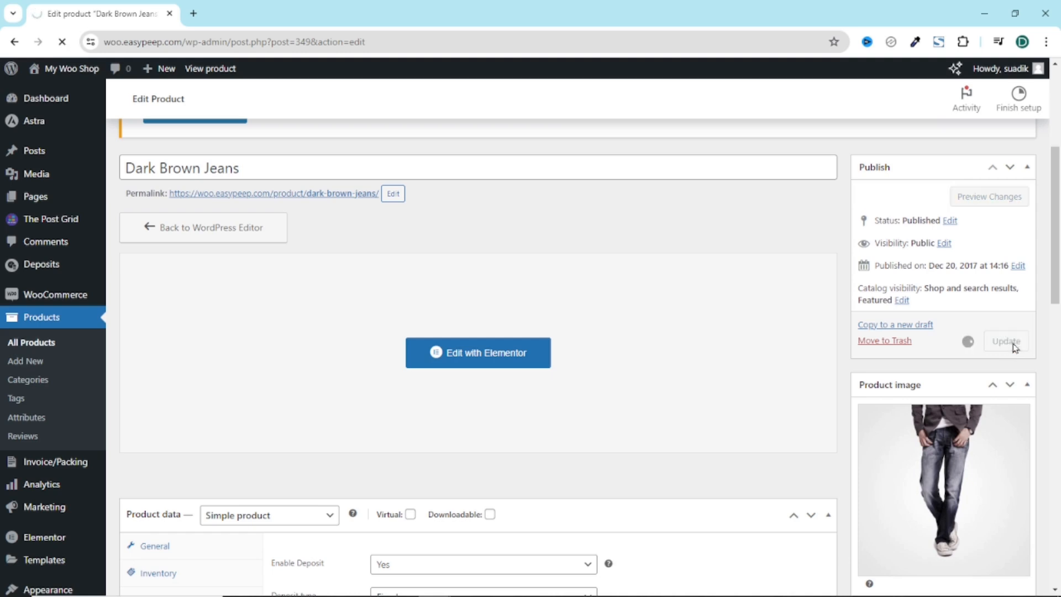
Step: View the Dark Brown Jeans product page in a new tab
click(1006, 341)
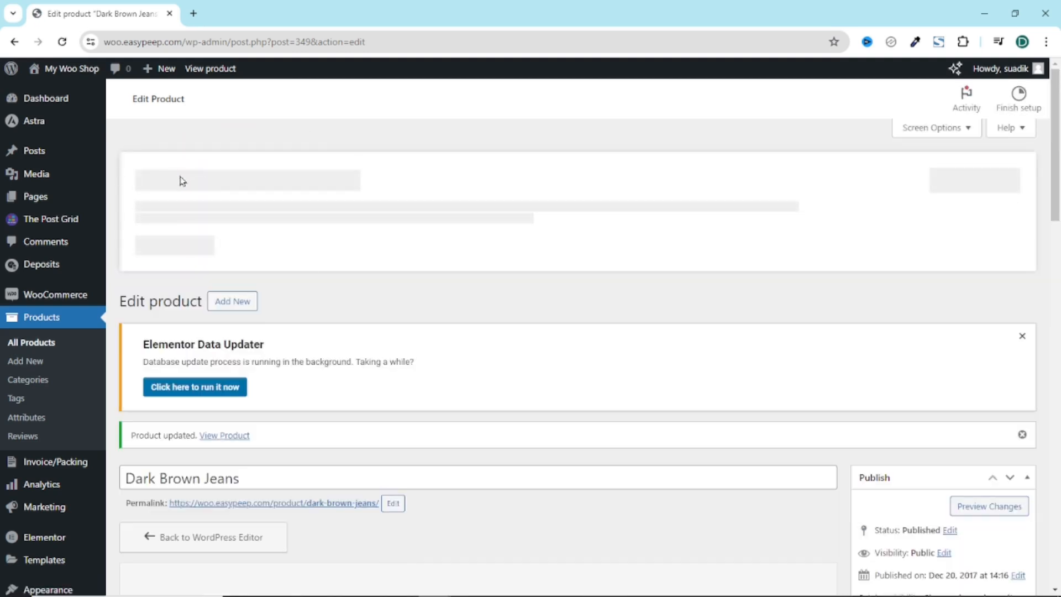
right_click(209, 68)
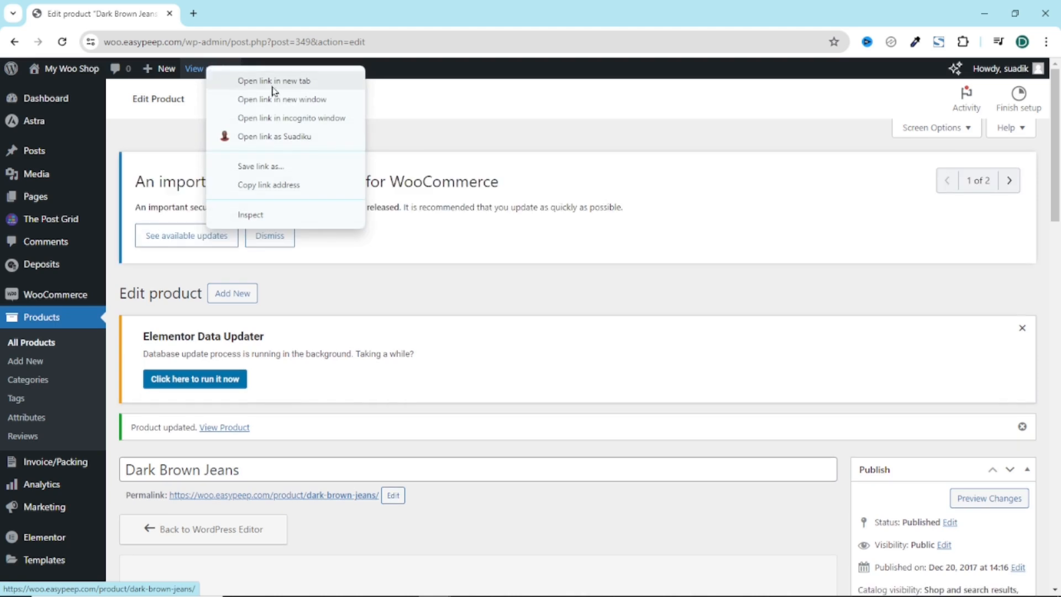
click(273, 80)
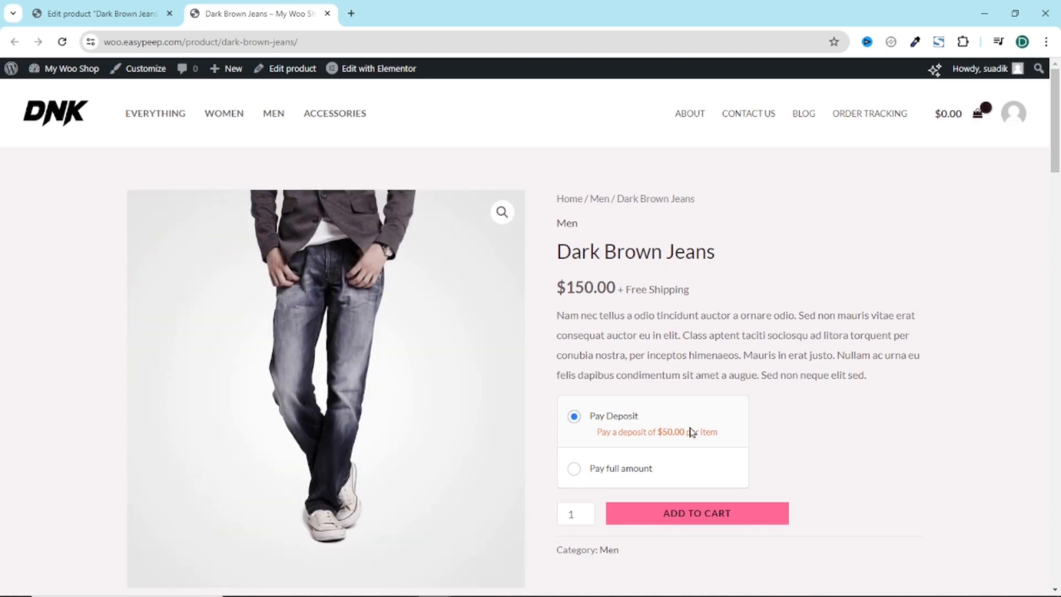
mouse_move(675, 418)
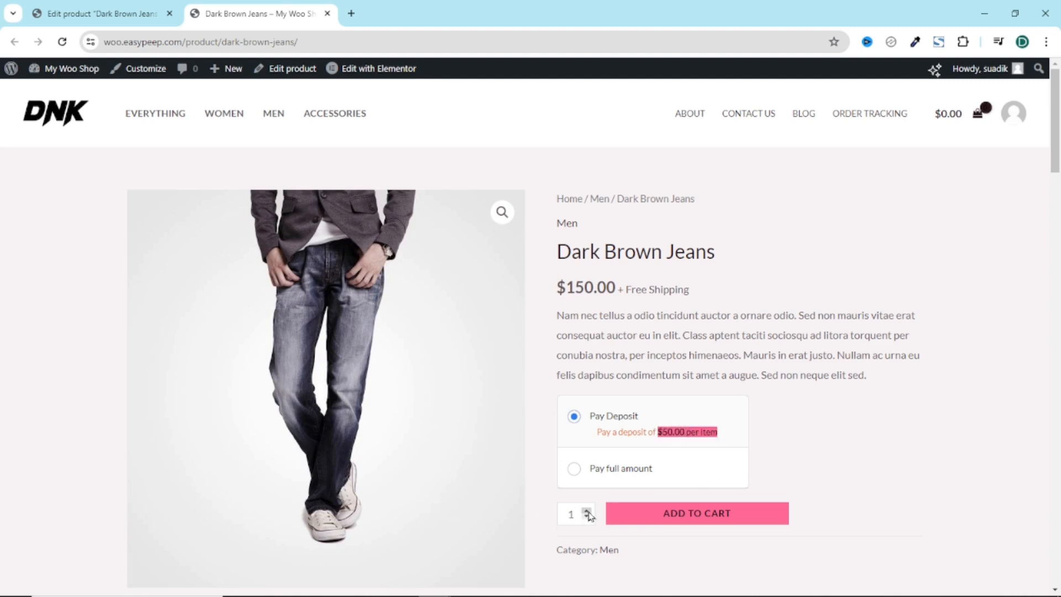
Step: Raise quantity to 2 and toggle between full amount and the $50.00 per-item deposit, then return to the editor
click(585, 508)
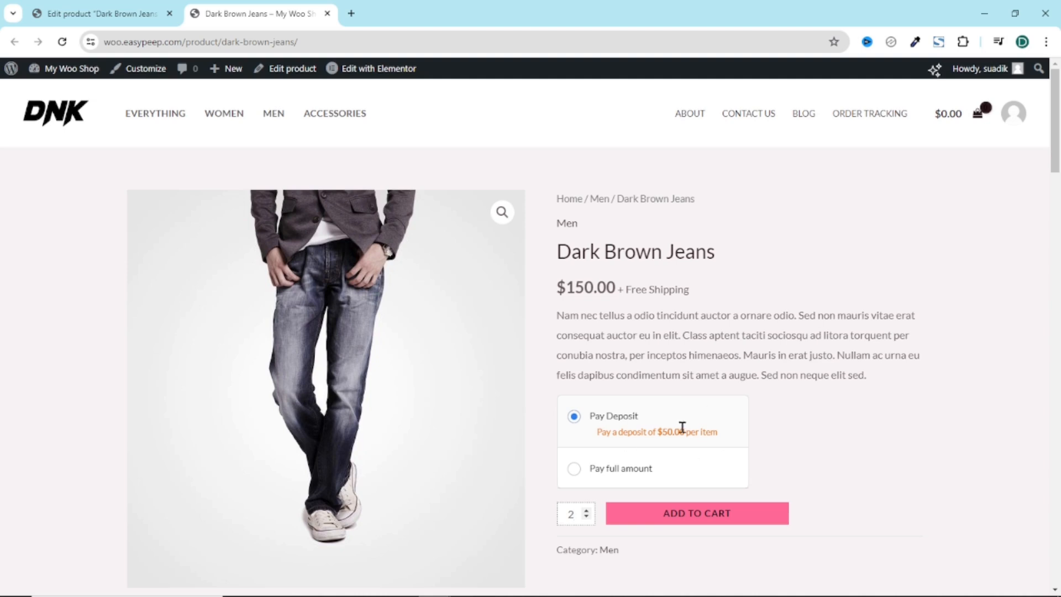
mouse_move(619, 477)
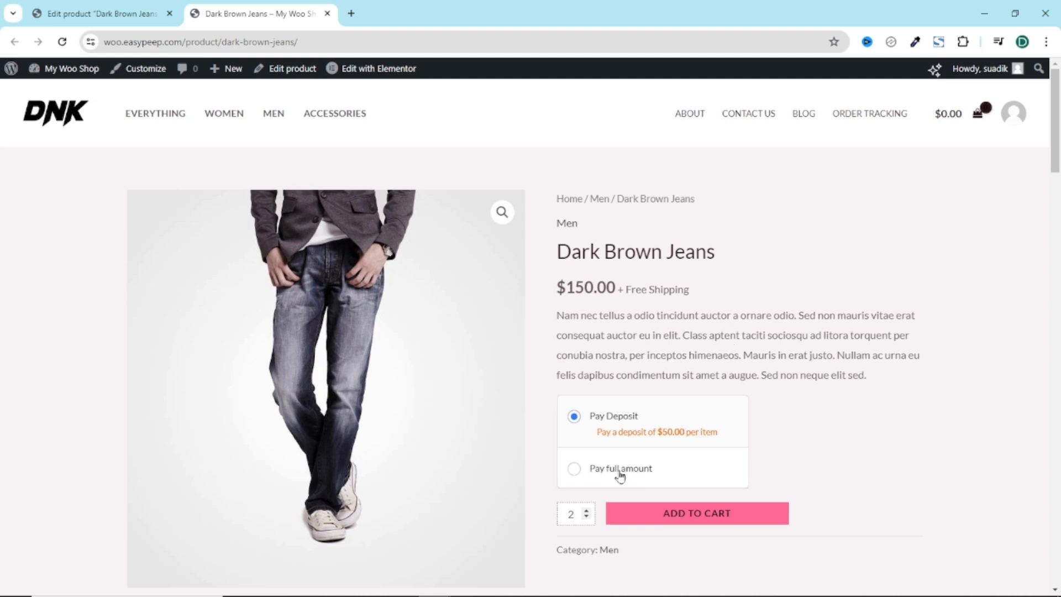
click(574, 468)
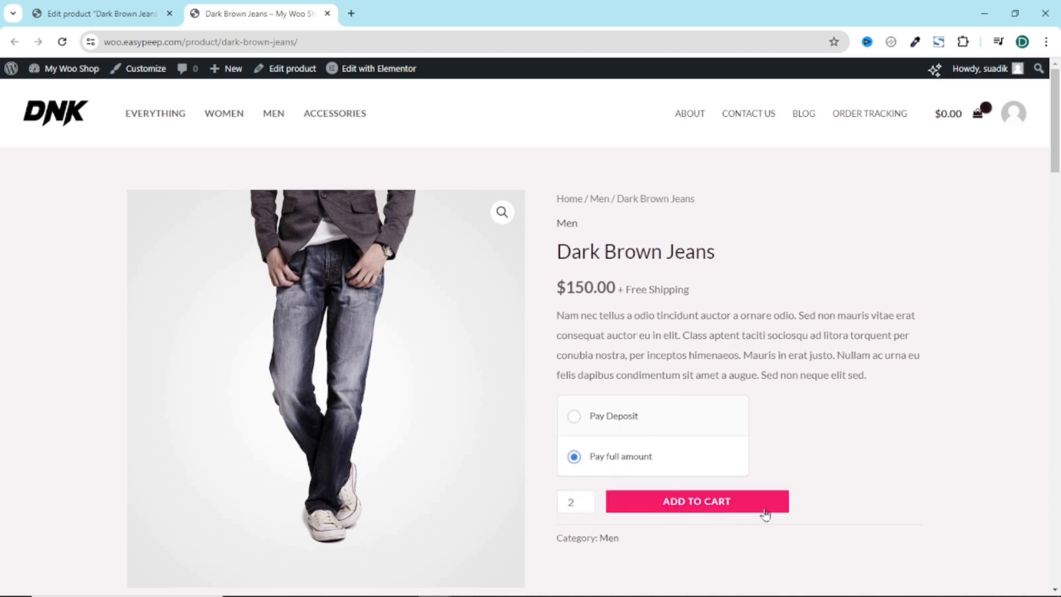
mouse_move(839, 540)
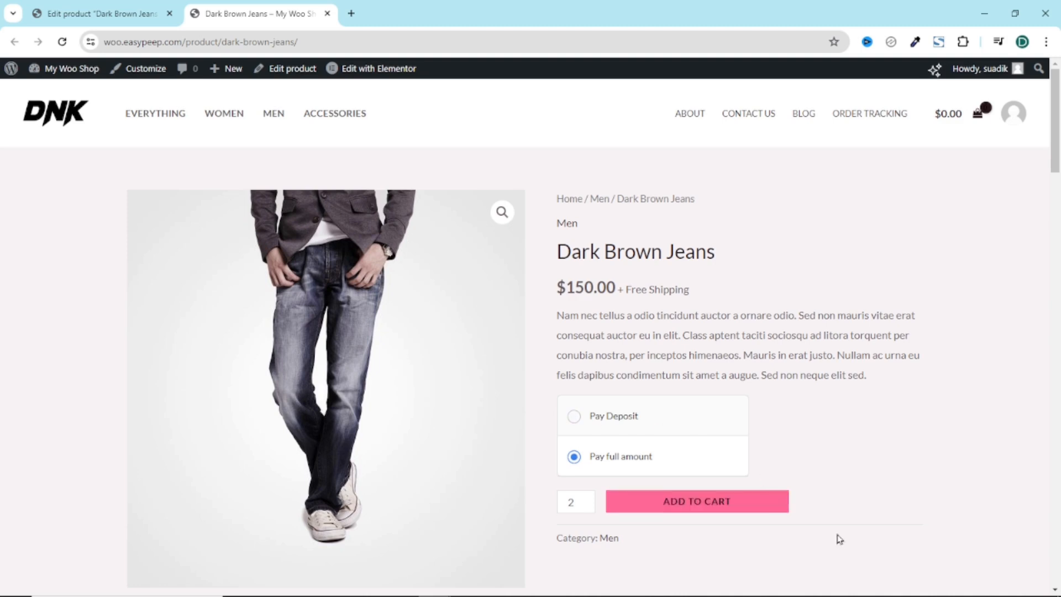
click(574, 417)
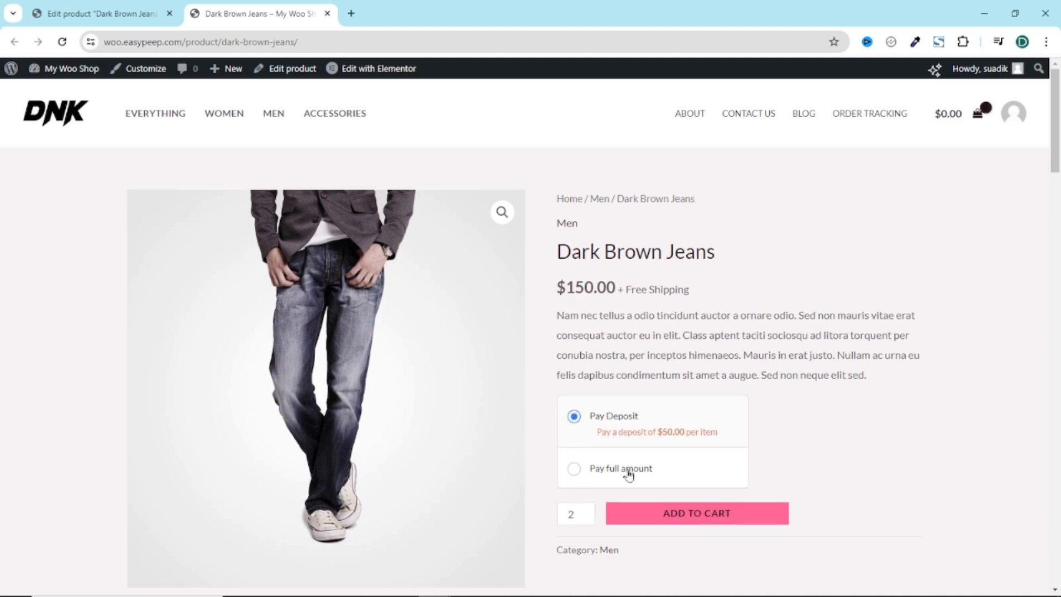
click(102, 13)
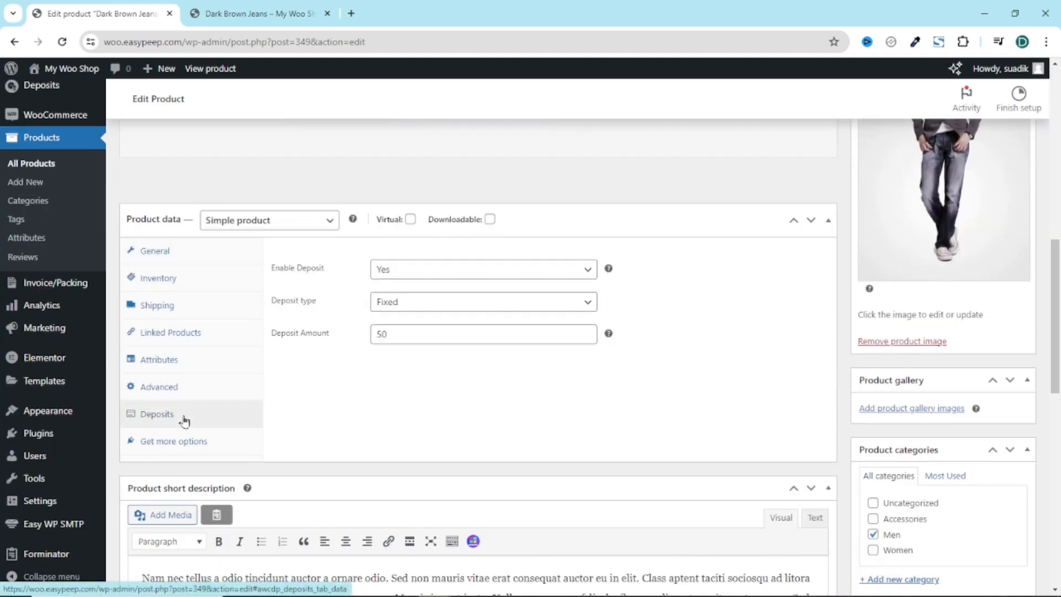
Step: Replace the deposit amount with 20 percent, update Dark Brown Jeans and switch to its shop page
click(482, 301)
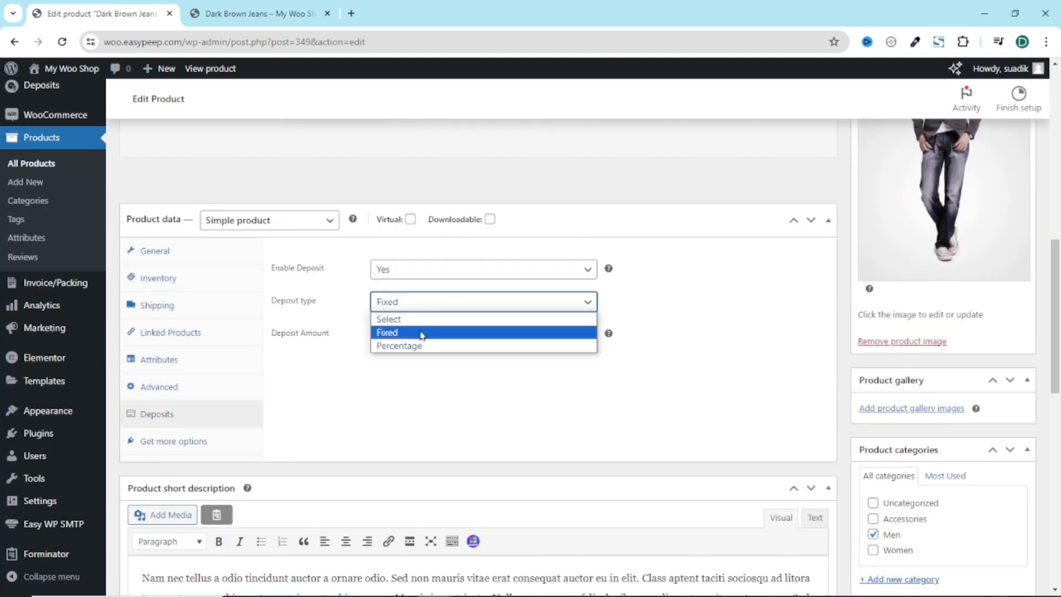
click(398, 345)
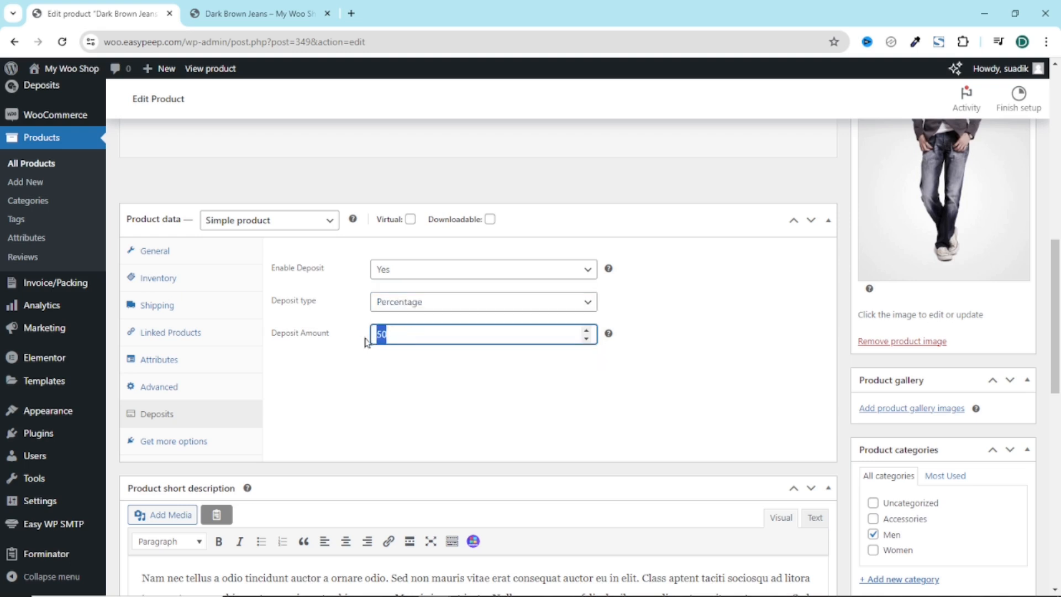
text(20)
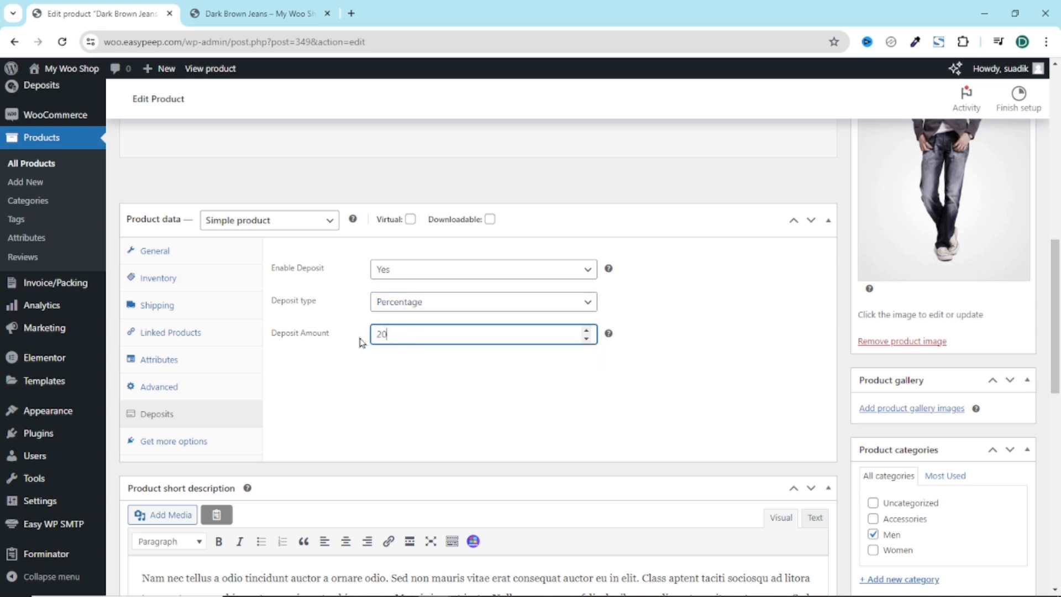
click(1006, 378)
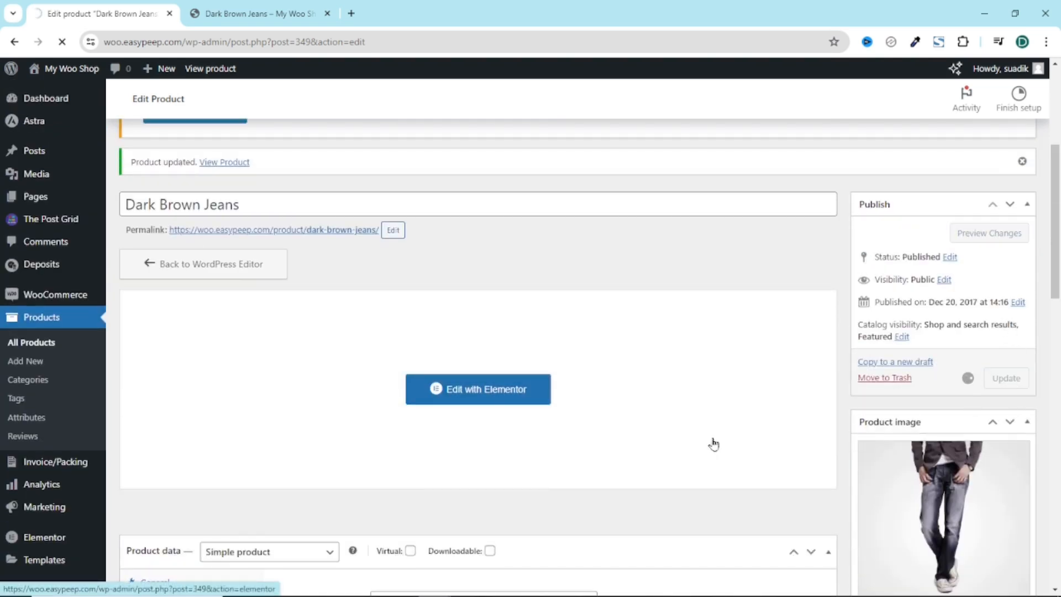
click(261, 13)
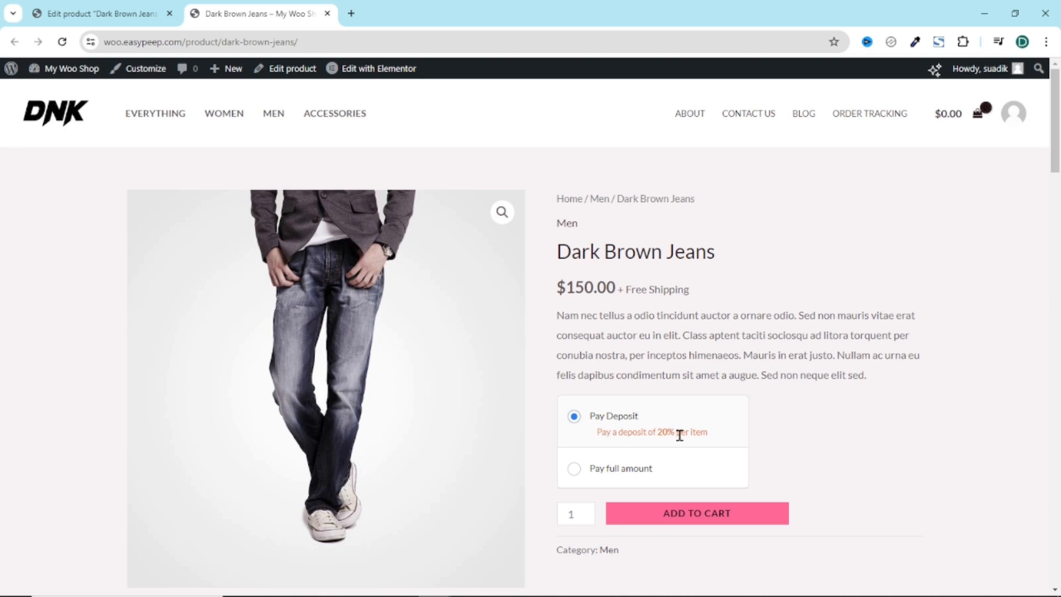
mouse_move(726, 479)
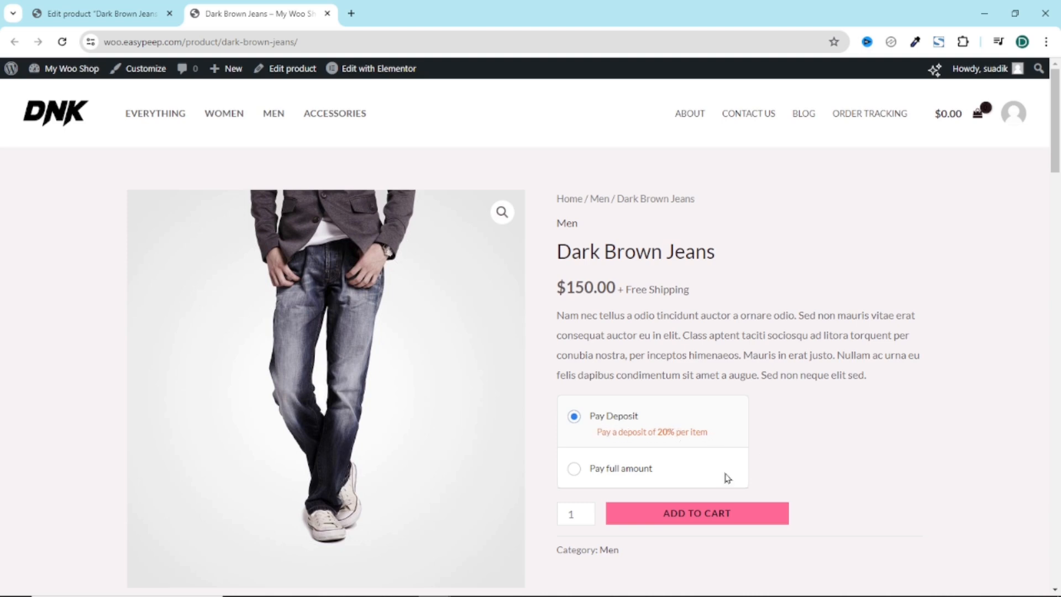
Step: Add Dark Brown Jeans with Pay Deposit to the cart and view the $30.00 deposit and $120.00 future payments
click(696, 513)
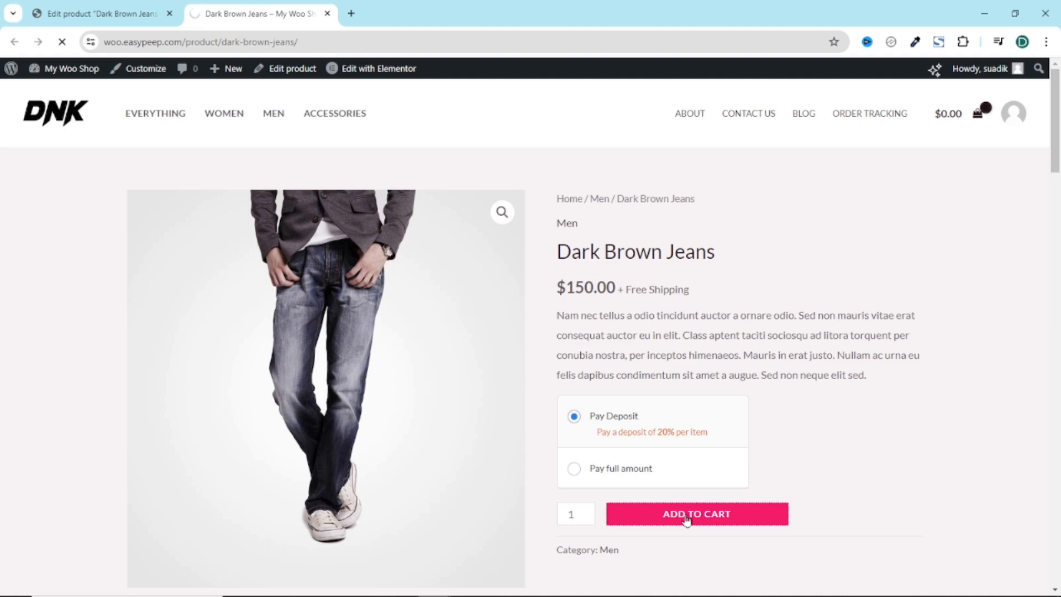
click(696, 514)
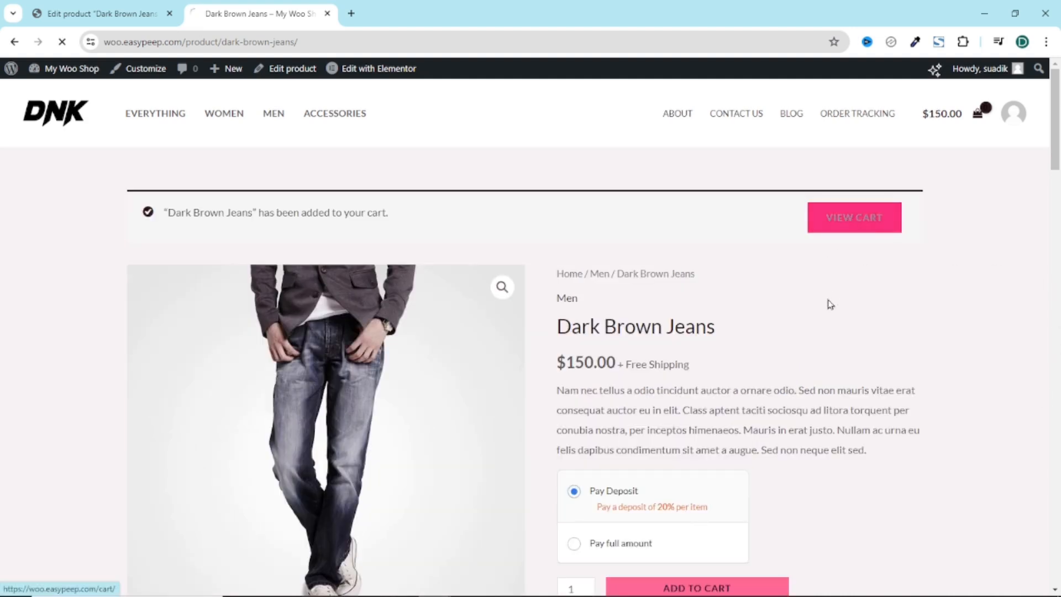
click(853, 218)
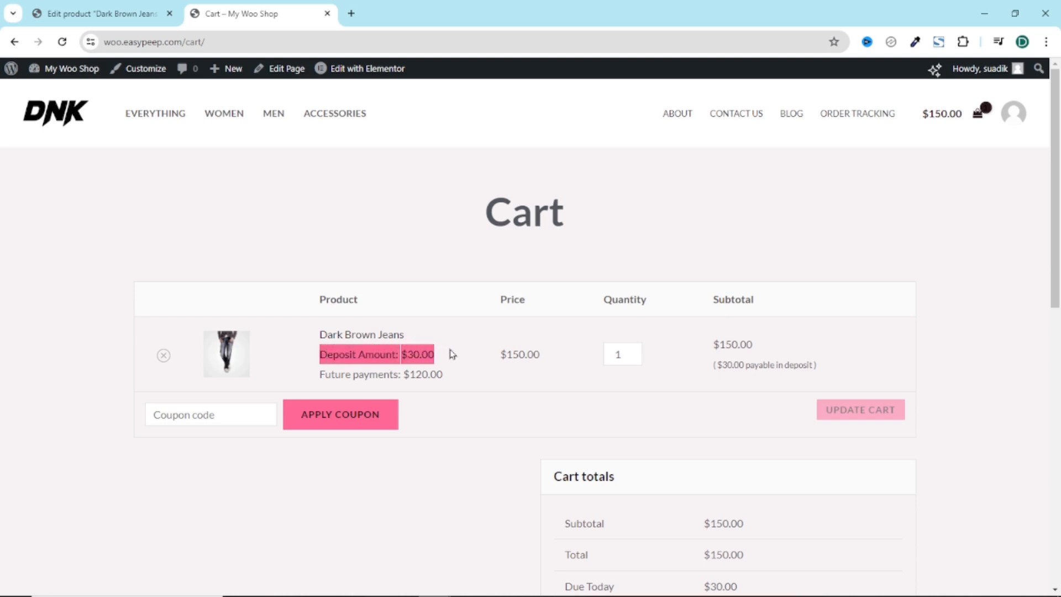
mouse_move(559, 332)
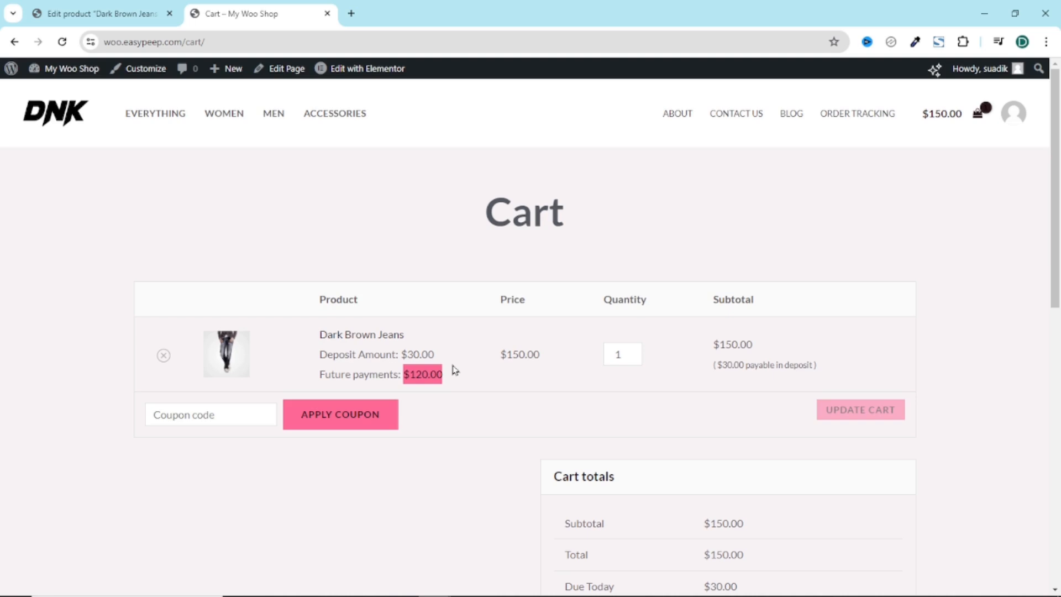
Step: Proceed to checkout and place the Dark Brown Jeans order via Direct bank transfer with $30.00 deposit
scroll(down, 3)
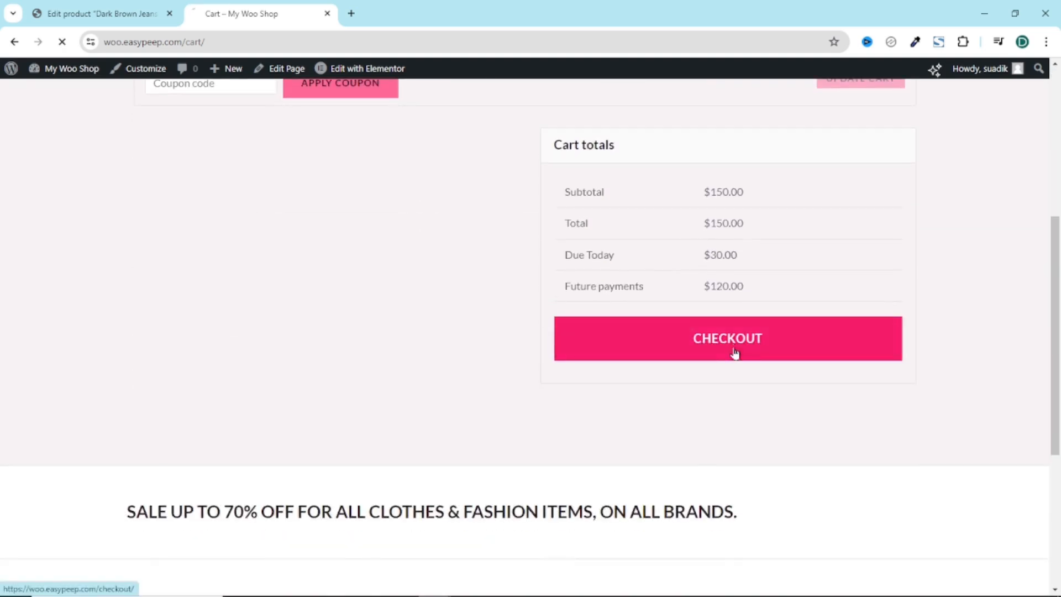
click(727, 338)
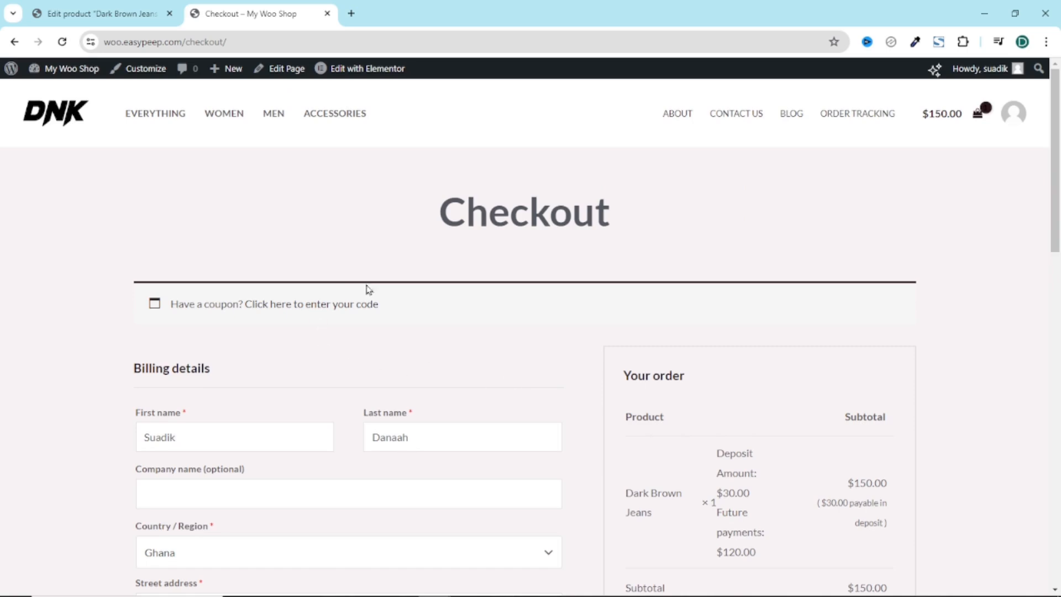
scroll(down, 3)
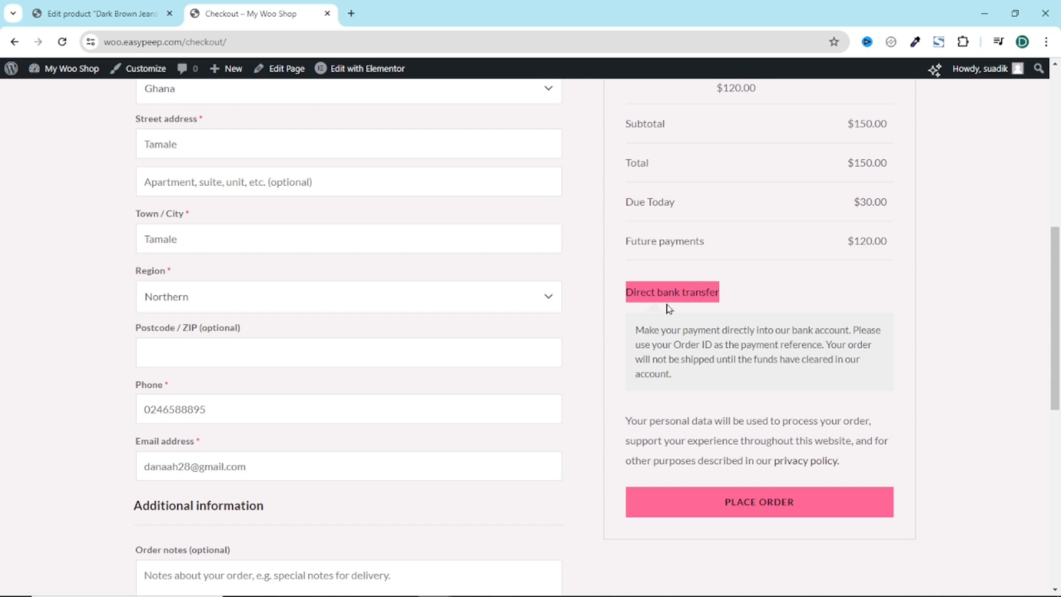
mouse_move(615, 312)
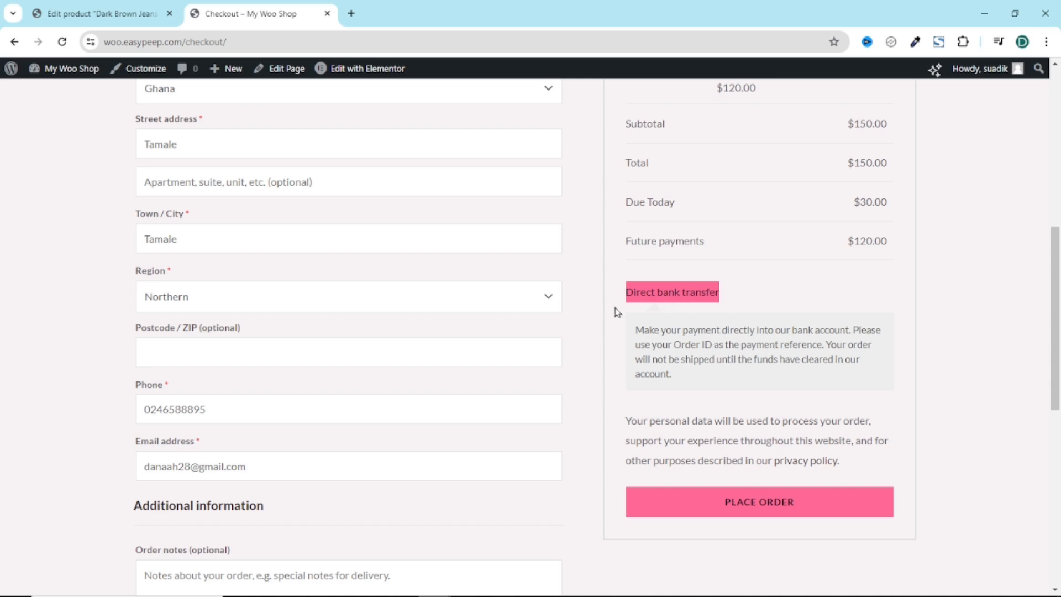
mouse_move(673, 397)
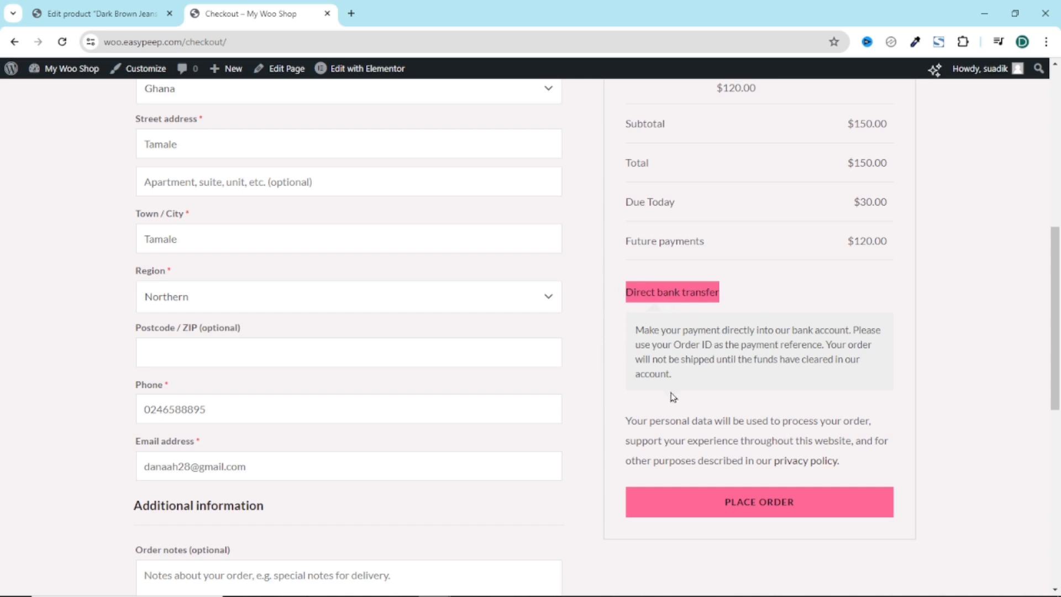
mouse_move(794, 457)
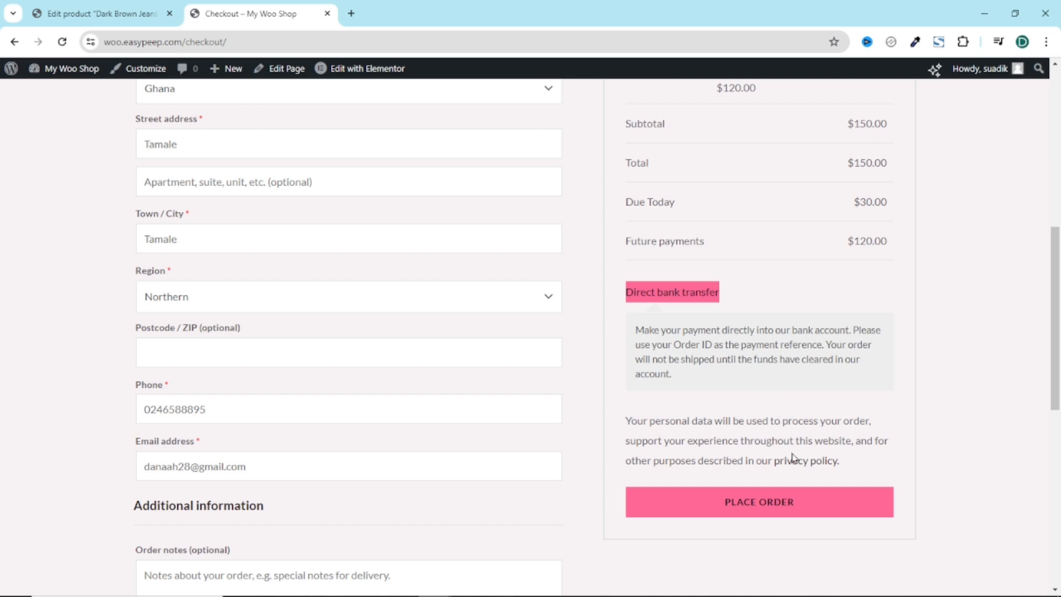
click(759, 502)
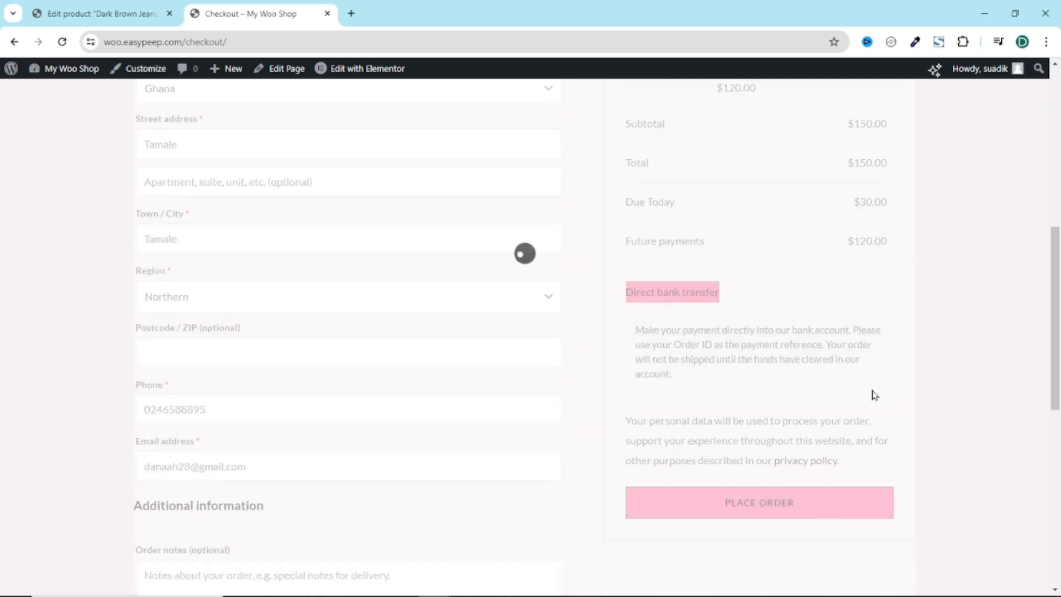
click(759, 502)
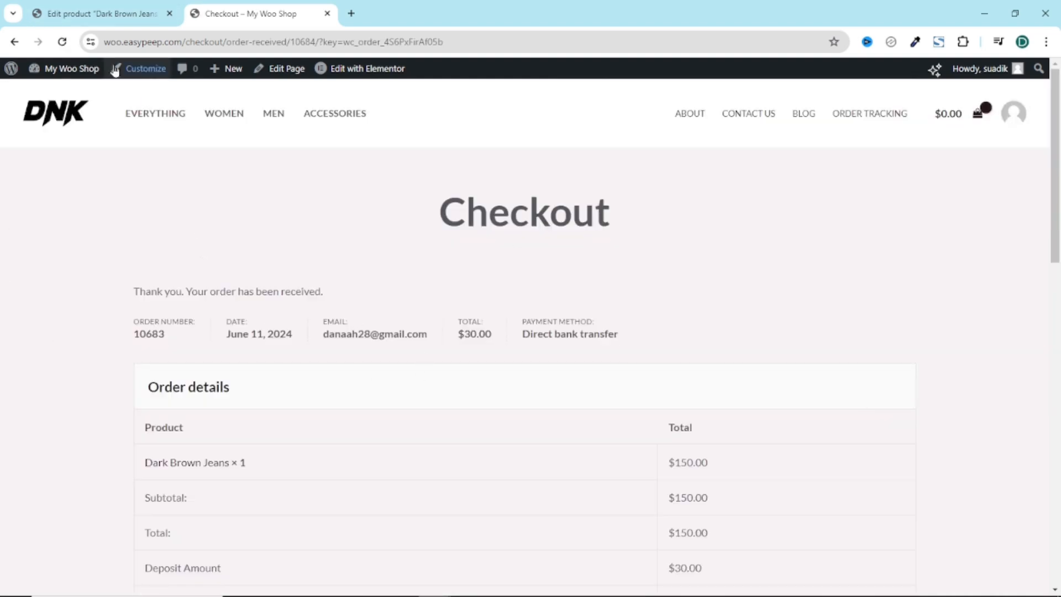
Step: In WooCommerce admin Orders, open the new On hold order #10683
click(99, 13)
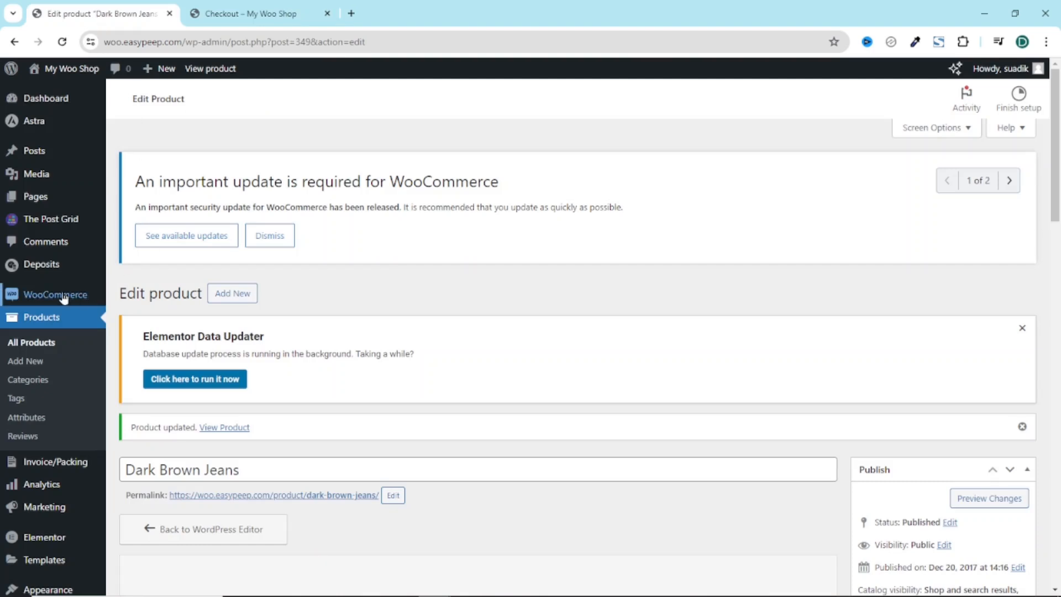
click(60, 294)
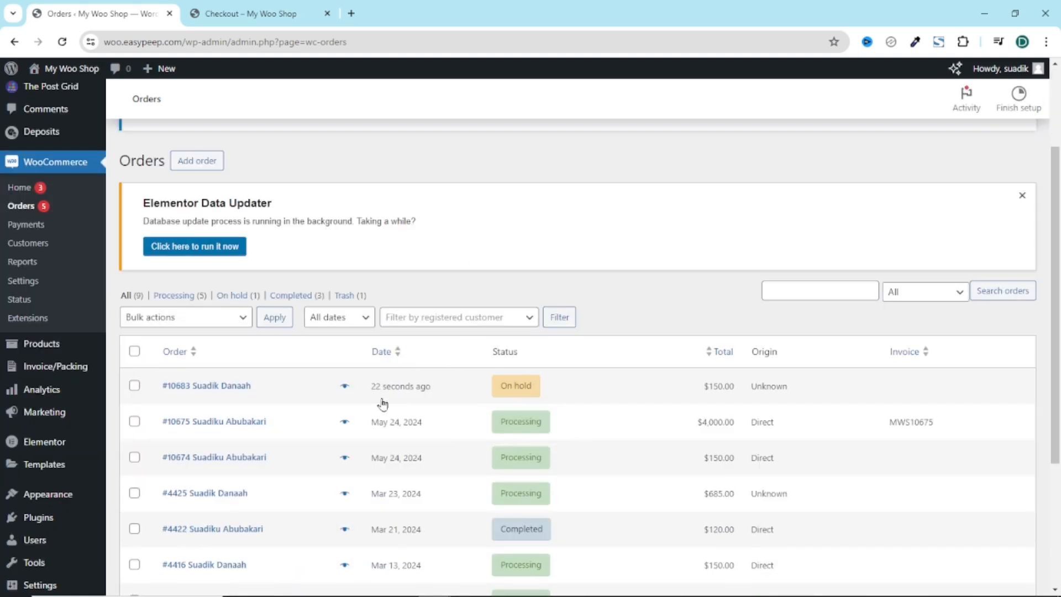
mouse_move(510, 405)
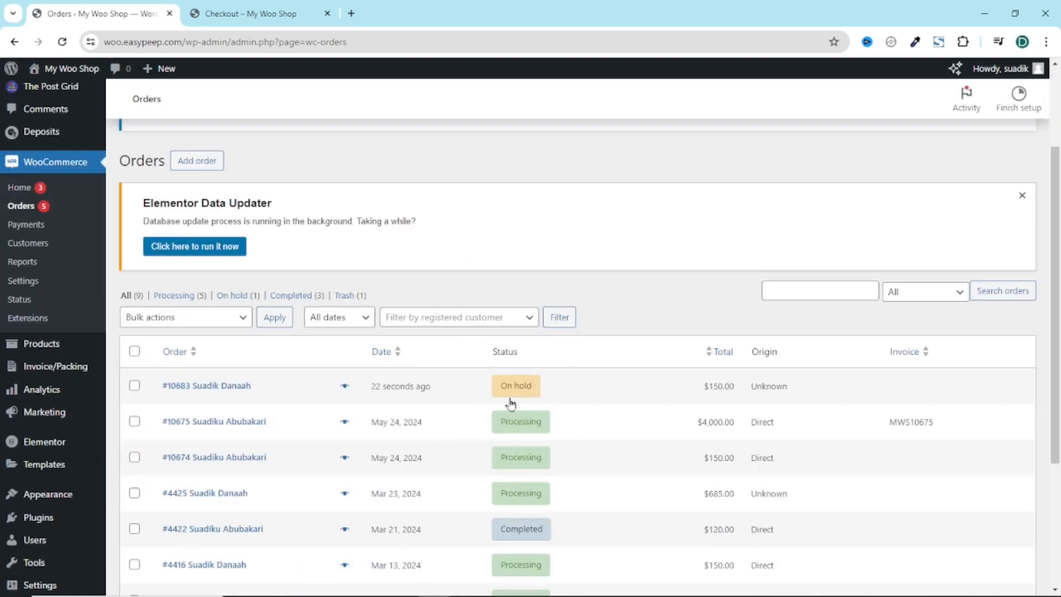
click(206, 386)
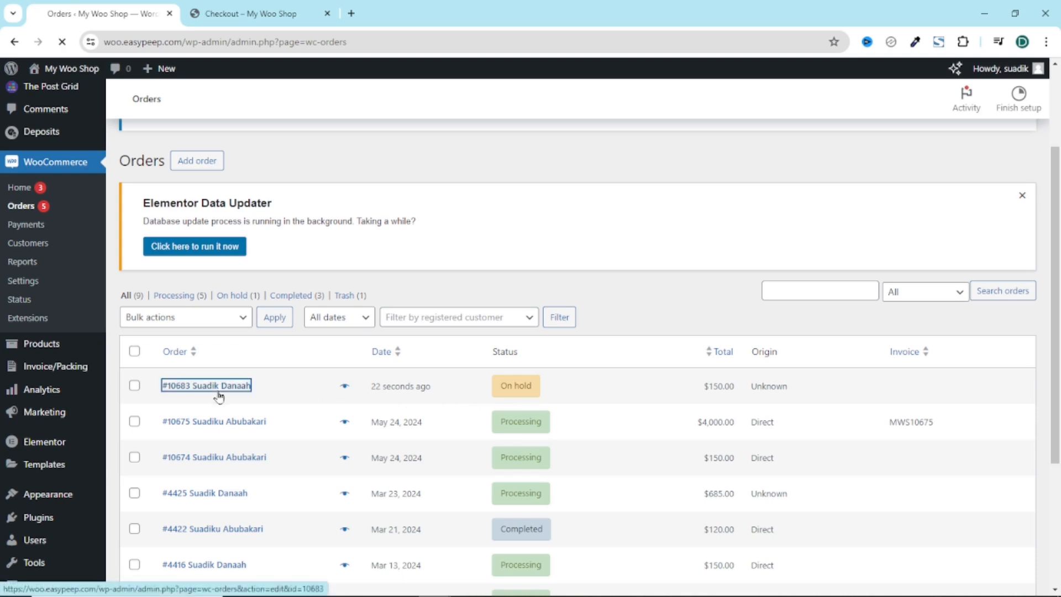
click(205, 386)
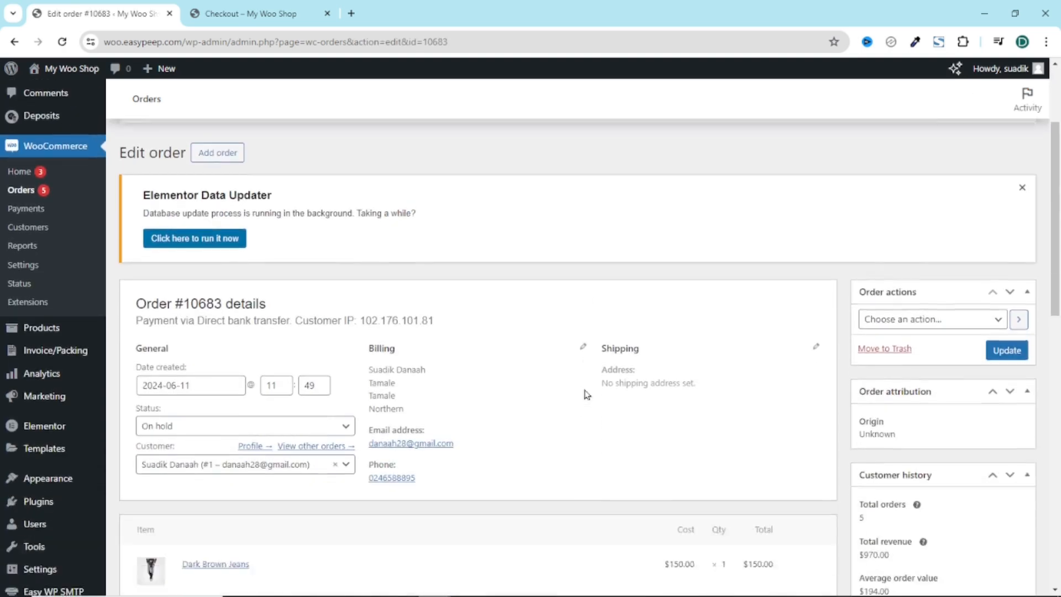
Step: Review the $30.00 deposit and $120.00 future payment, then return to the Dark Brown Jeans product page
scroll(down, 3)
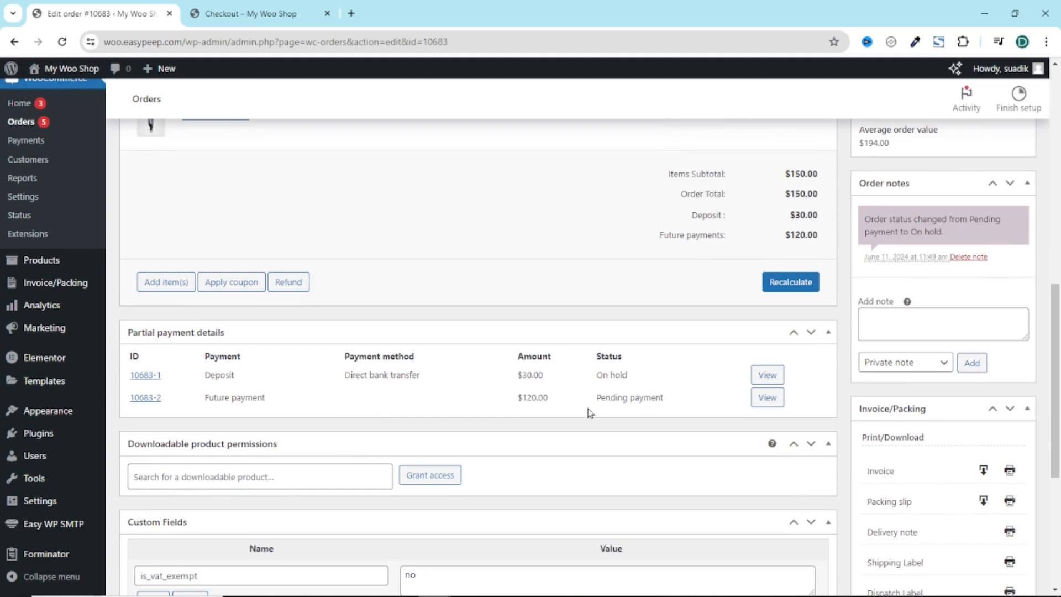
mouse_move(238, 396)
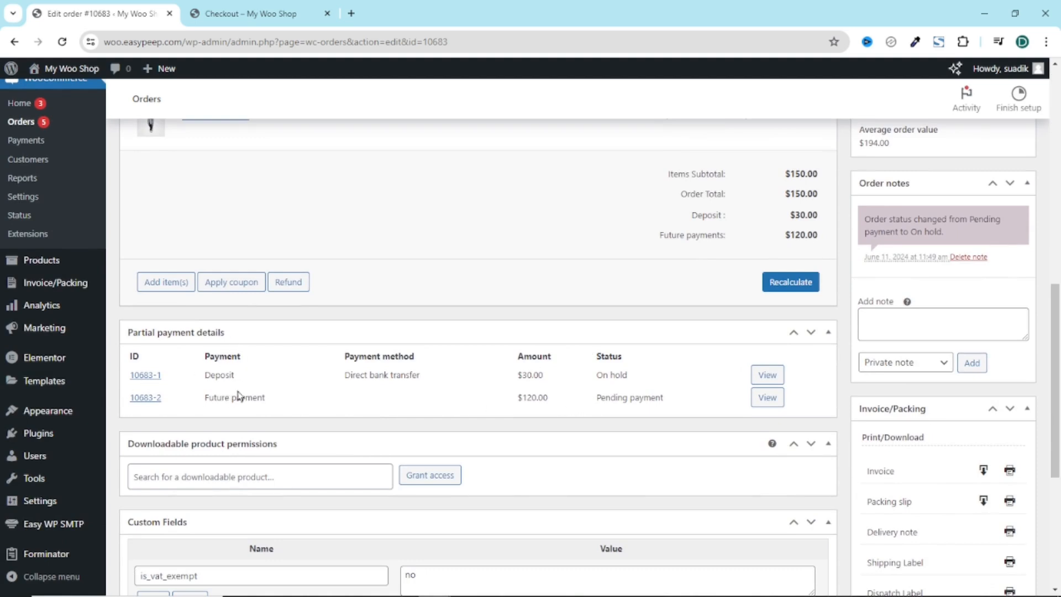
mouse_move(263, 393)
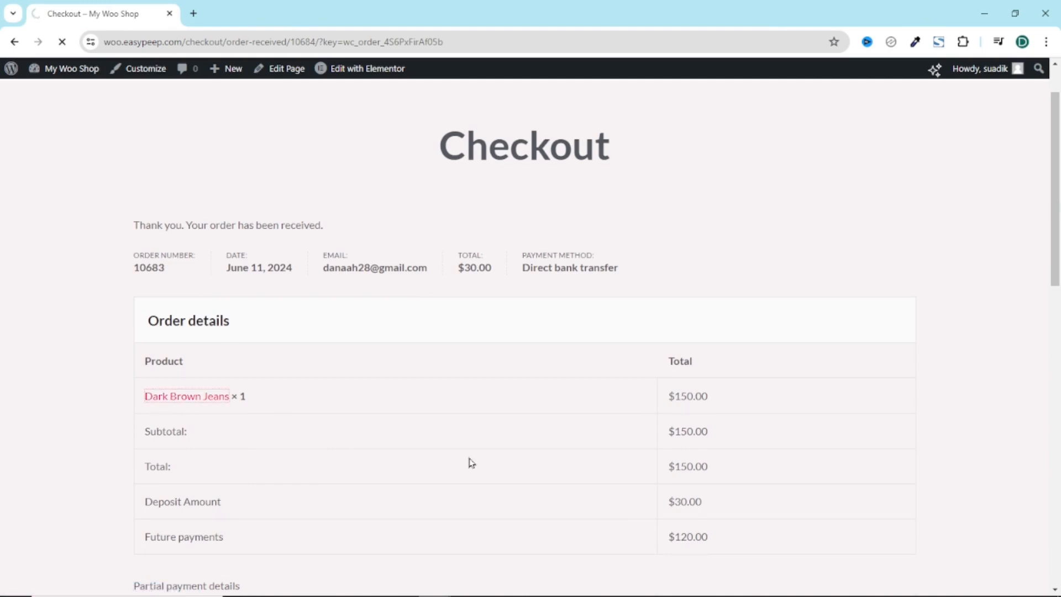
click(186, 396)
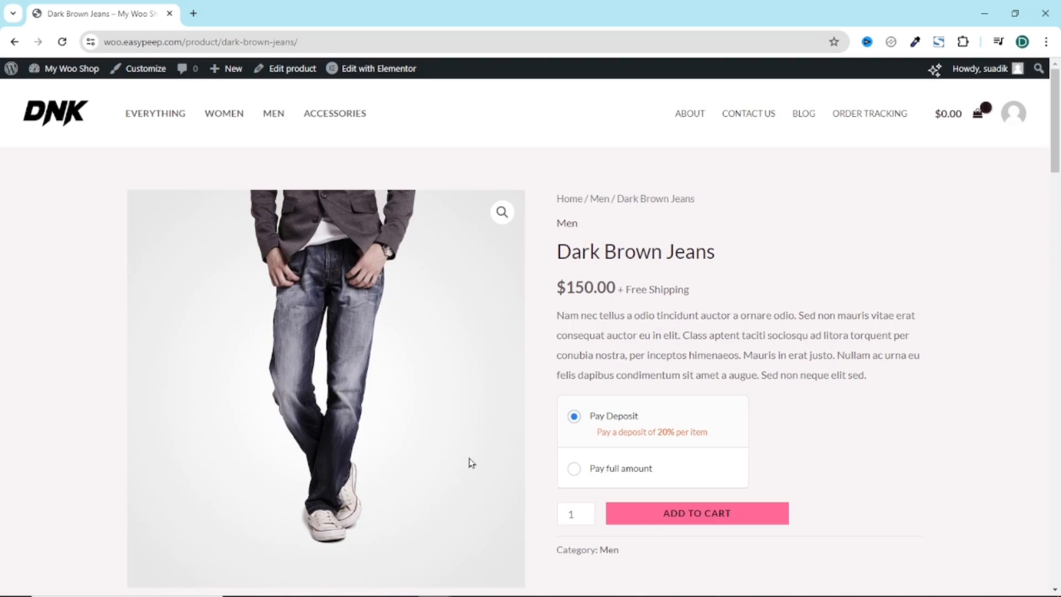